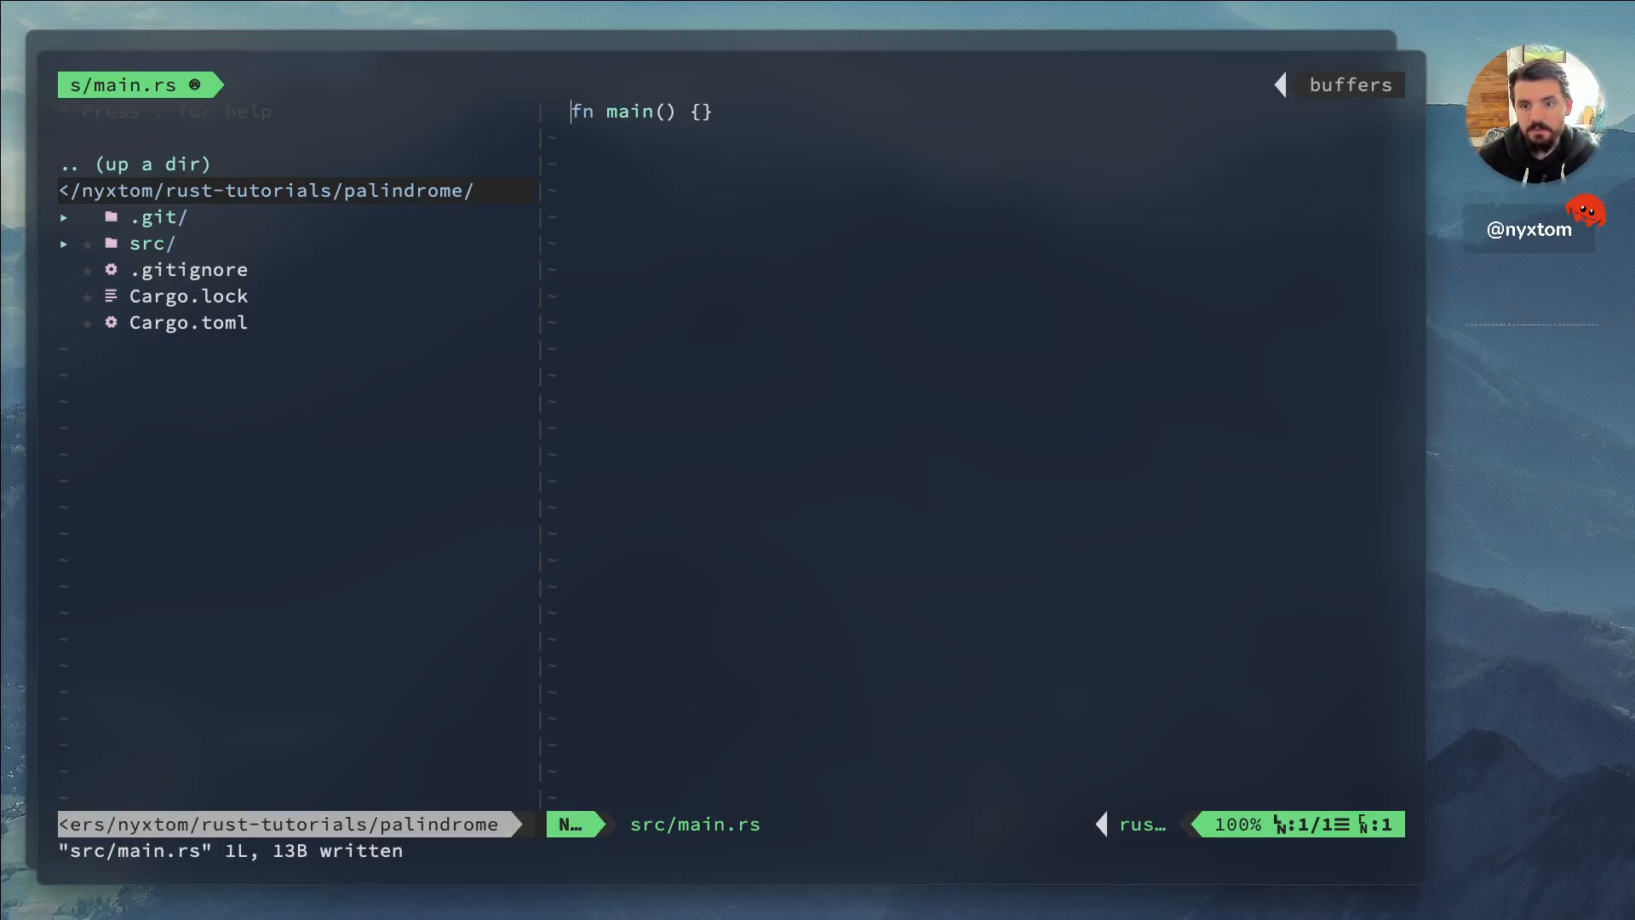
# Write fn is_palindrome(x: i32) -> bool with let mut n = x and rb, then begin a while loop
pyautogui.press('o')
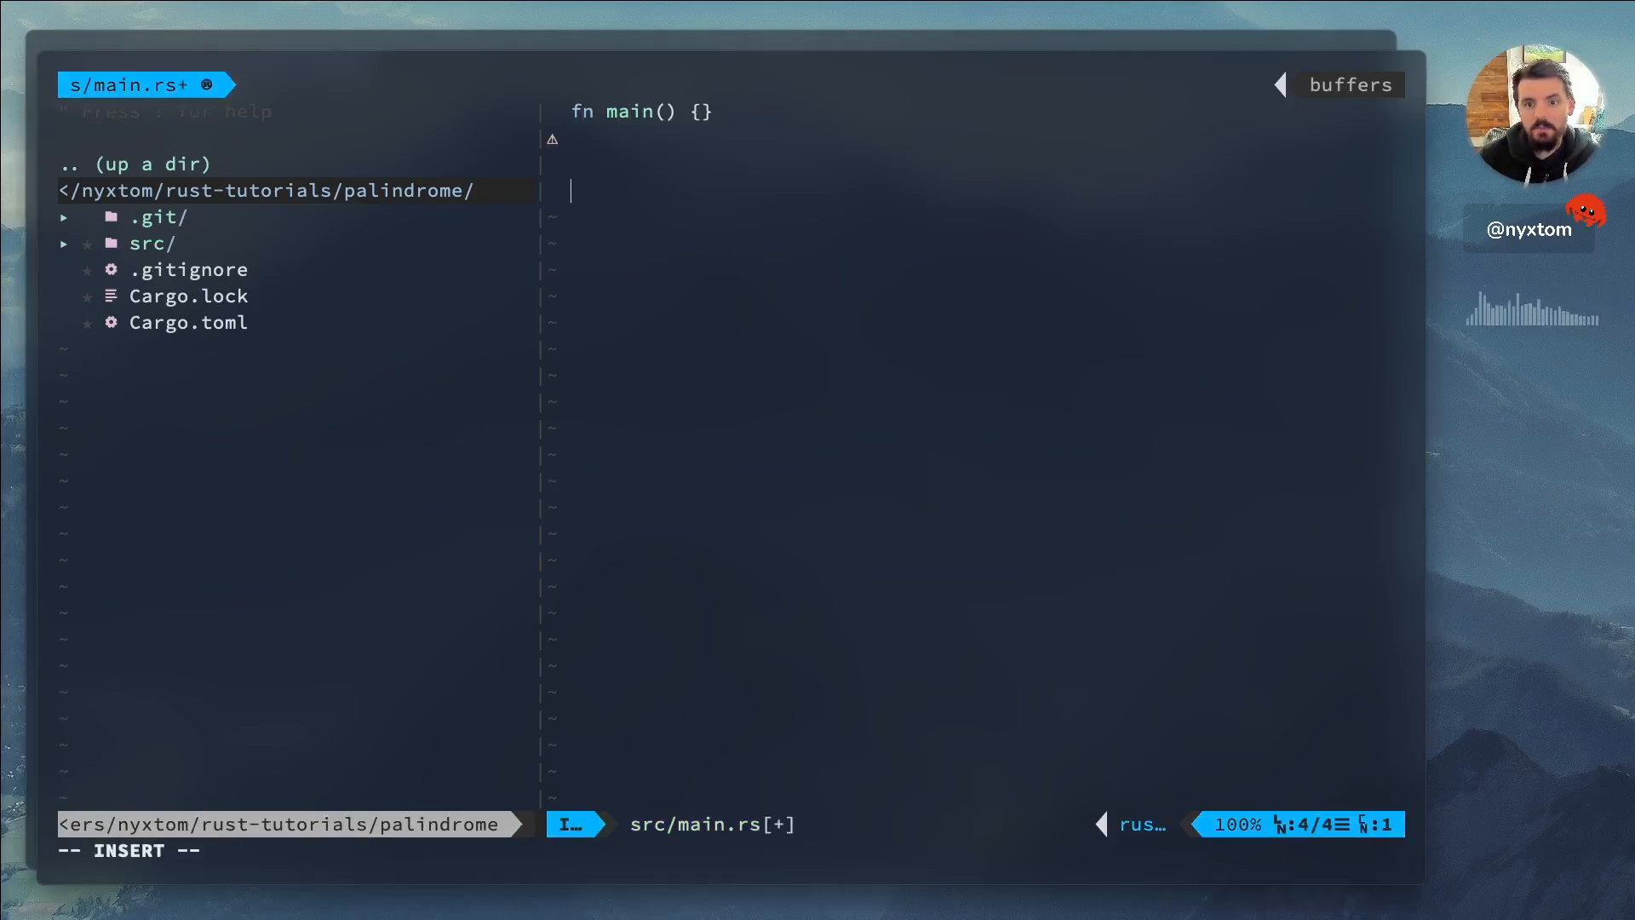
pyautogui.write('fn')
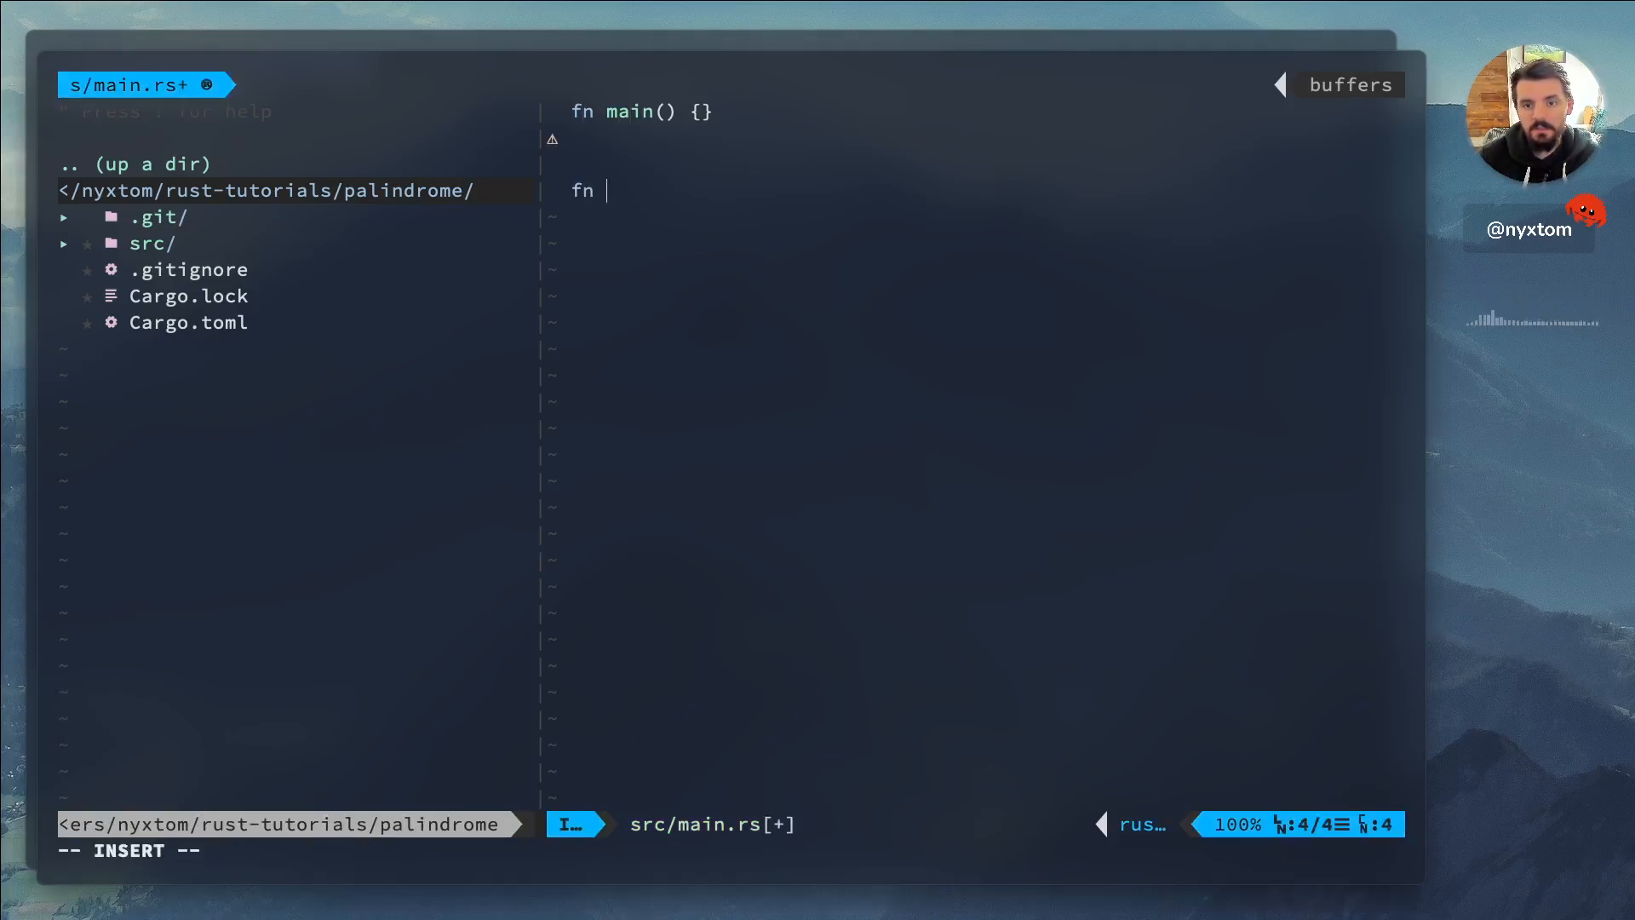
pyautogui.write('is_palid')
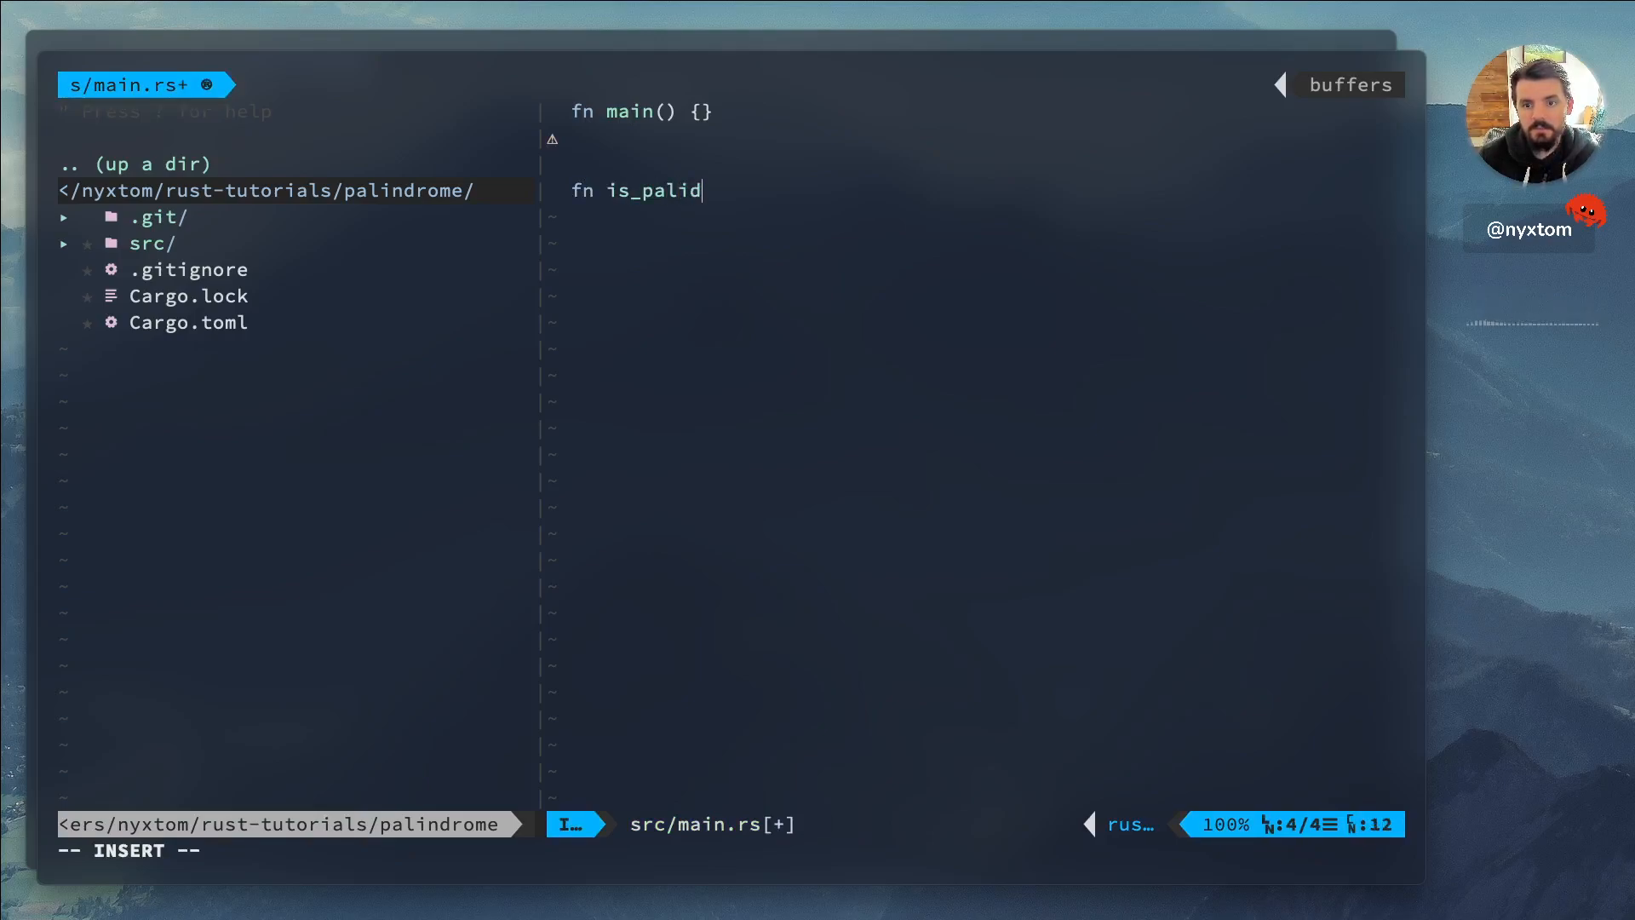
pyautogui.write('rome(x: i32) -> bool {')
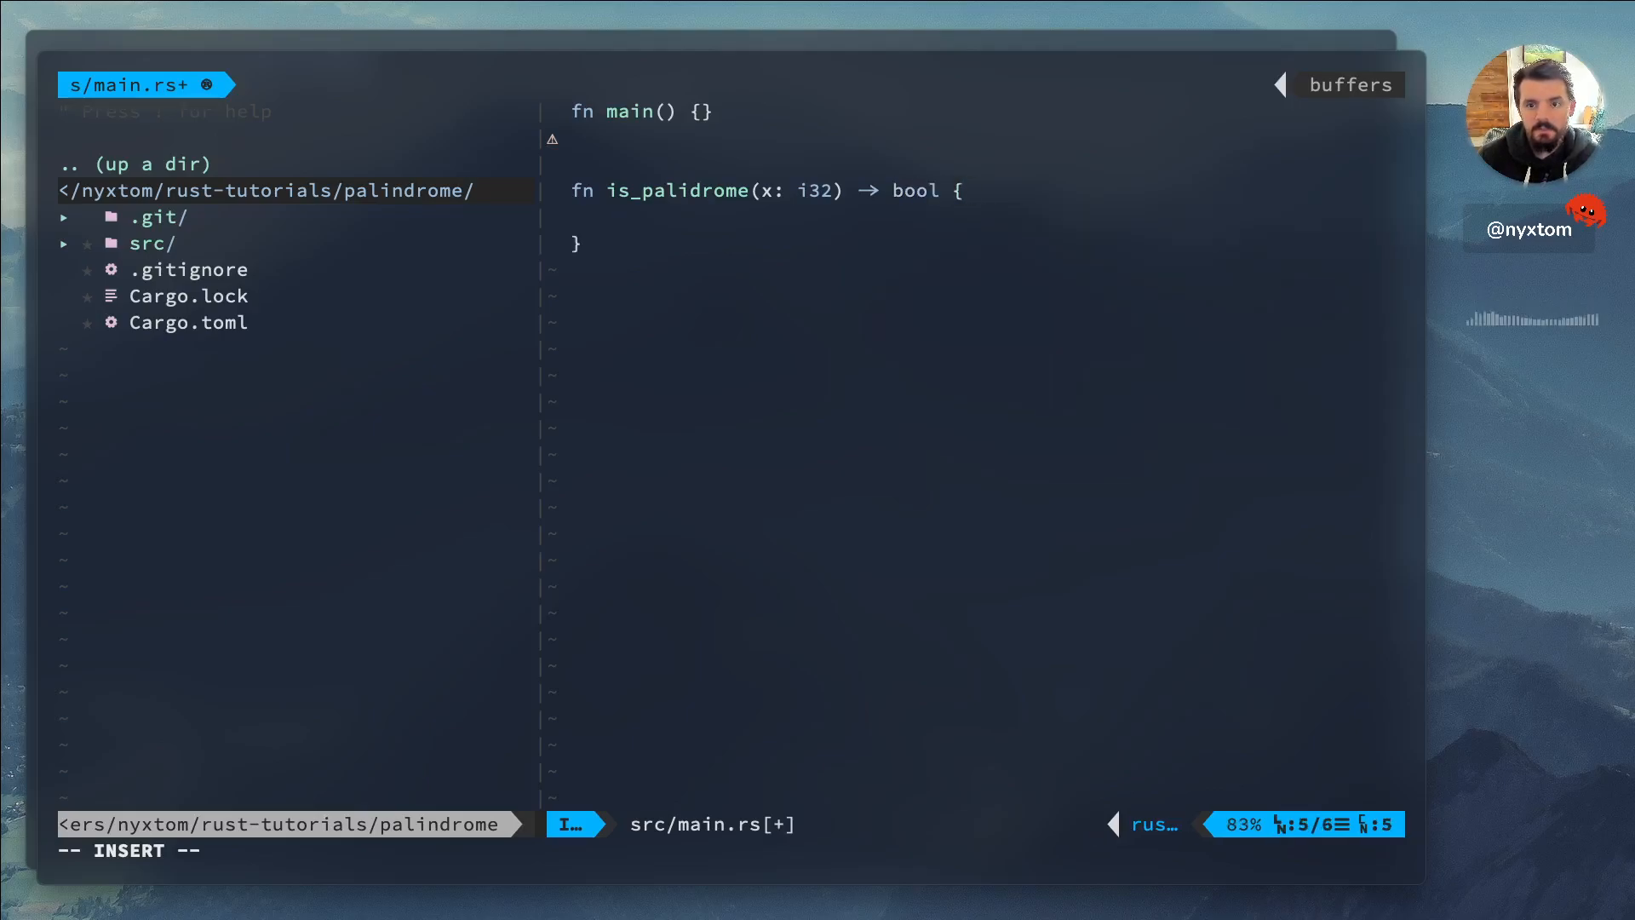
pyautogui.write('let mut')
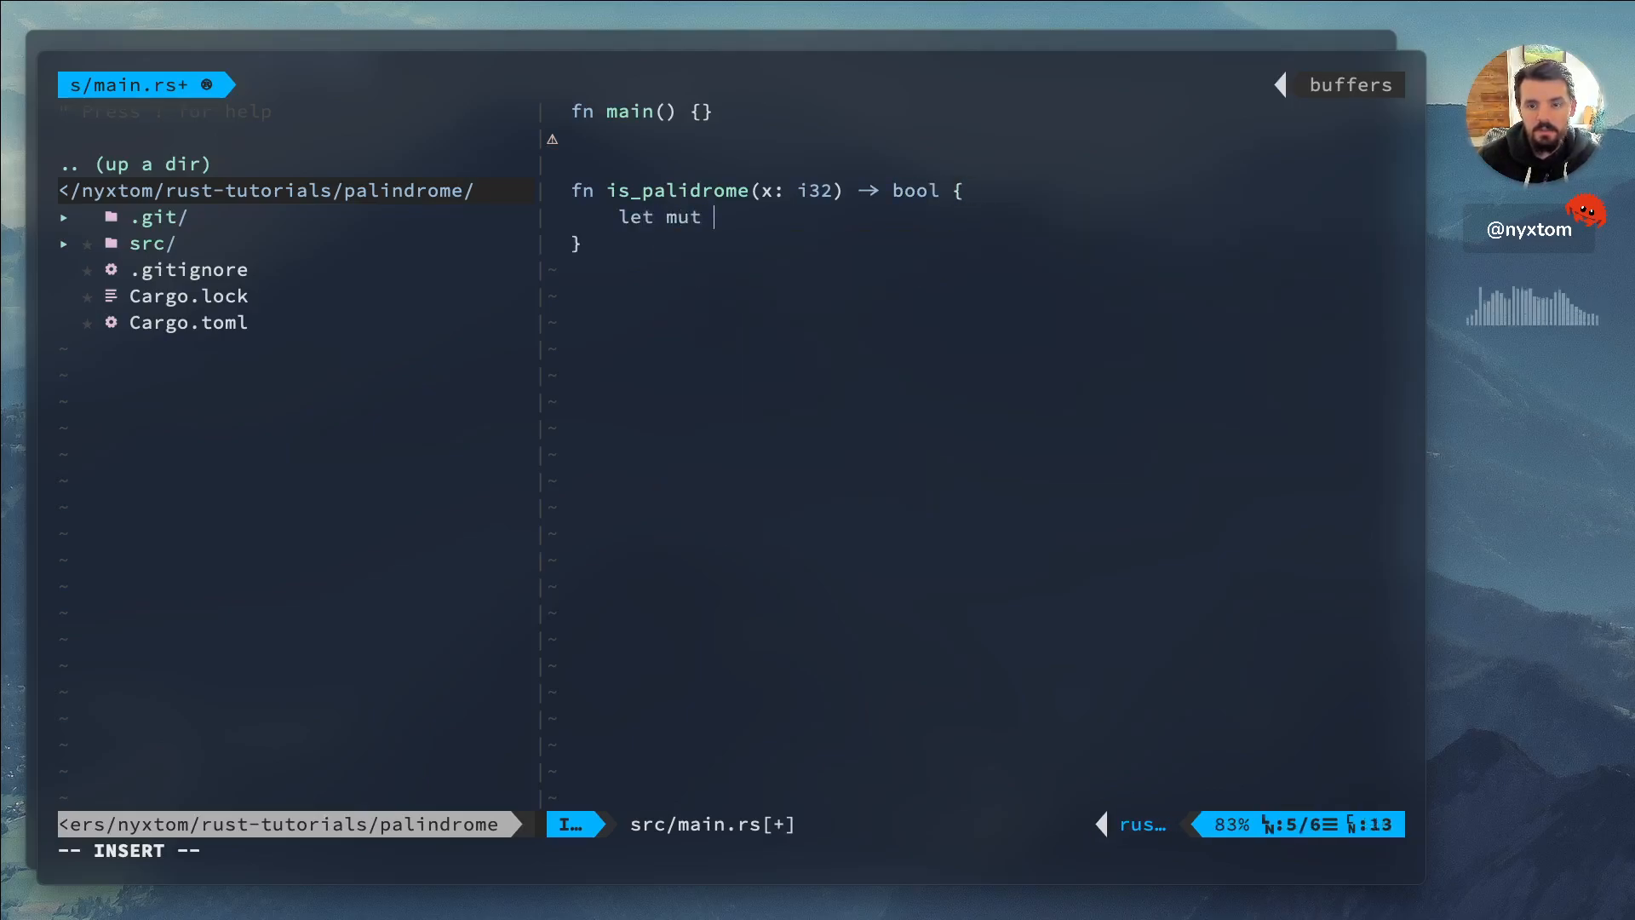
pyautogui.write('n')
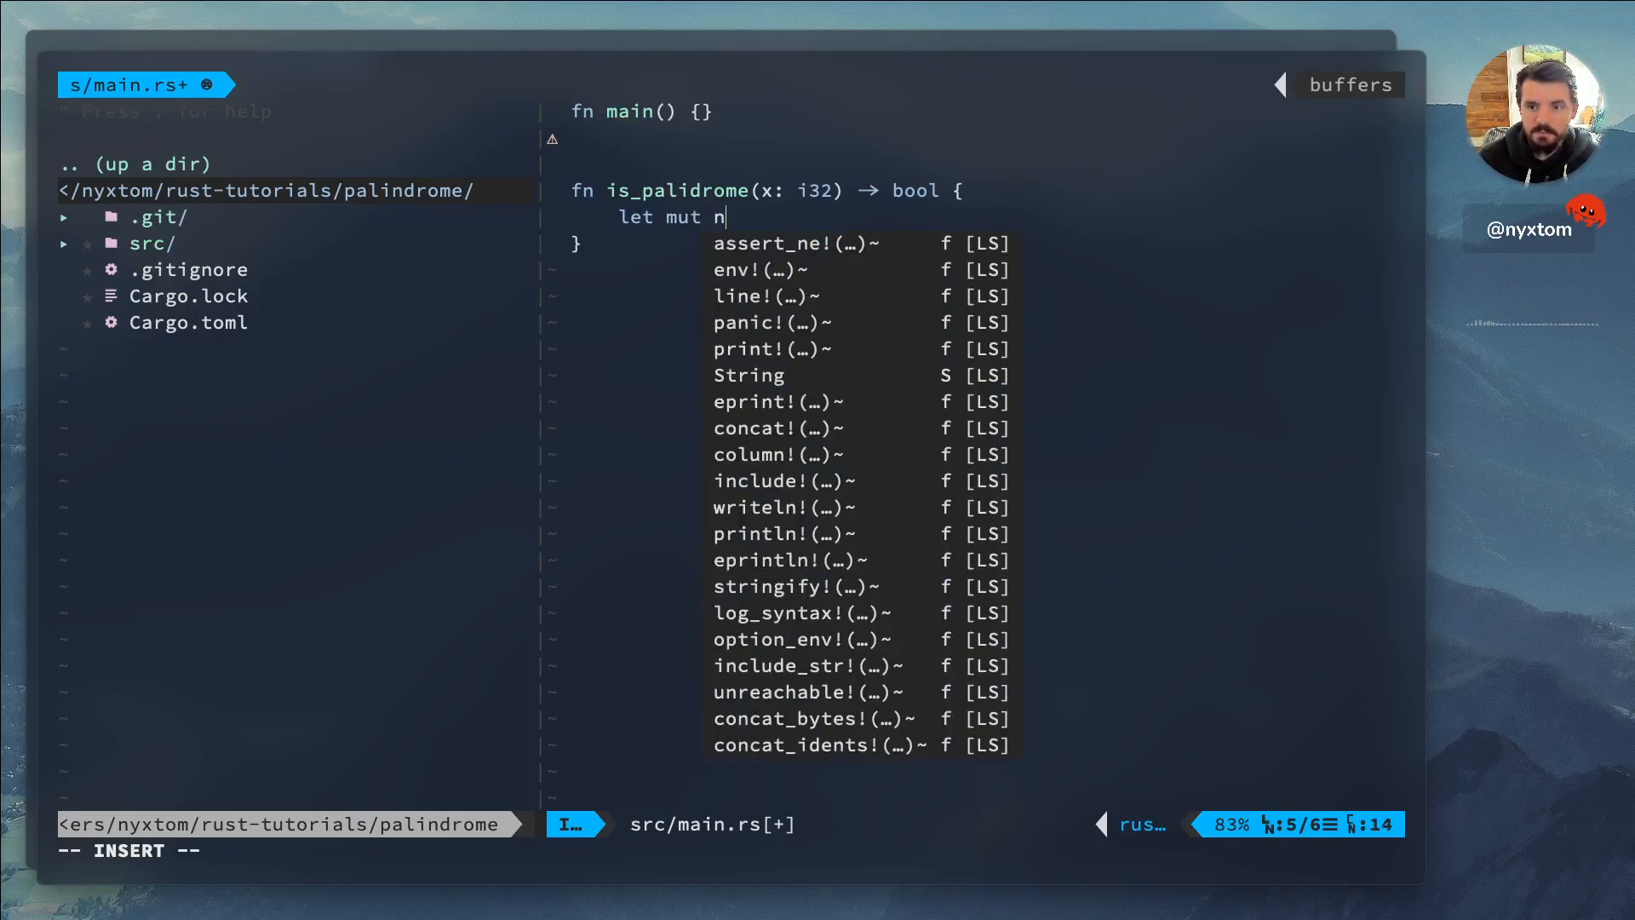
pyautogui.write('= x;')
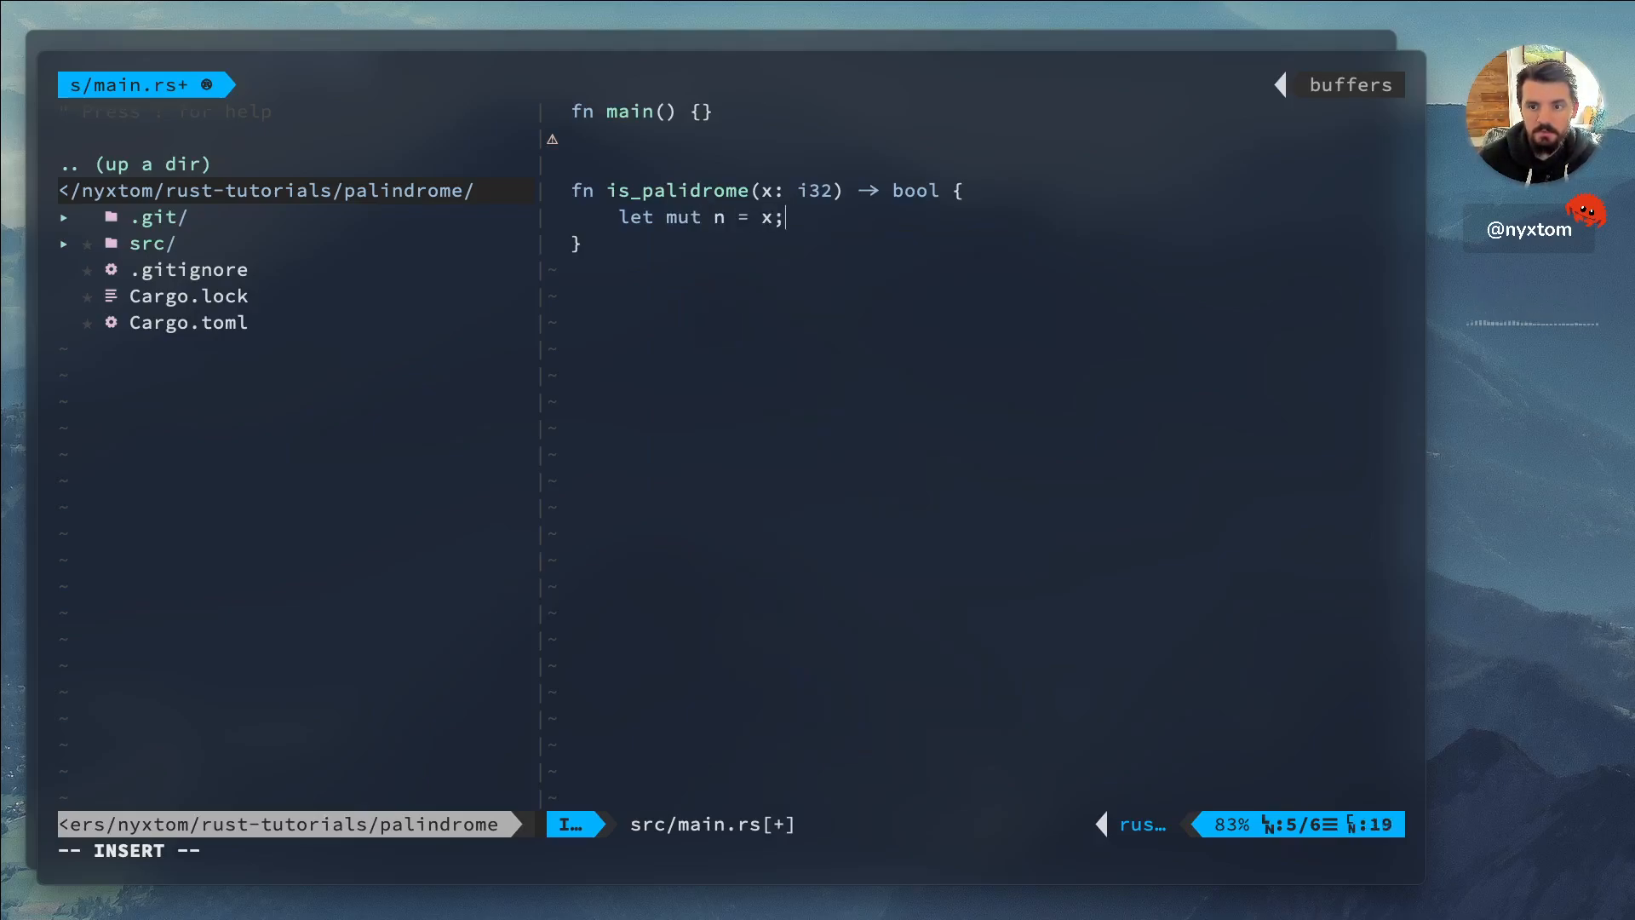
pyautogui.press('Return')
pyautogui.write('let mut')
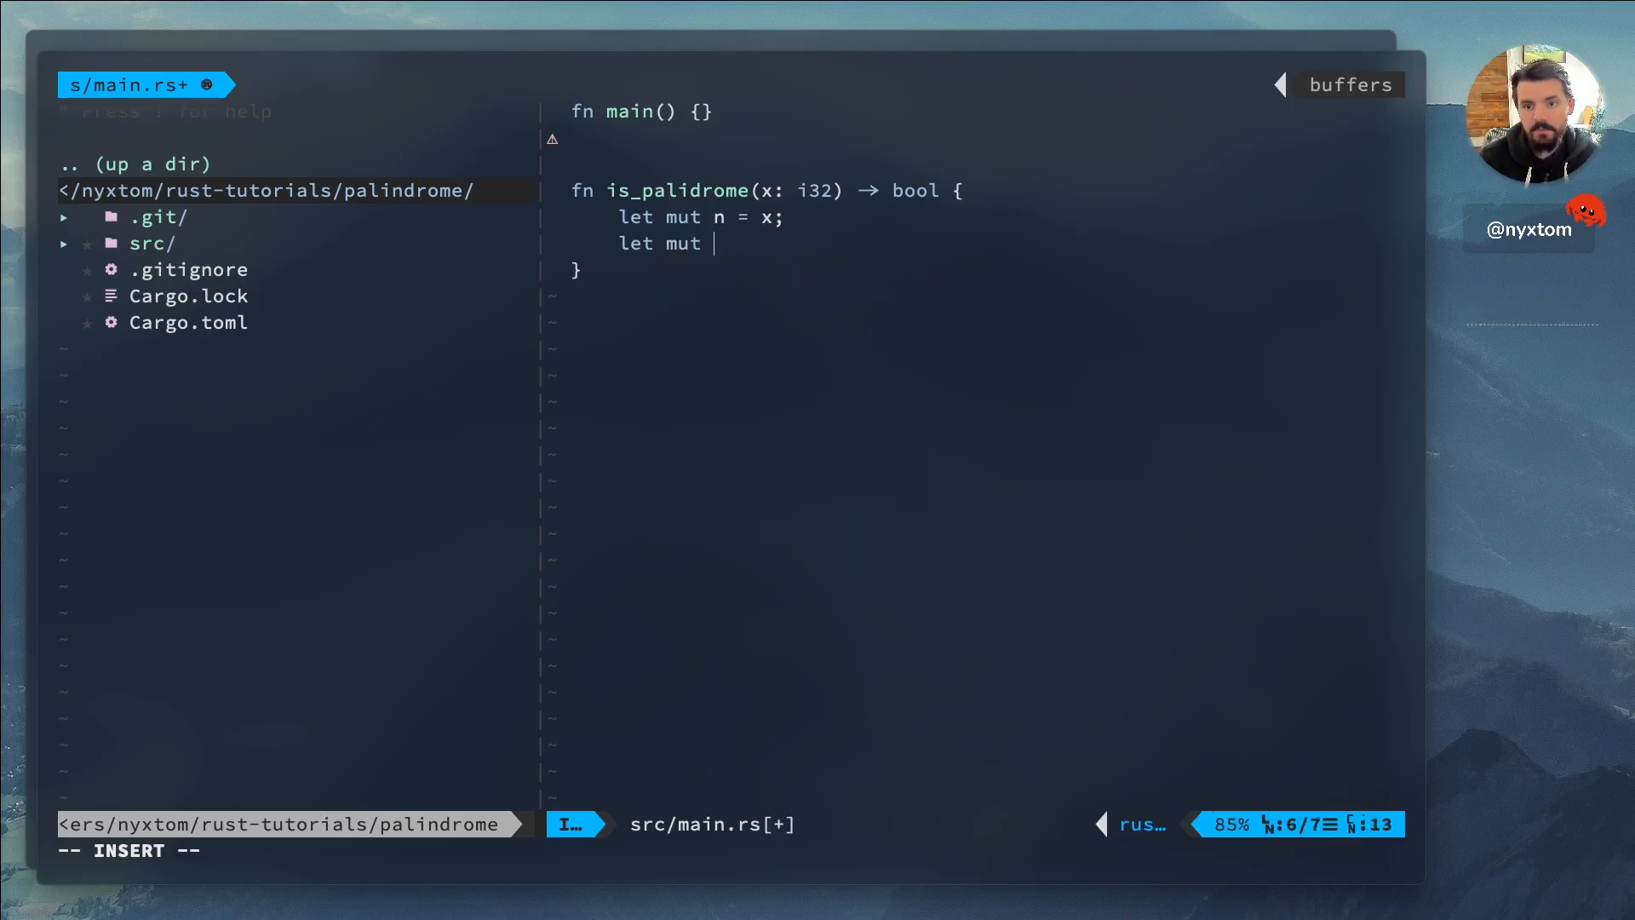
pyautogui.write('rb = 0;')
pyautogui.write('while')
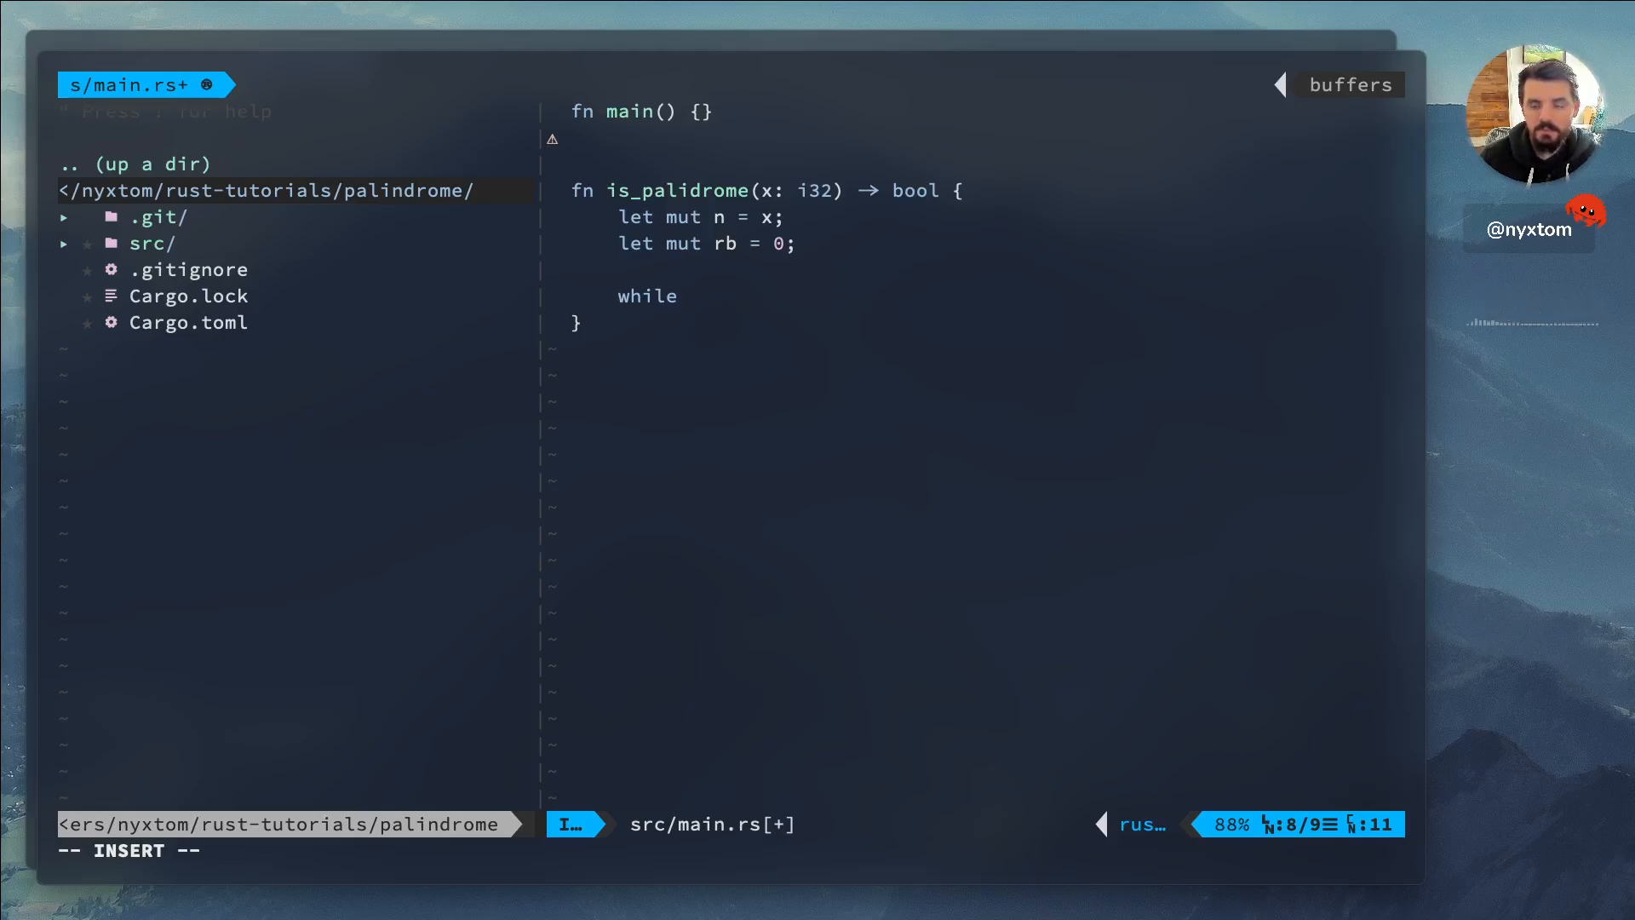
# Fill the while n > 0 loop with rb <<= 1, rb |= n & 1, and n >>= 1
pyautogui.write('n > 0 {}')
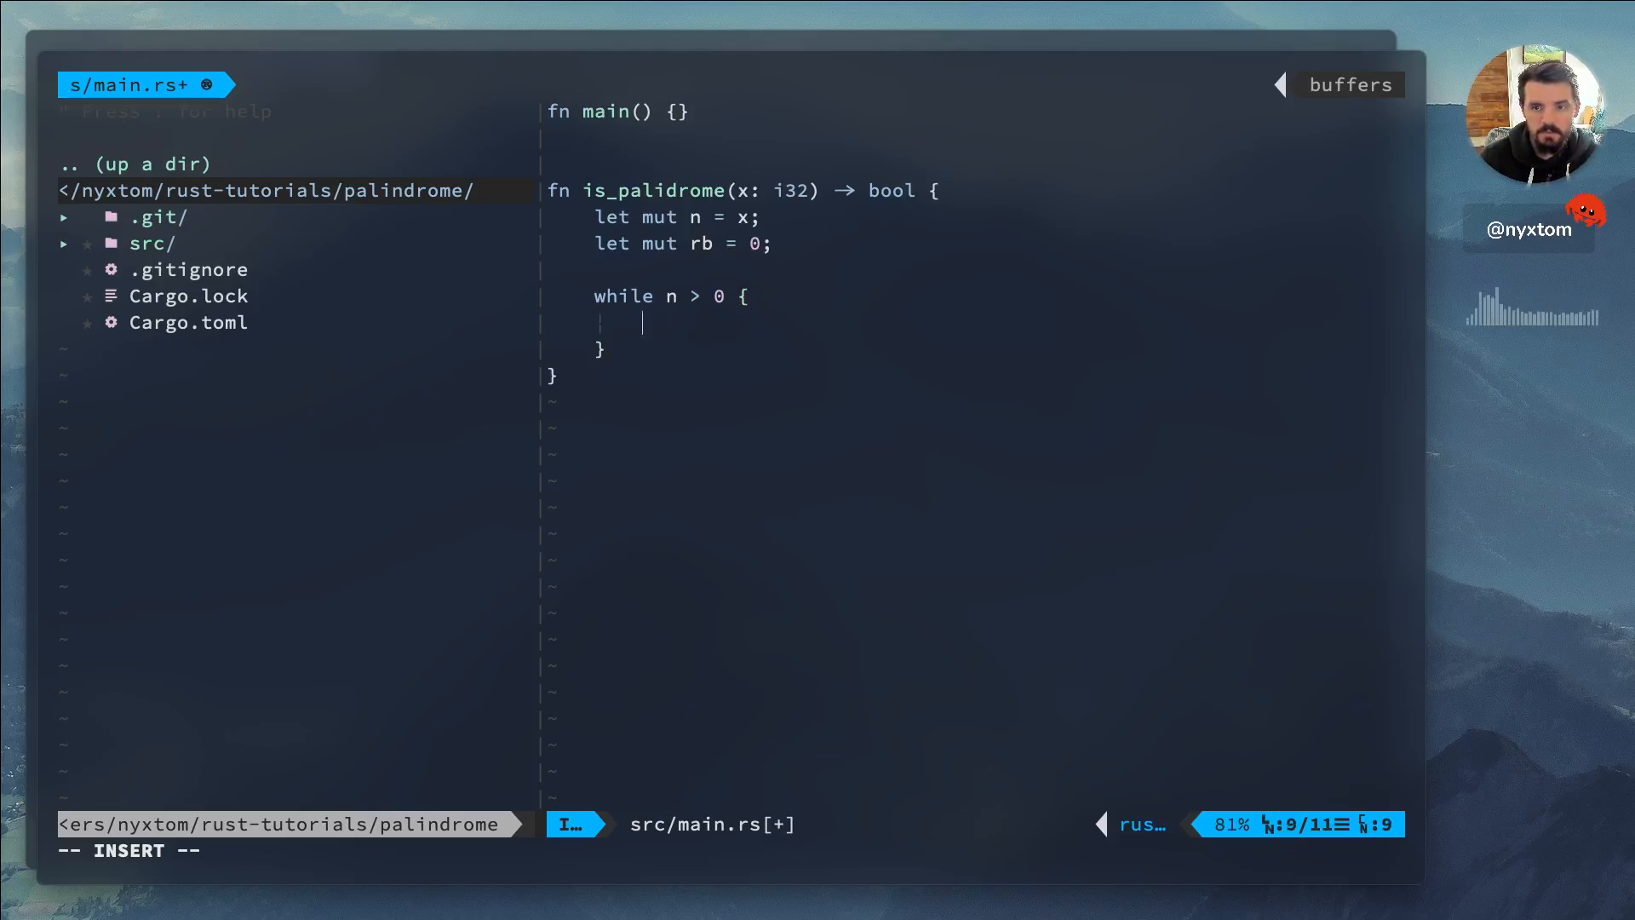
pyautogui.write('rb <=')
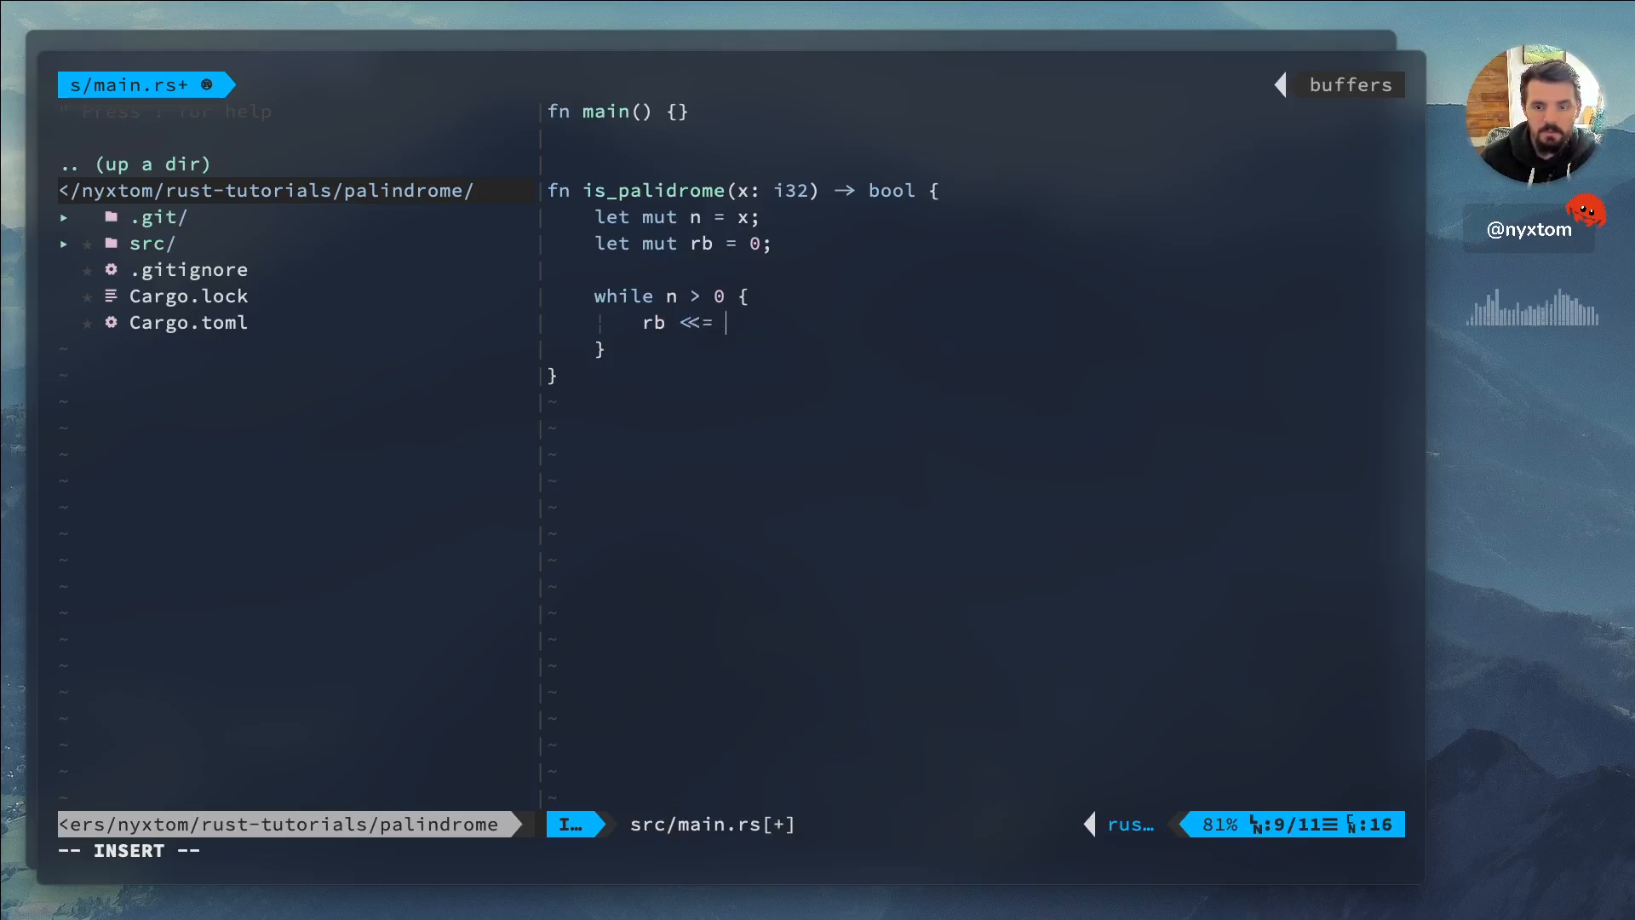
pyautogui.write('1;')
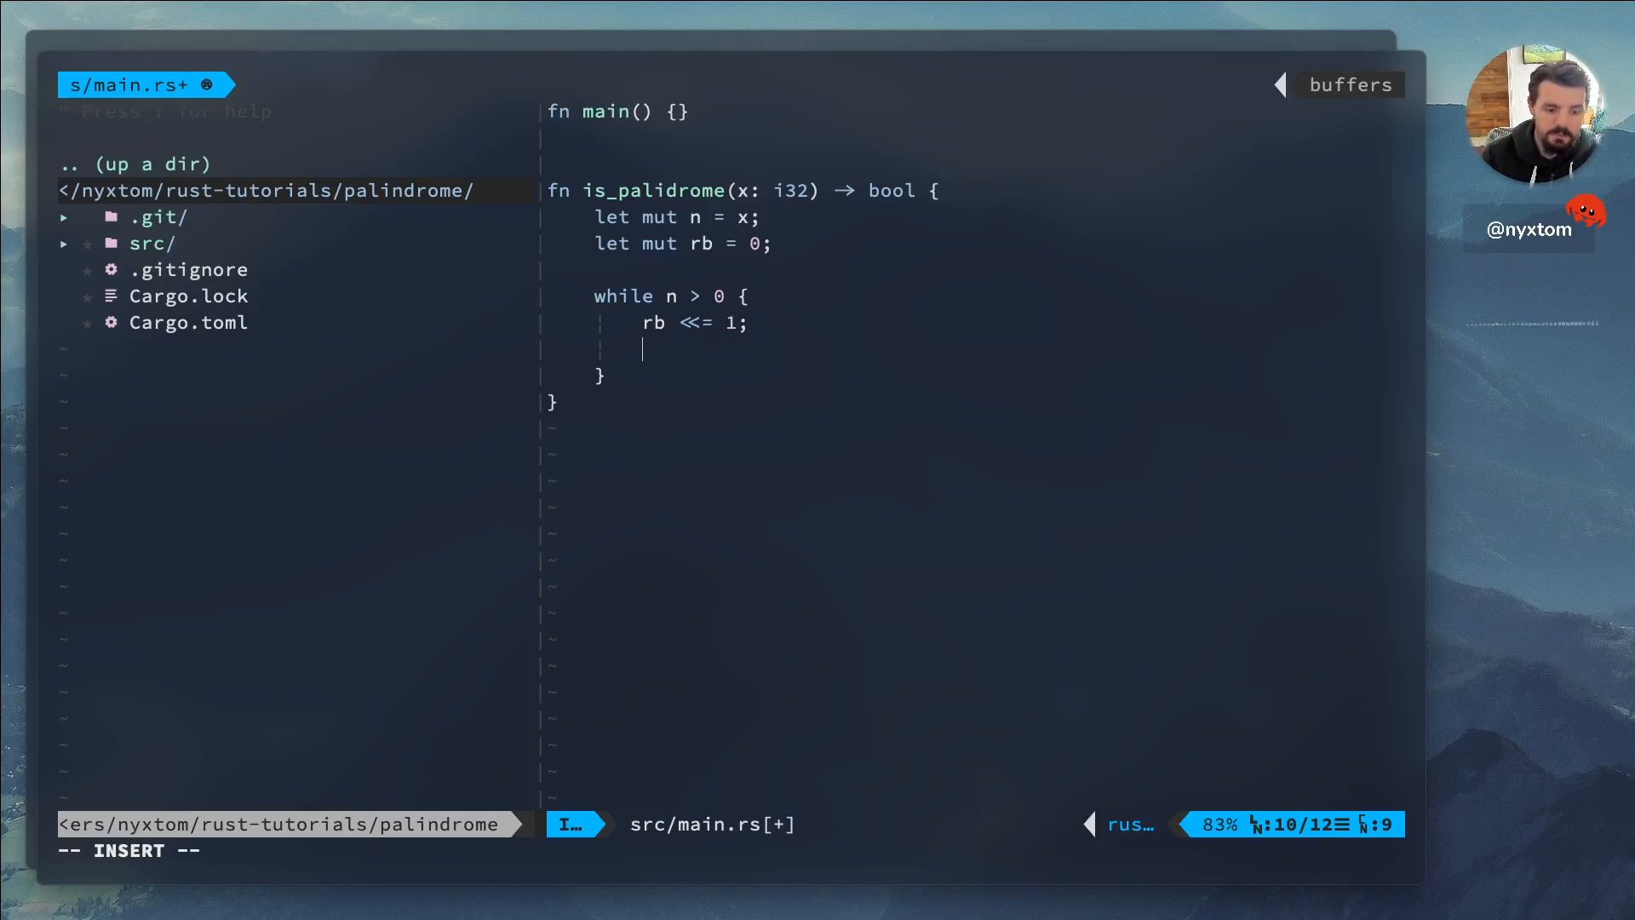
pyautogui.write('r')
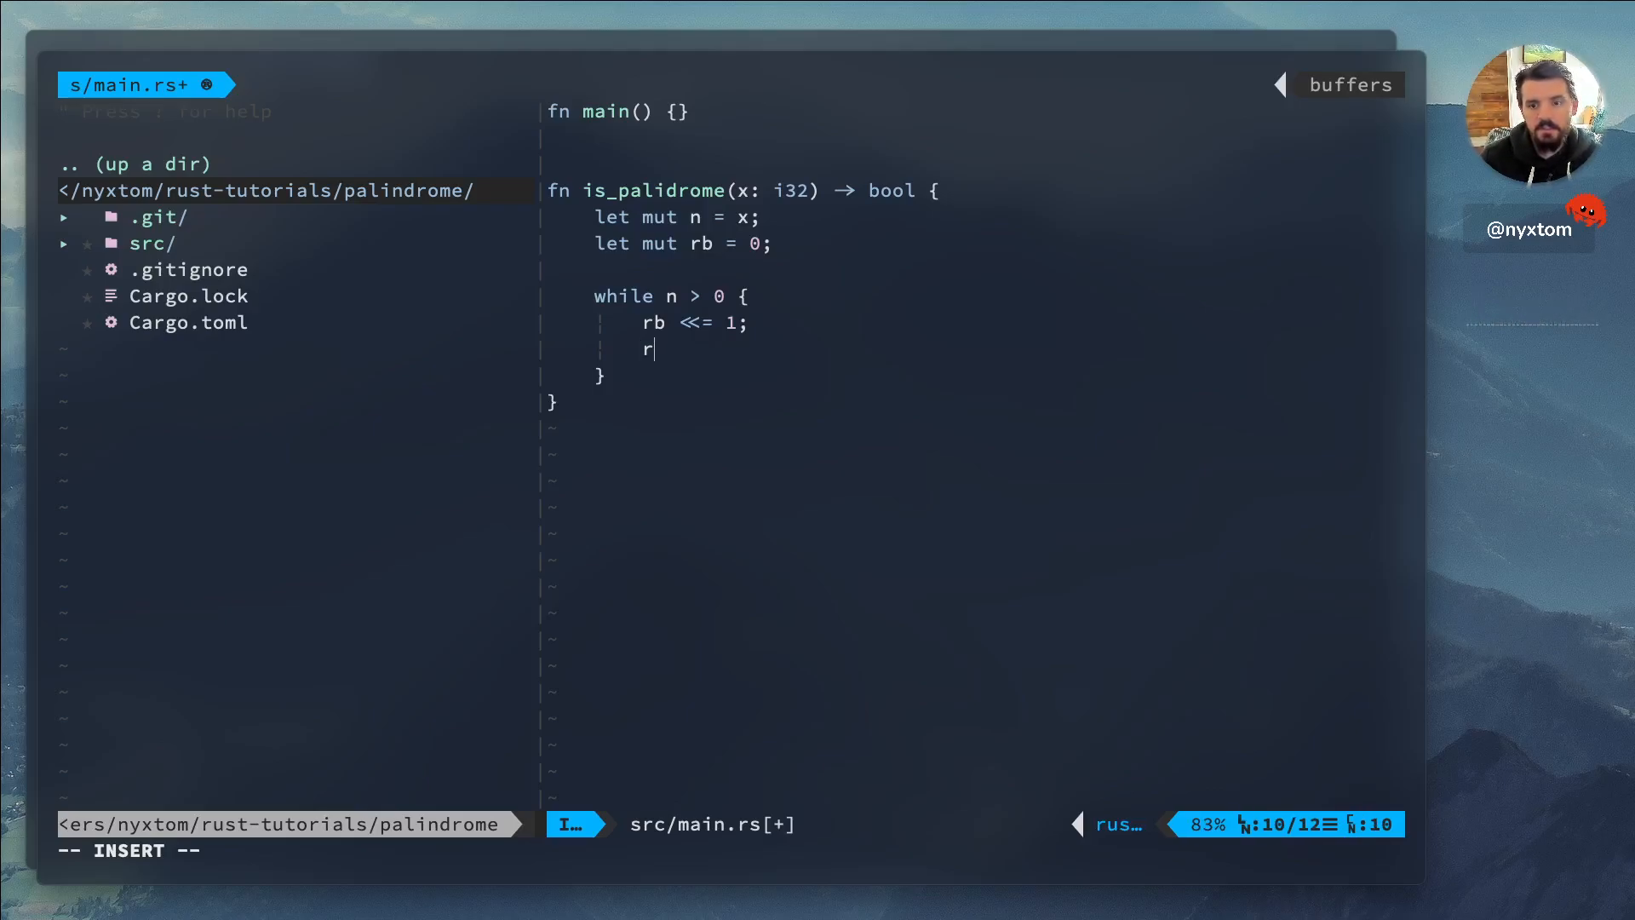
pyautogui.write('b |')
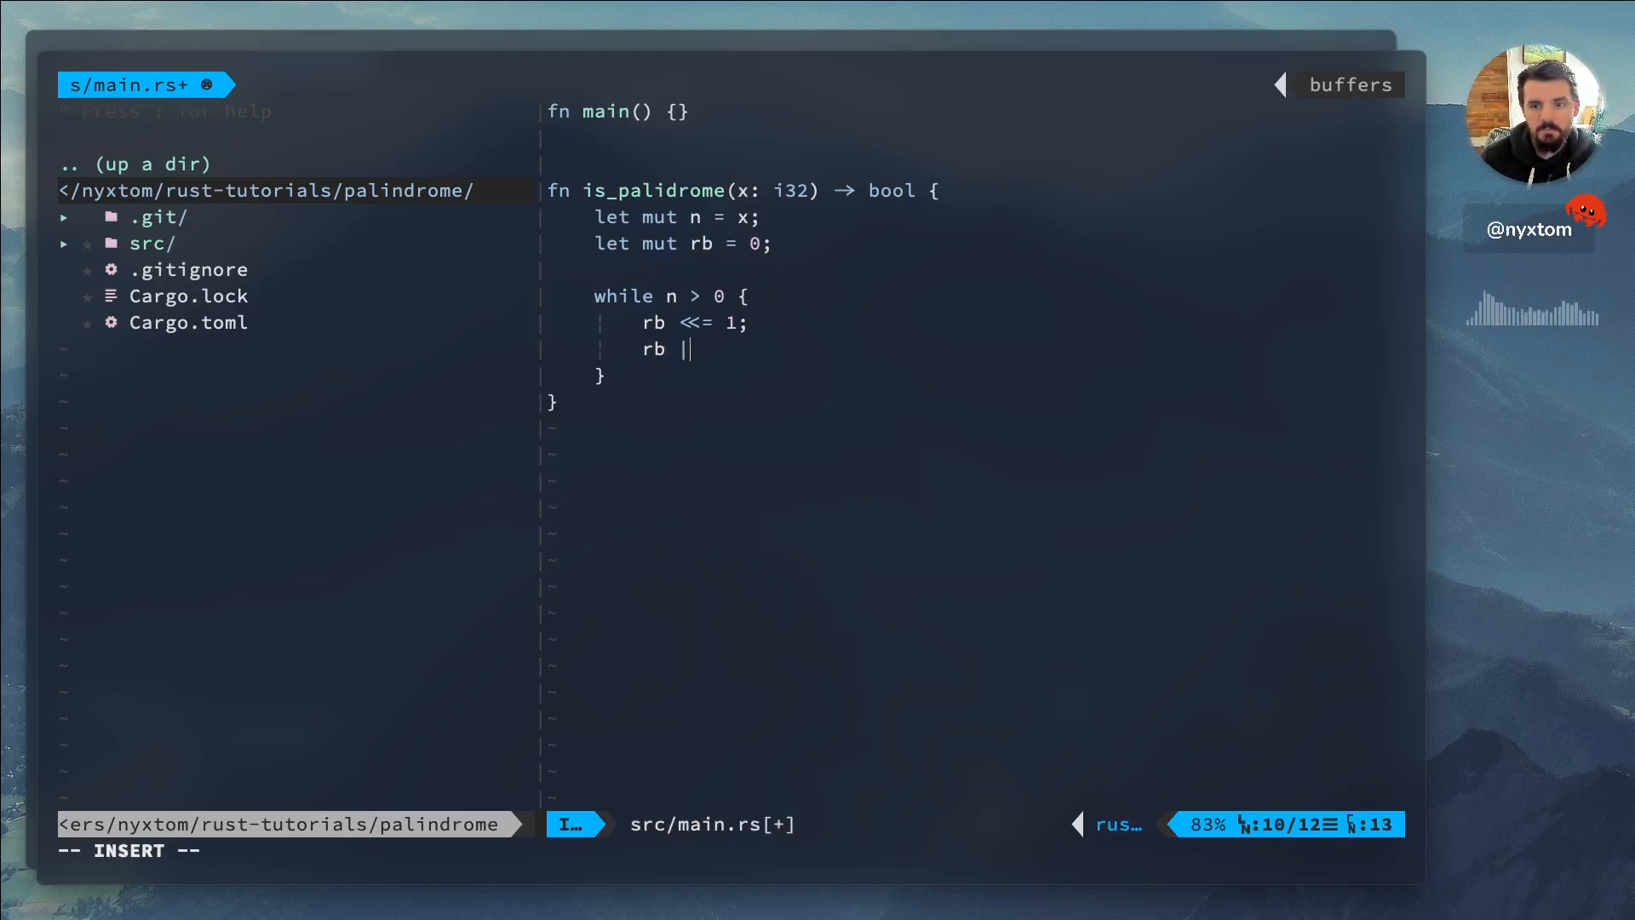
pyautogui.write('=')
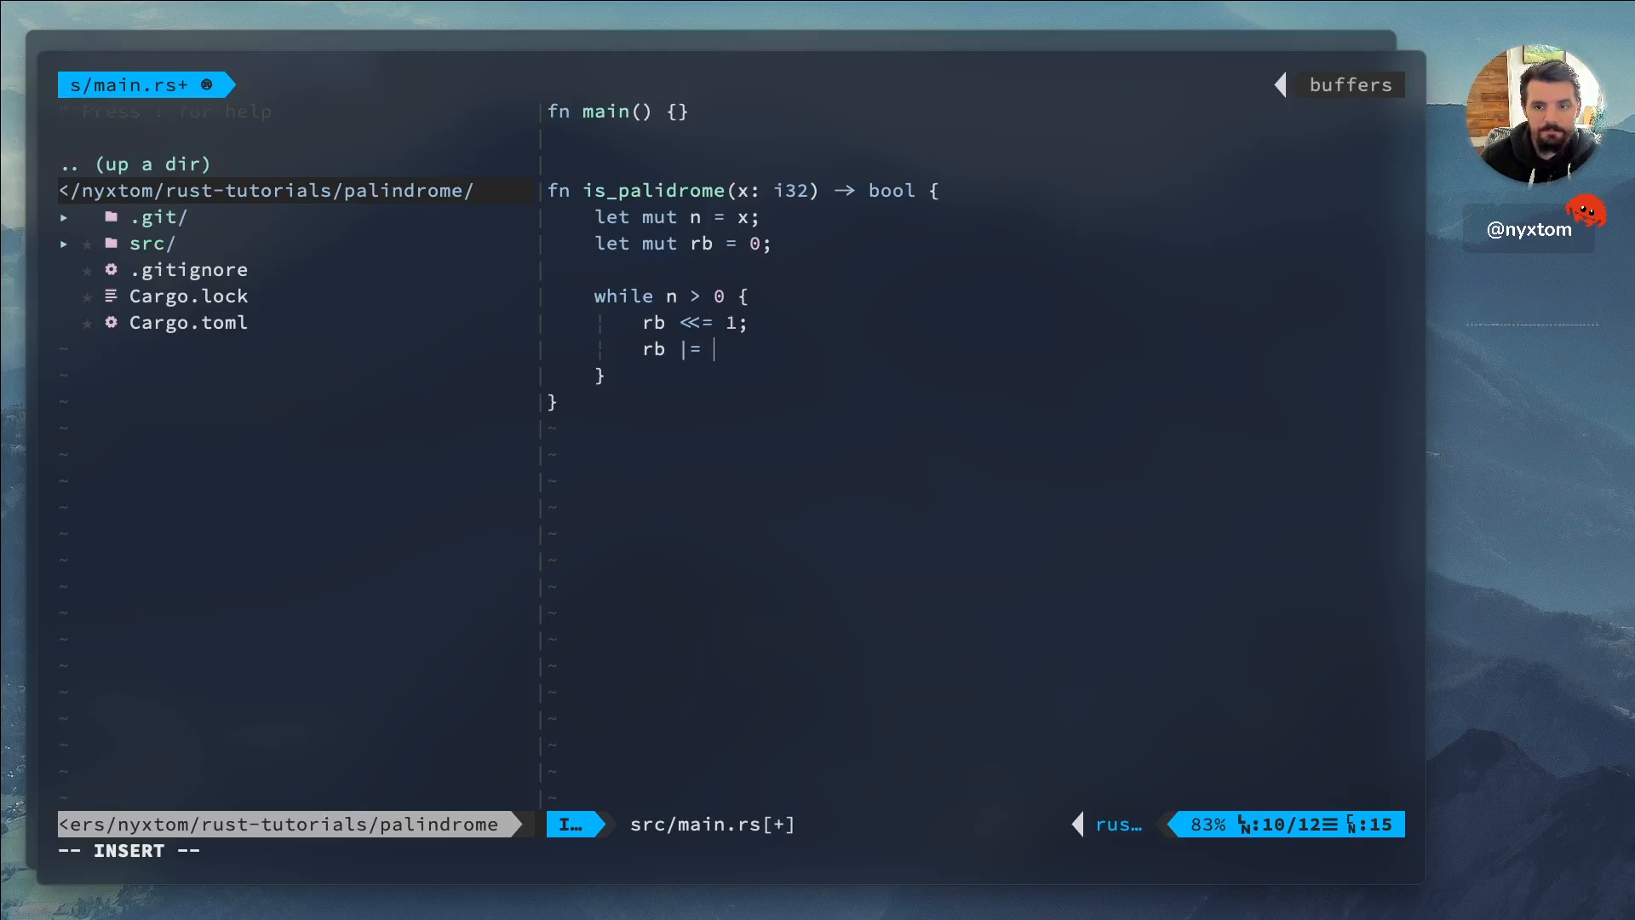
pyautogui.write('n')
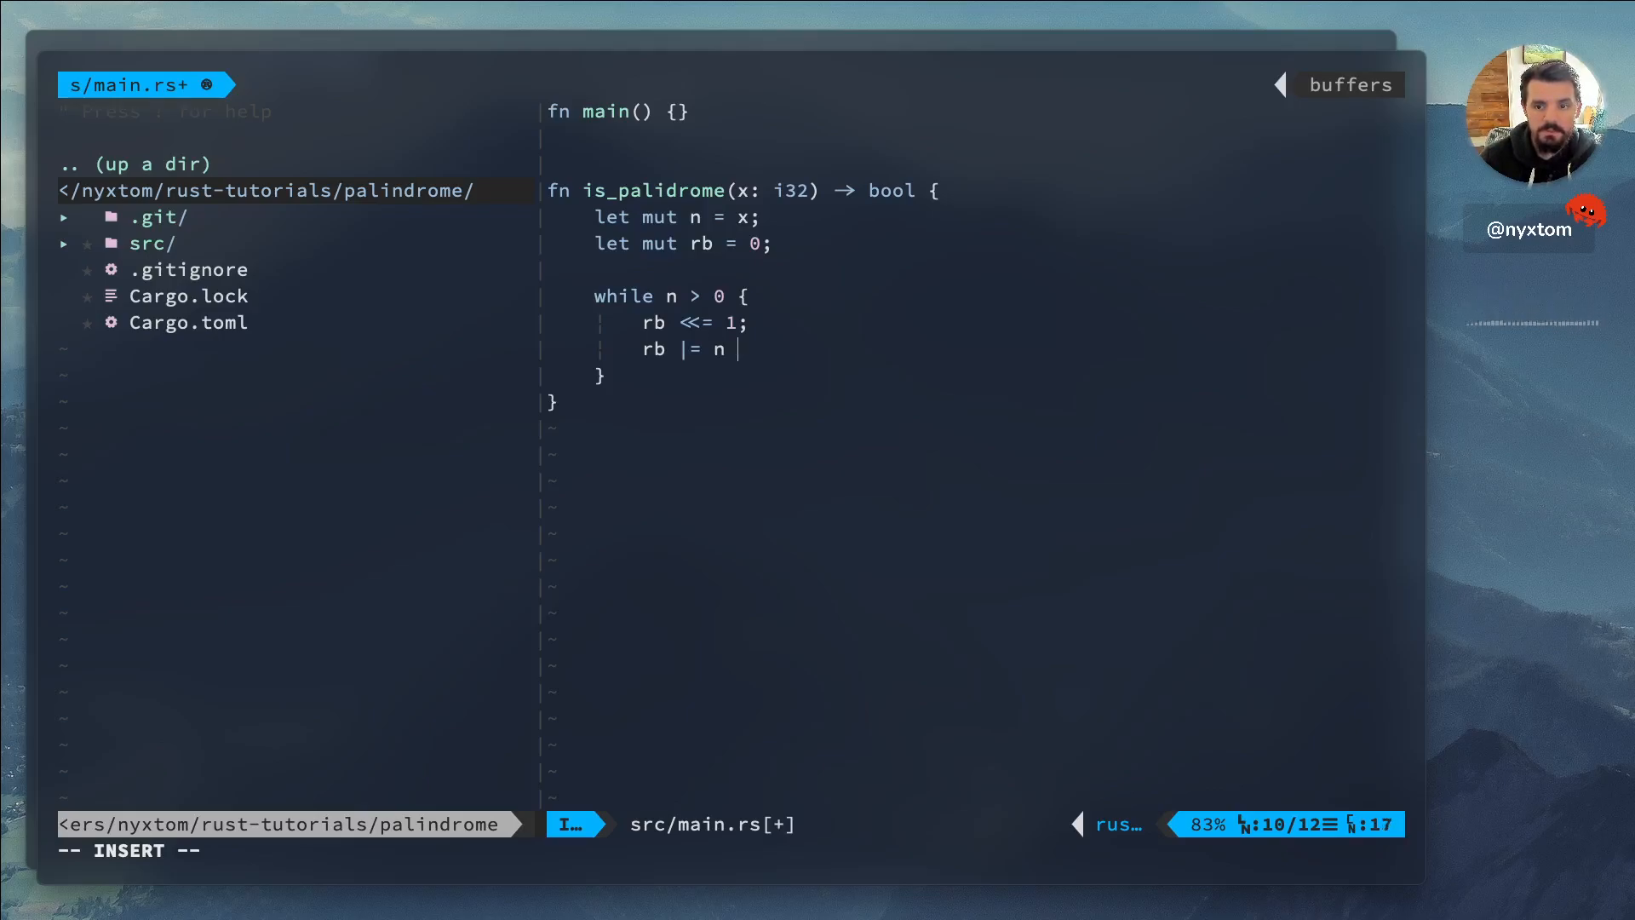
pyautogui.write('& 1;')
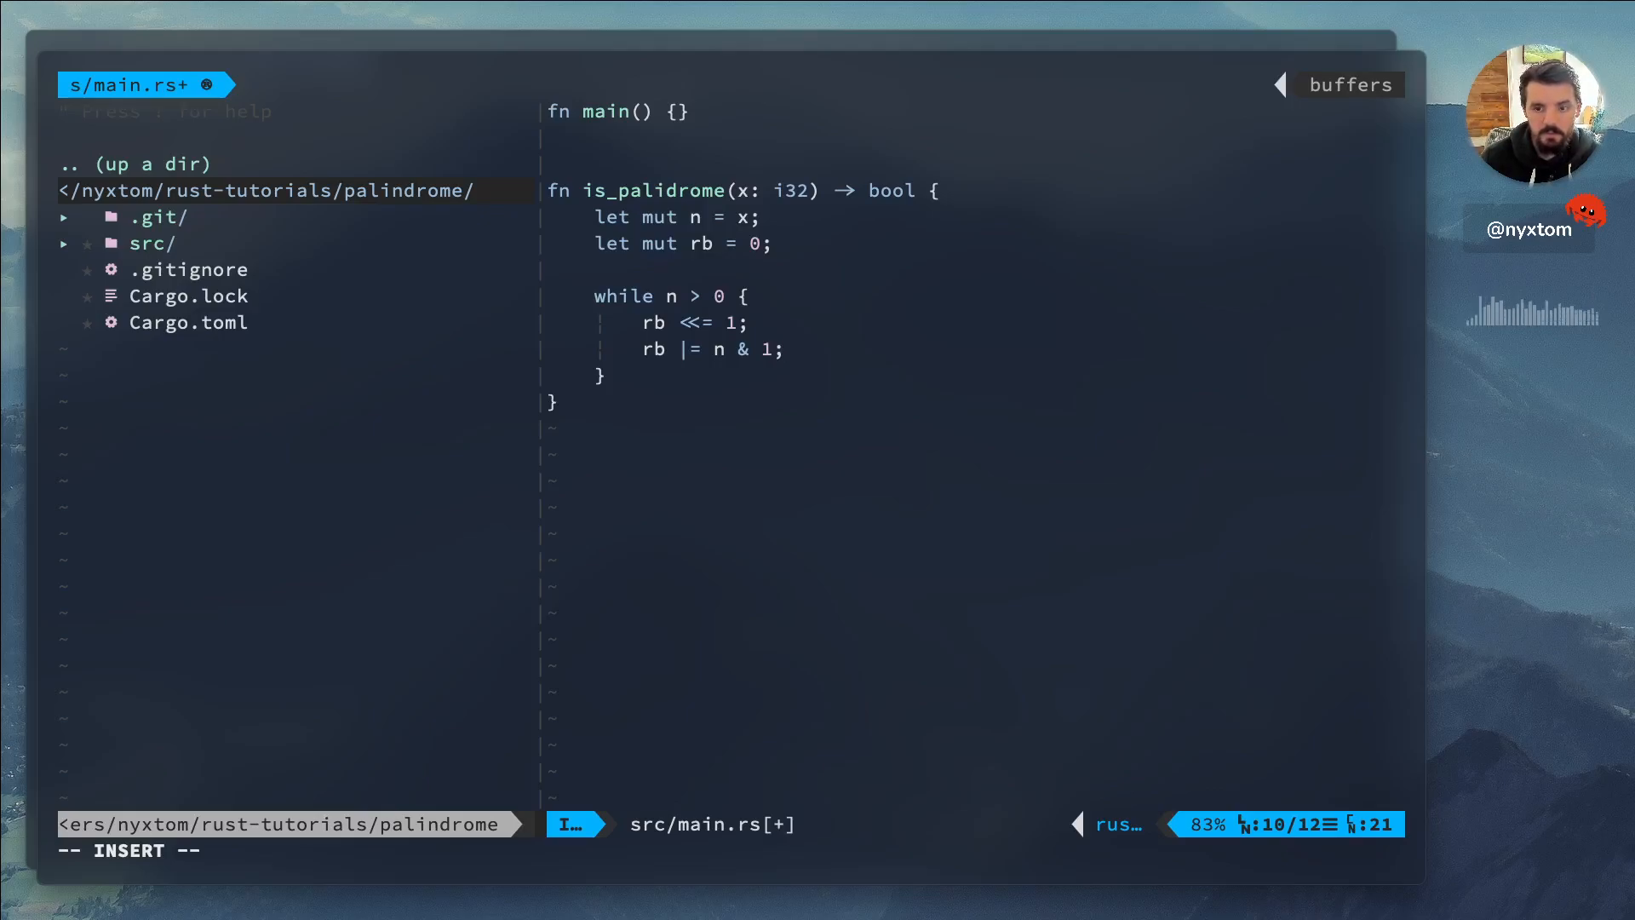
pyautogui.press('Return')
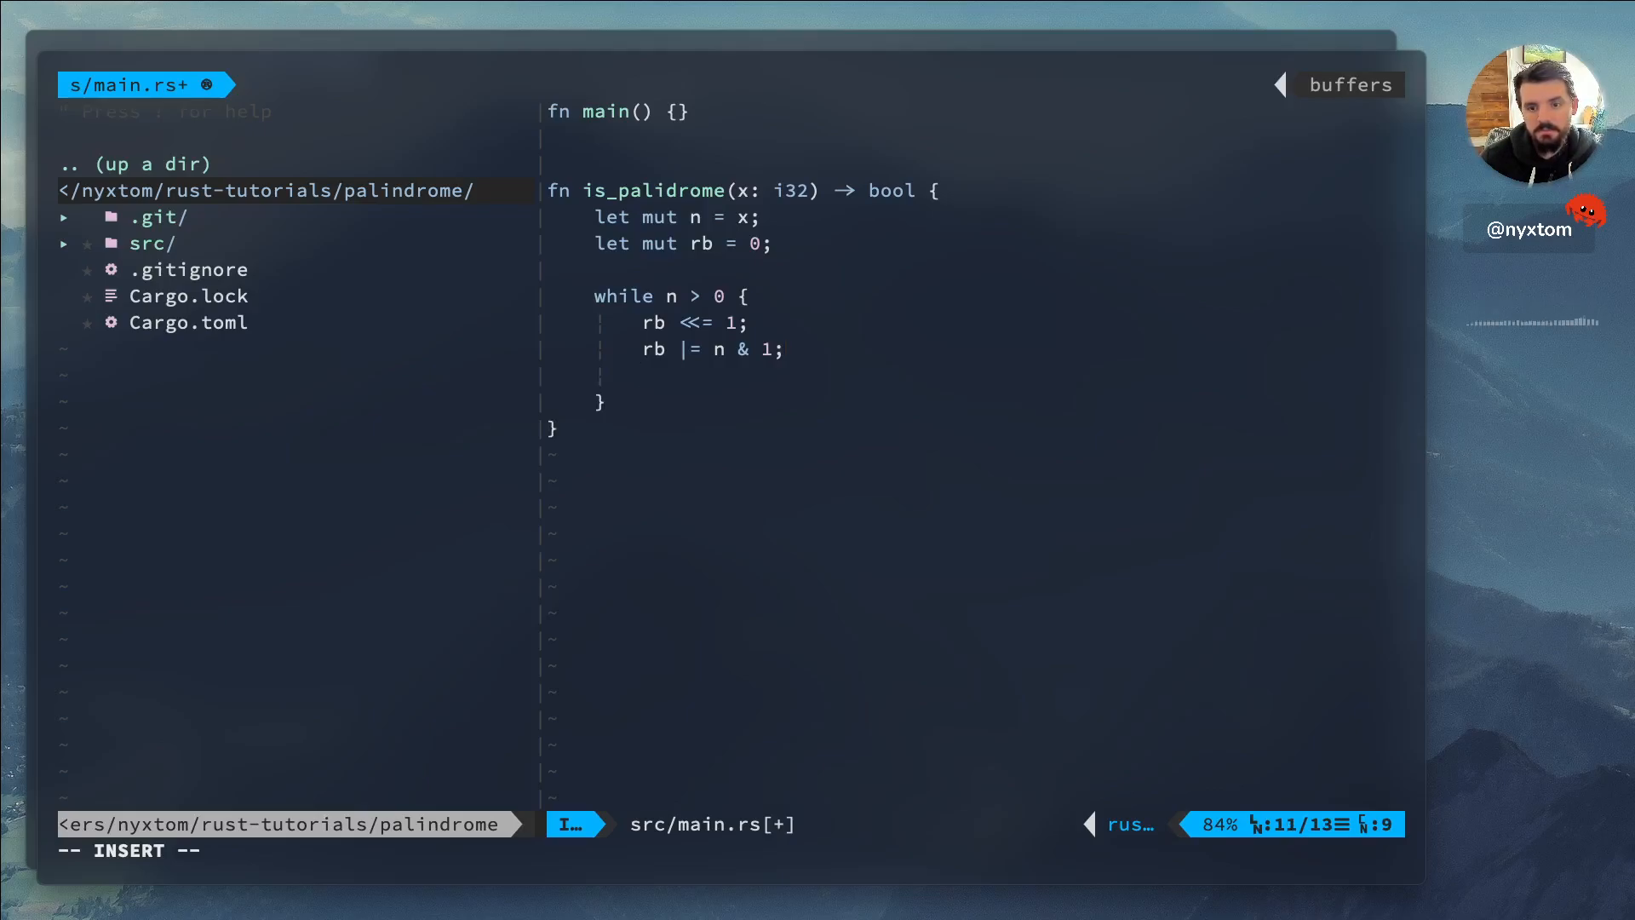
pyautogui.write('n')
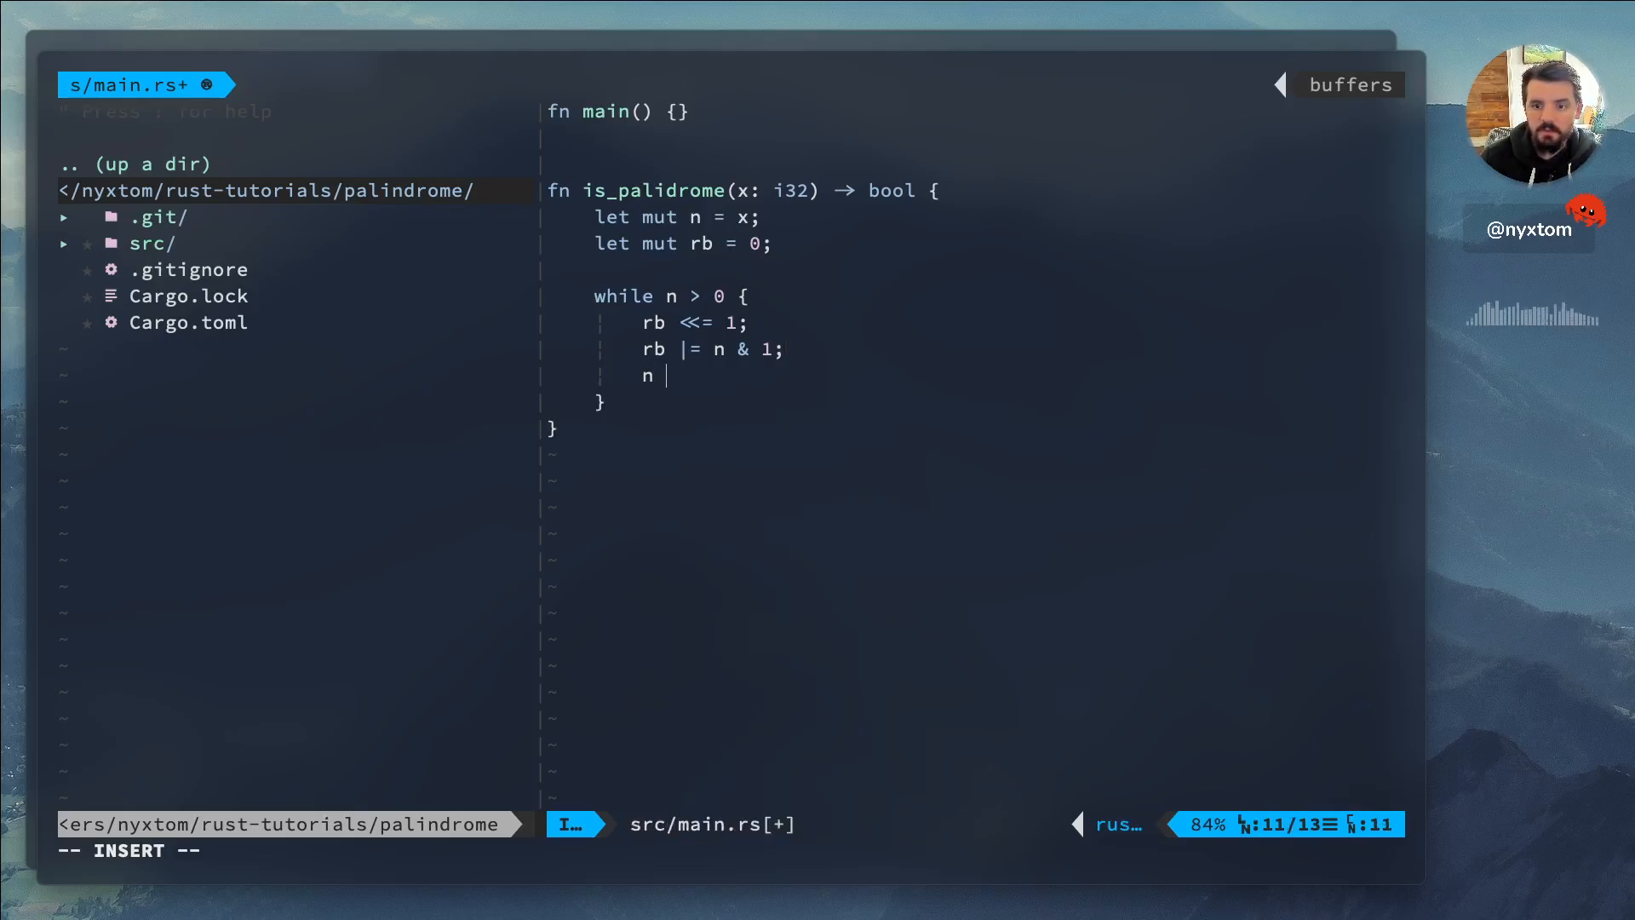
pyautogui.write('>>=')
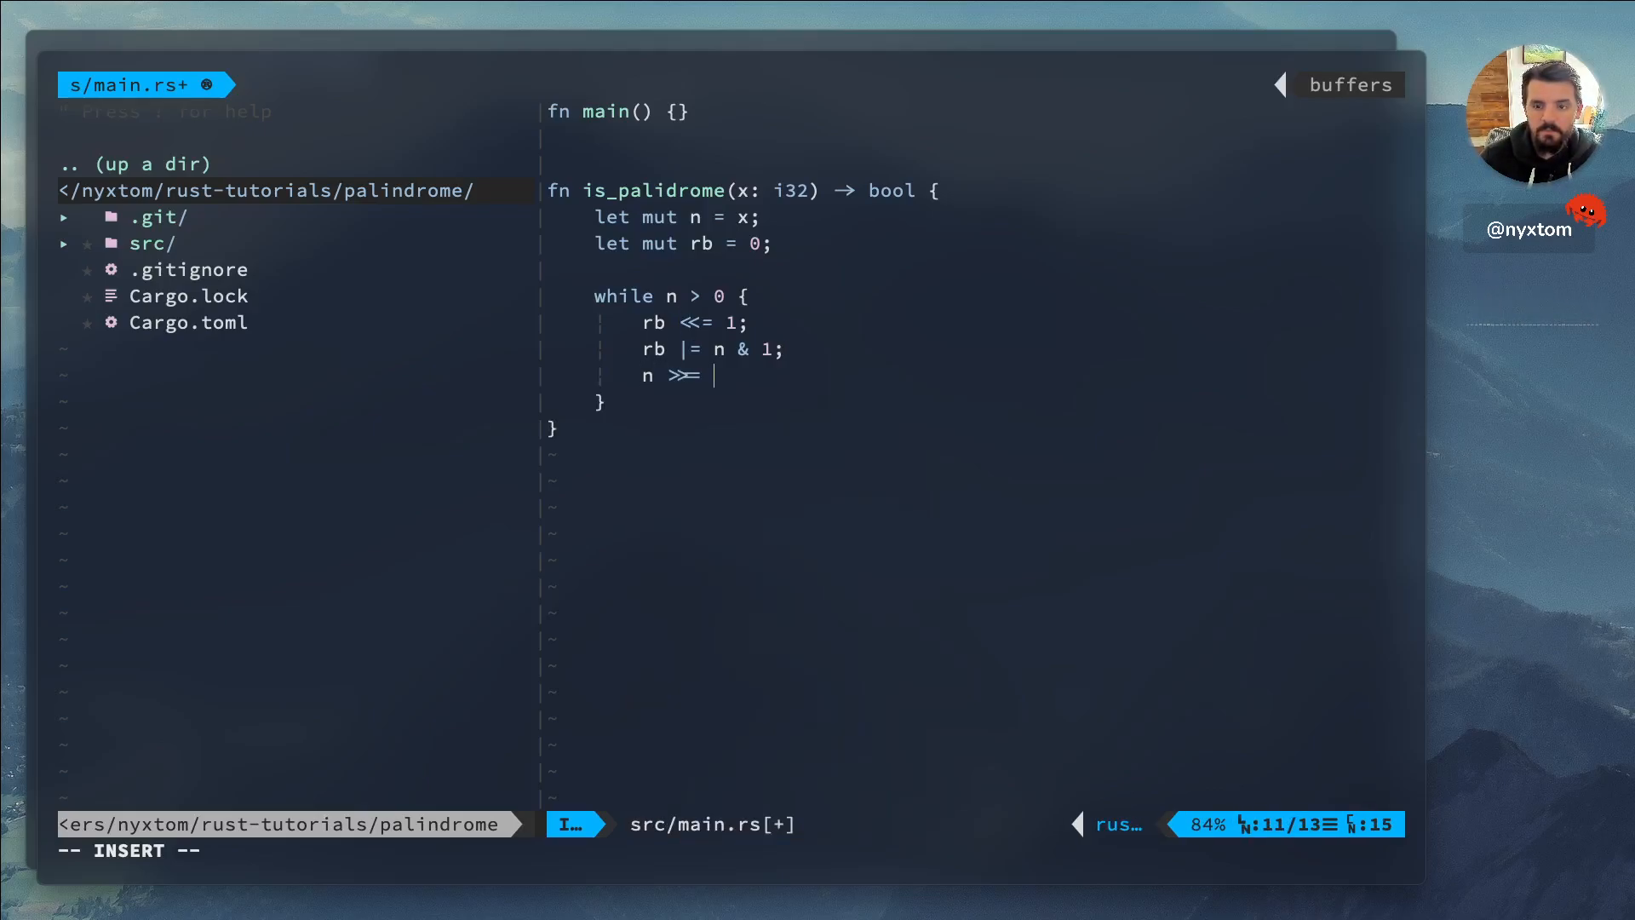
pyautogui.write('1;')
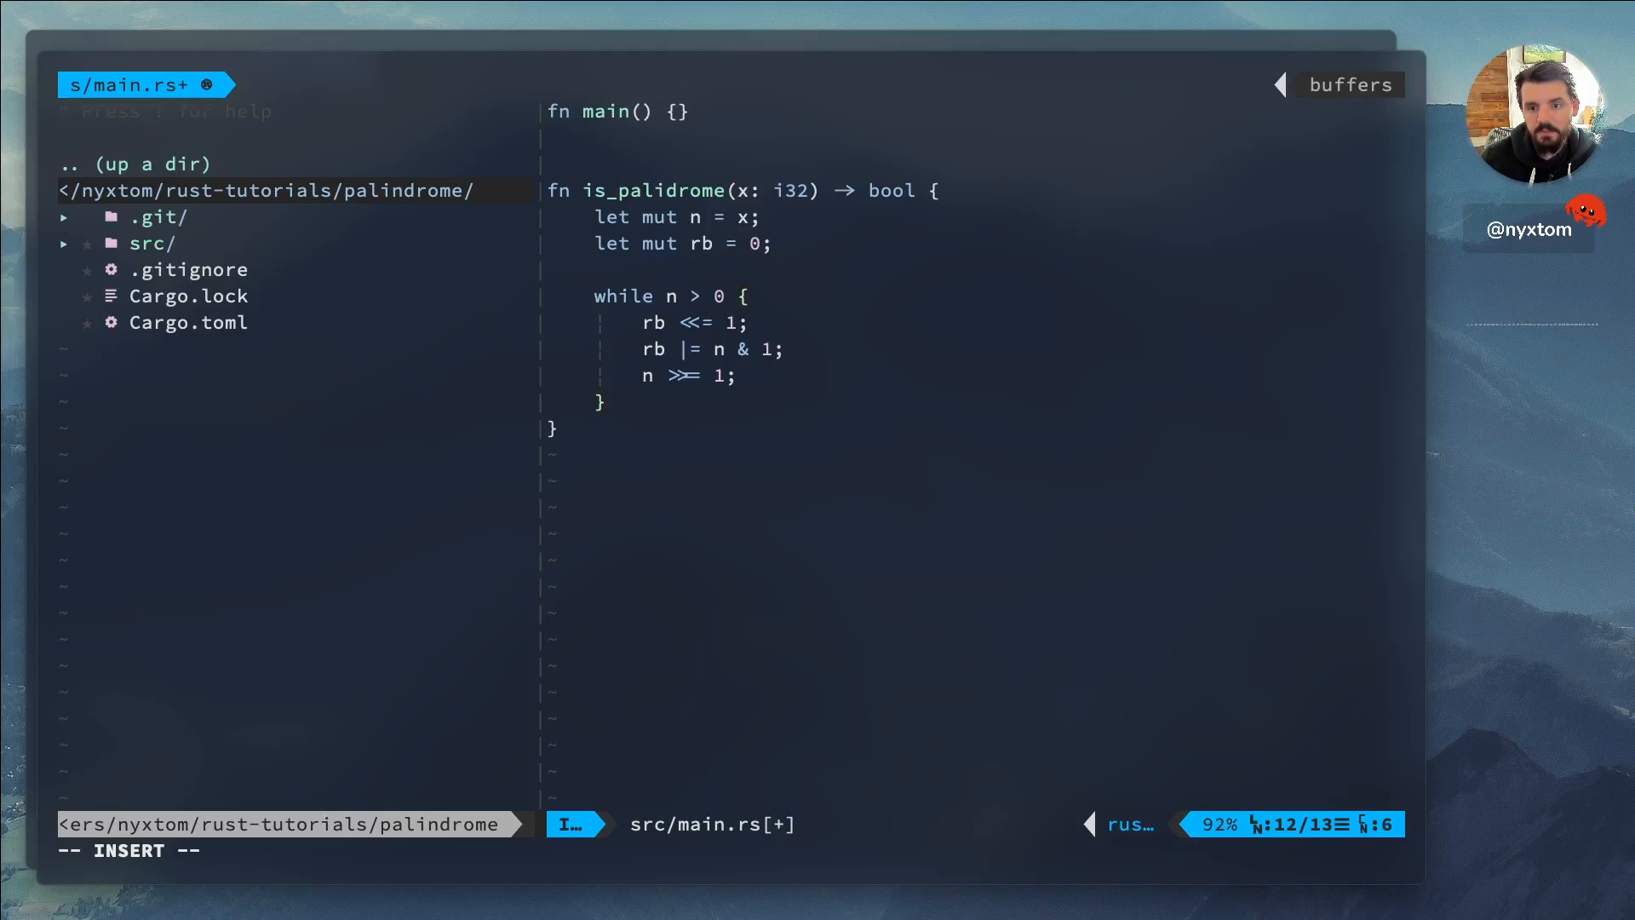
# Return rb == x after the loop and open a blank line below the function
pyautogui.press('Return')
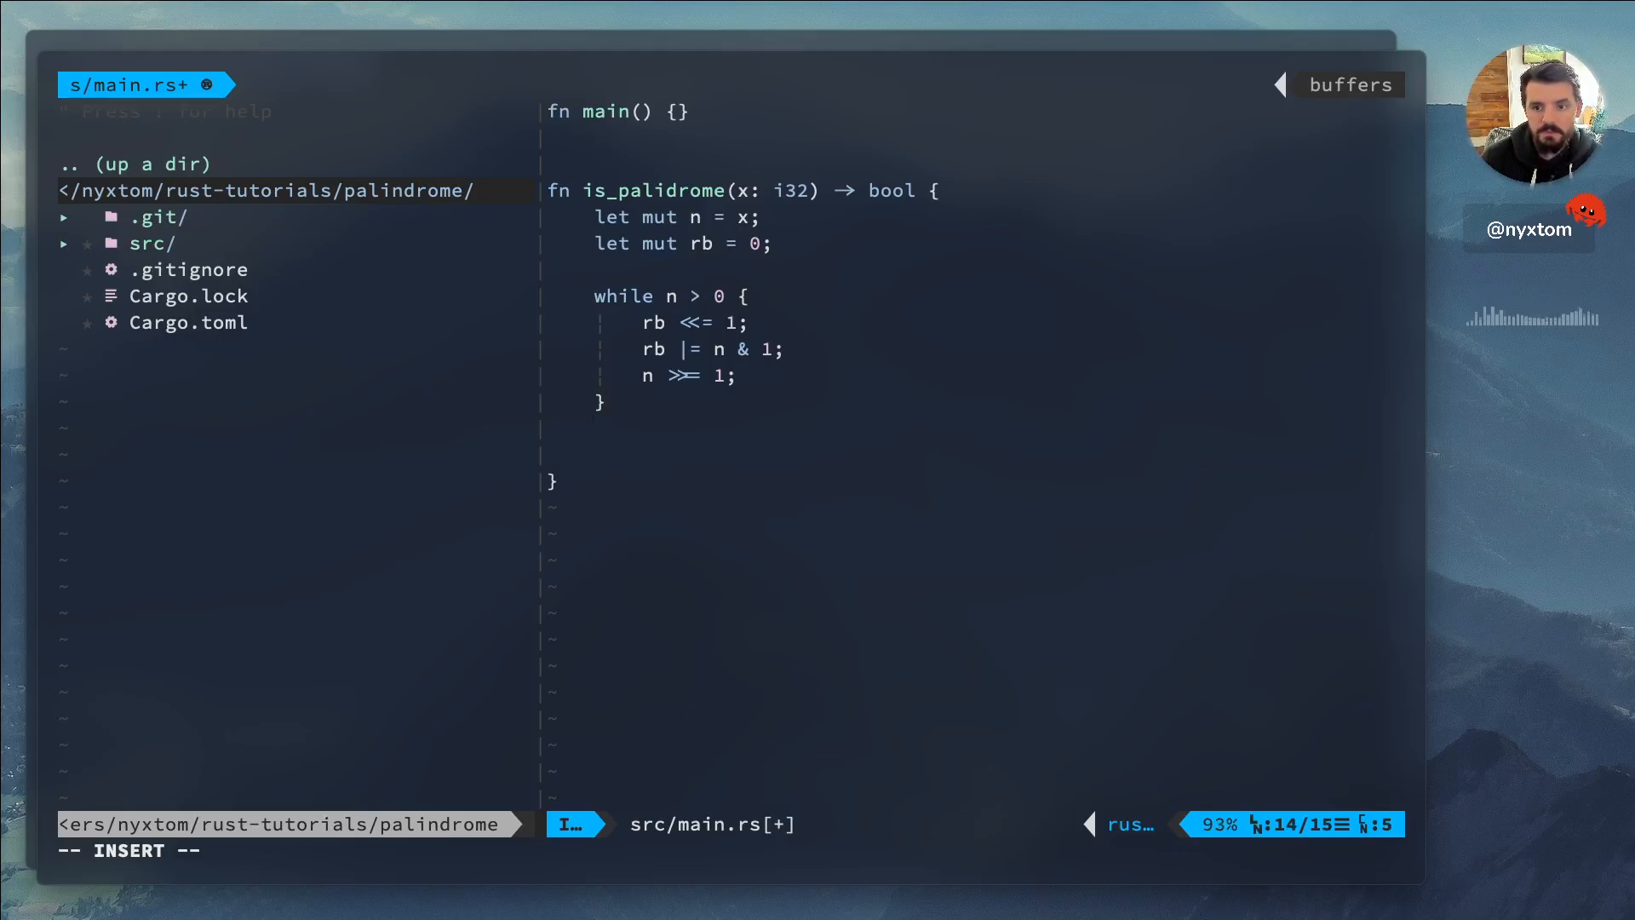
pyautogui.write('rb')
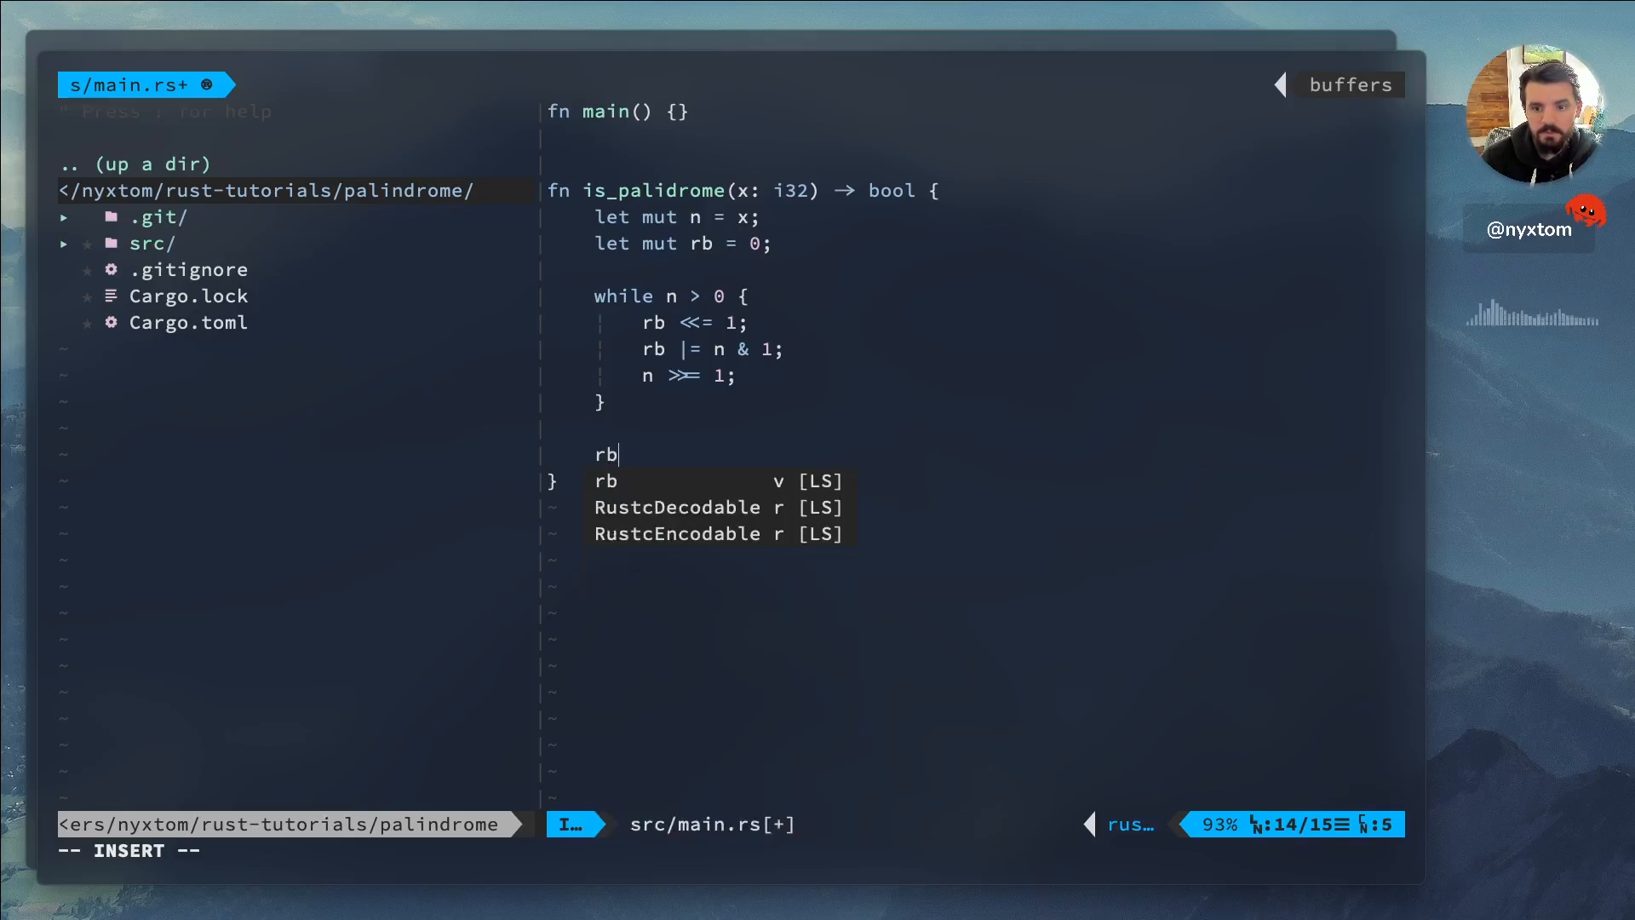
pyautogui.write('= x')
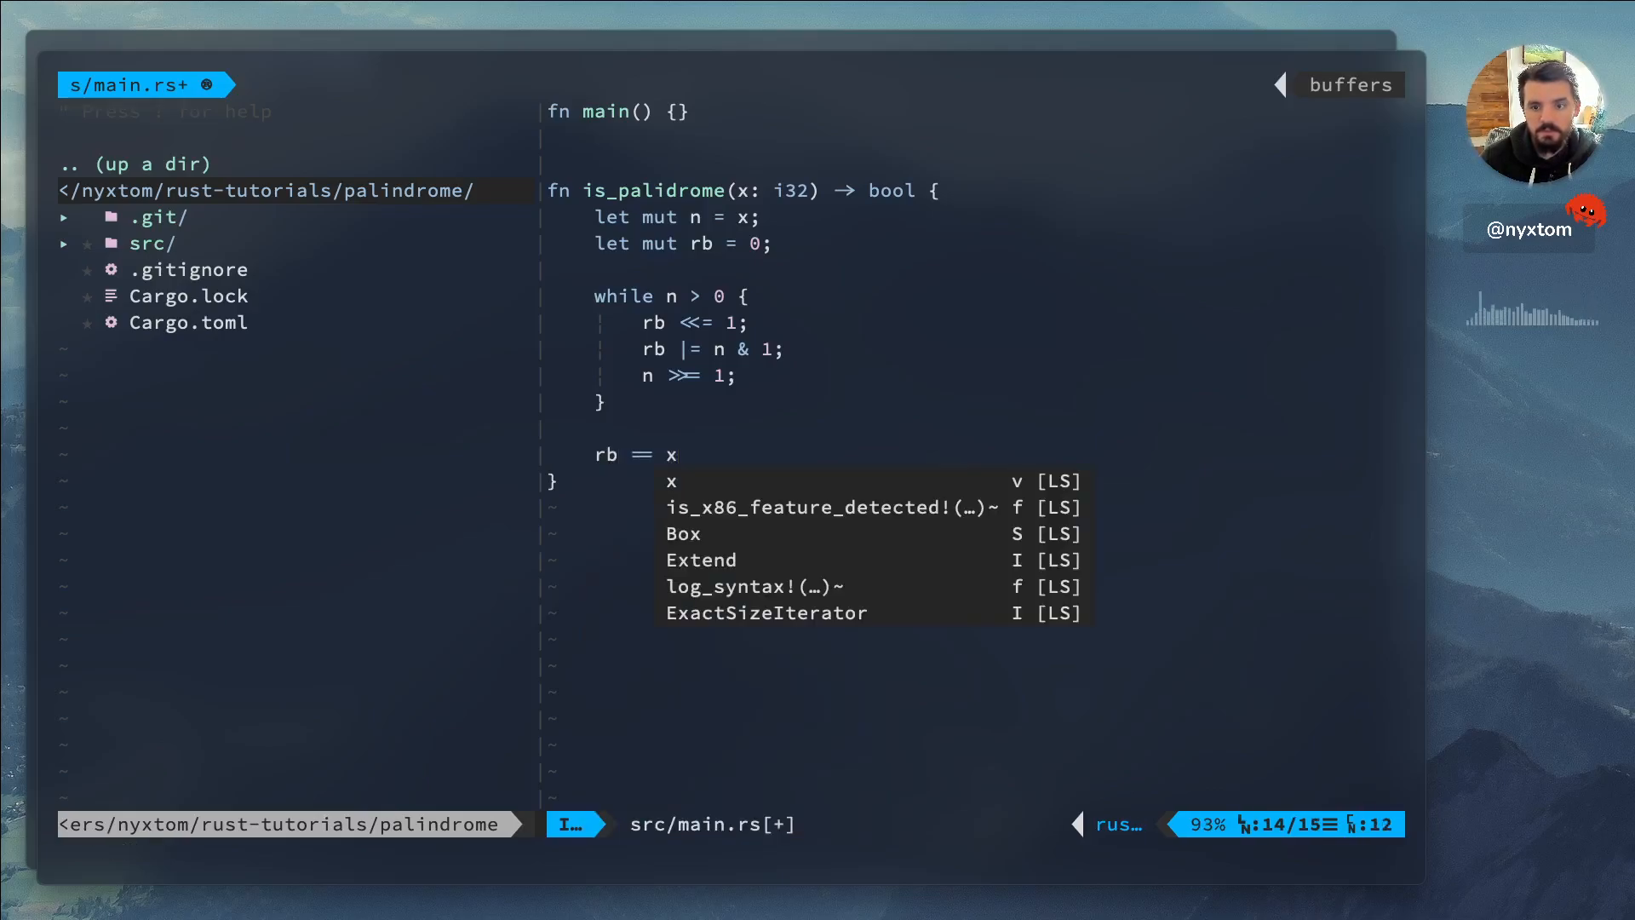
pyautogui.press('Escape')
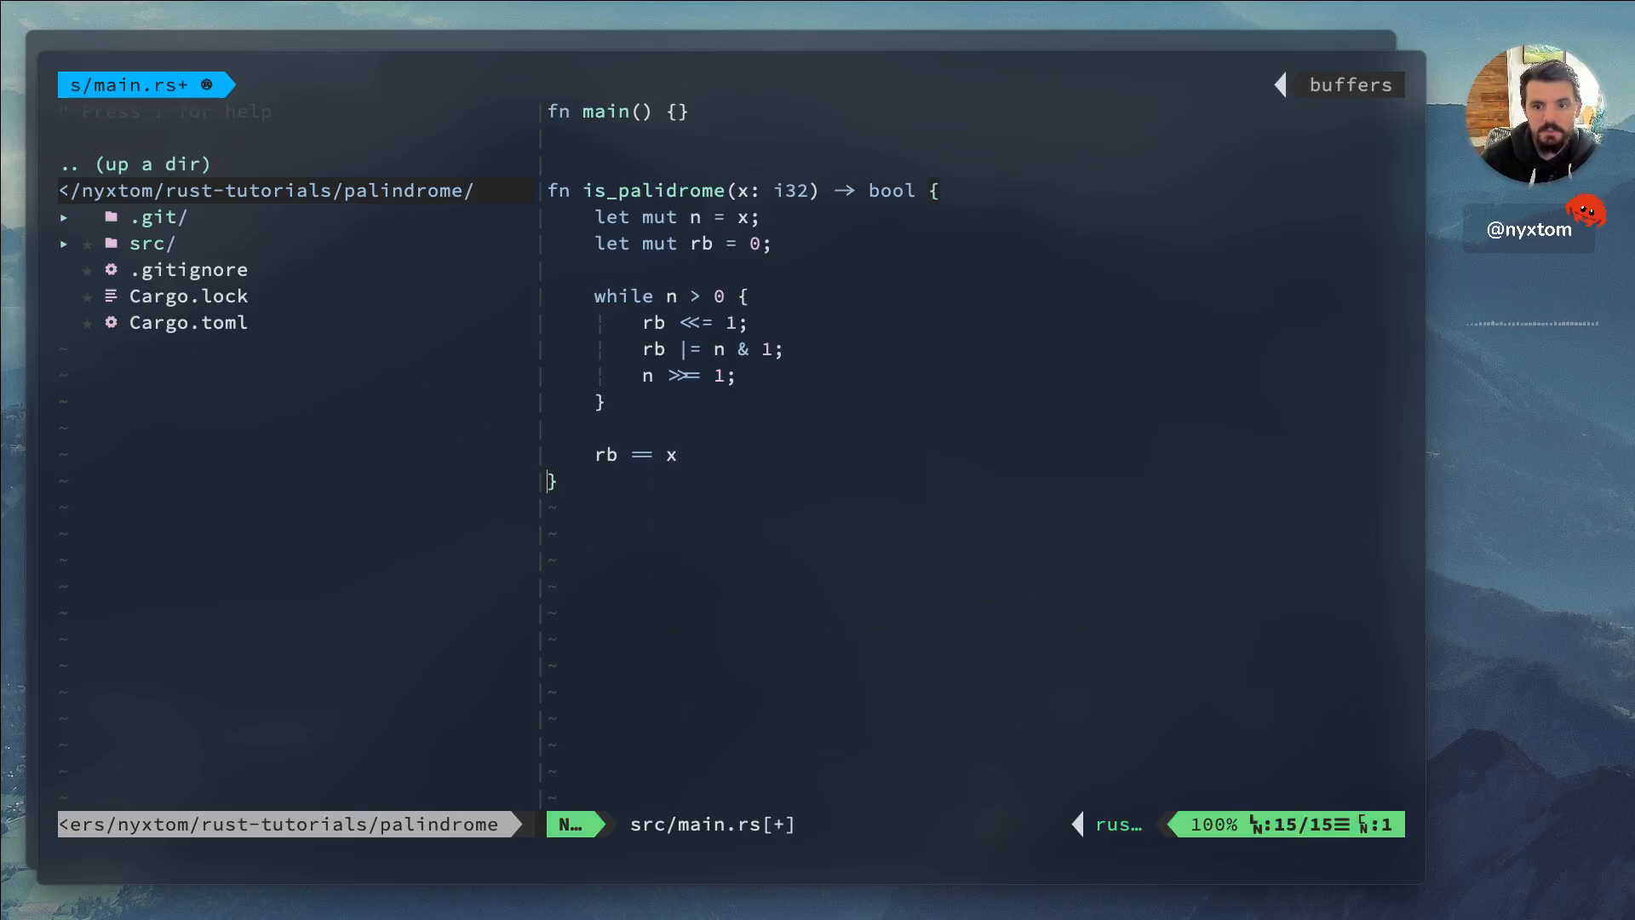
pyautogui.press('o')
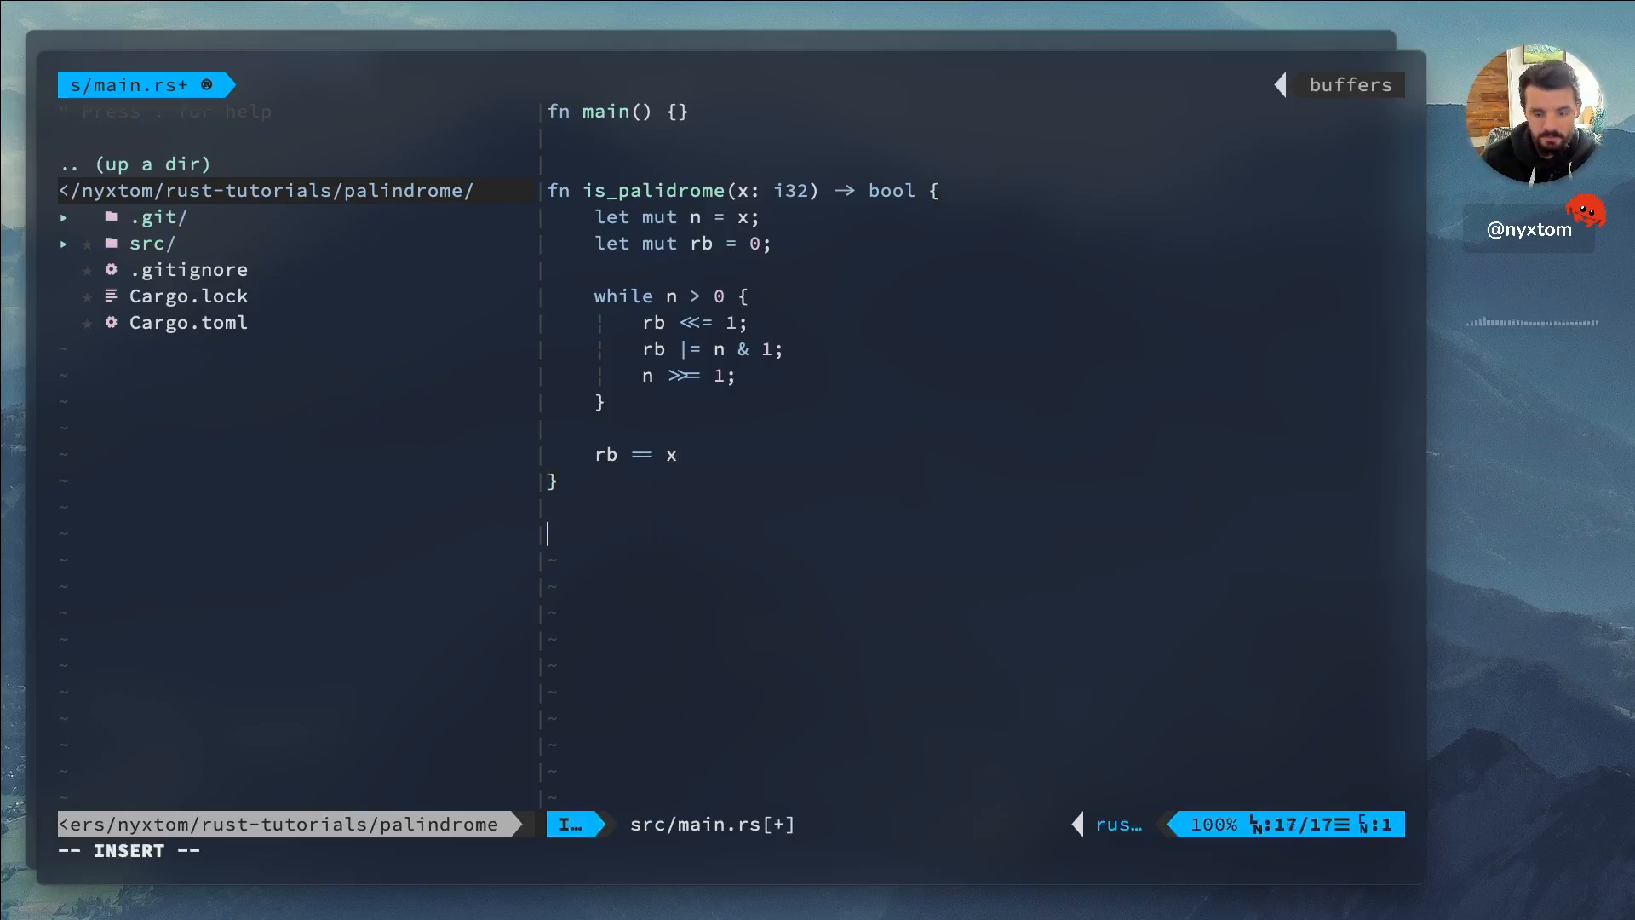
# Start a #[cfg(test)] works_is_palindrome test asserting is_palindrome(3) is true
pyautogui.write('#[cfg(test')
pyautogui.write('fn')
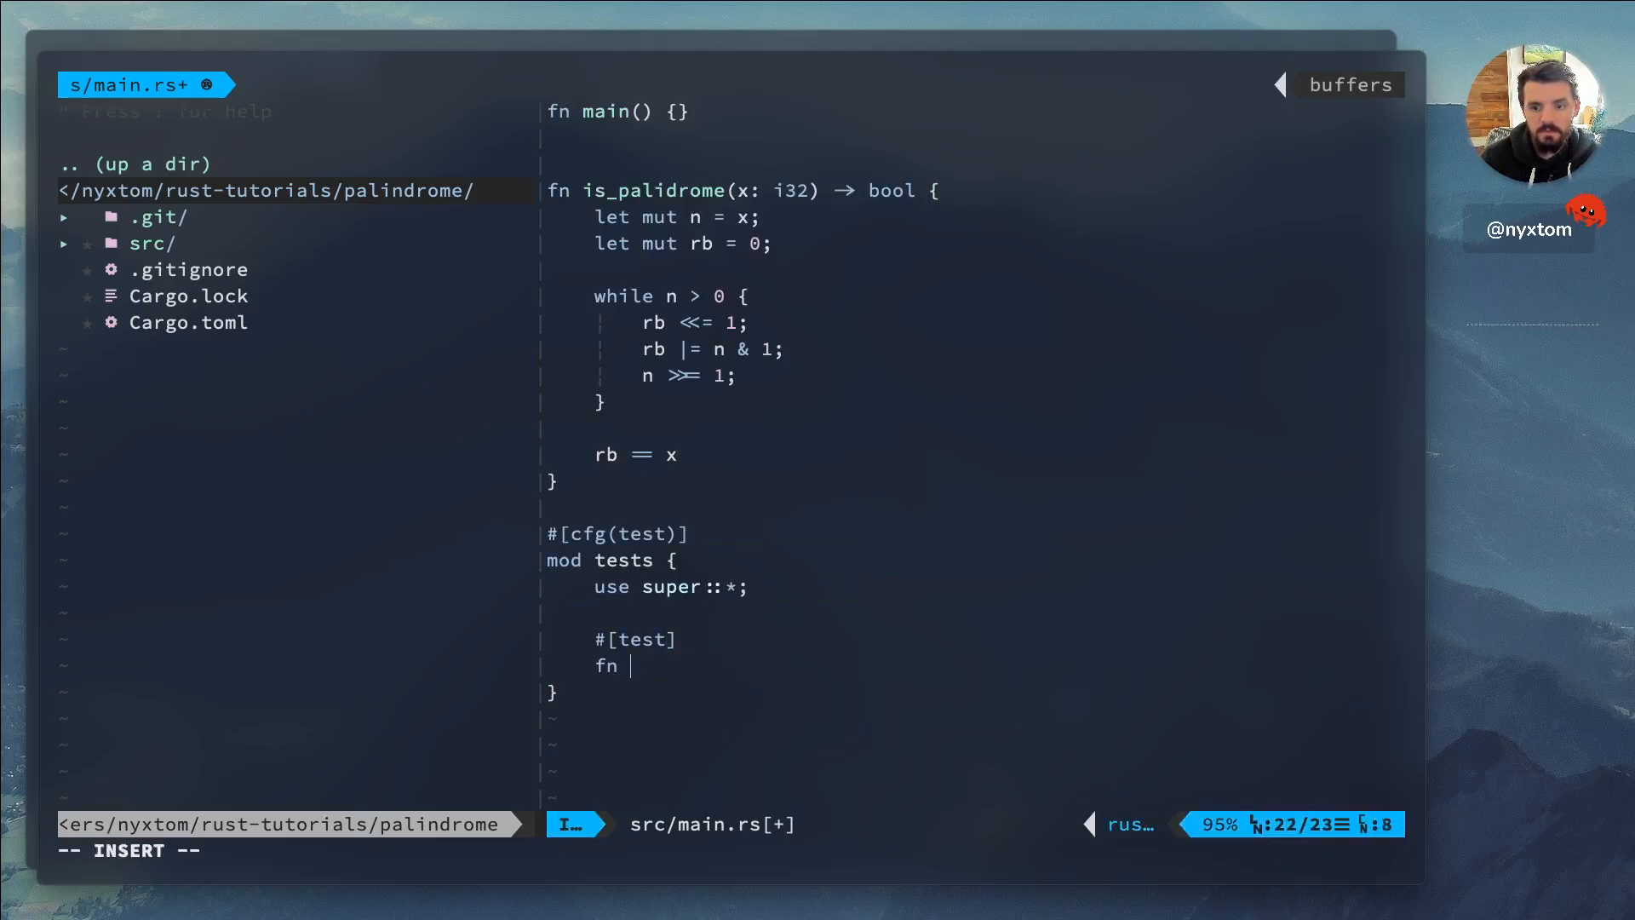
pyautogui.write('works_is_pal')
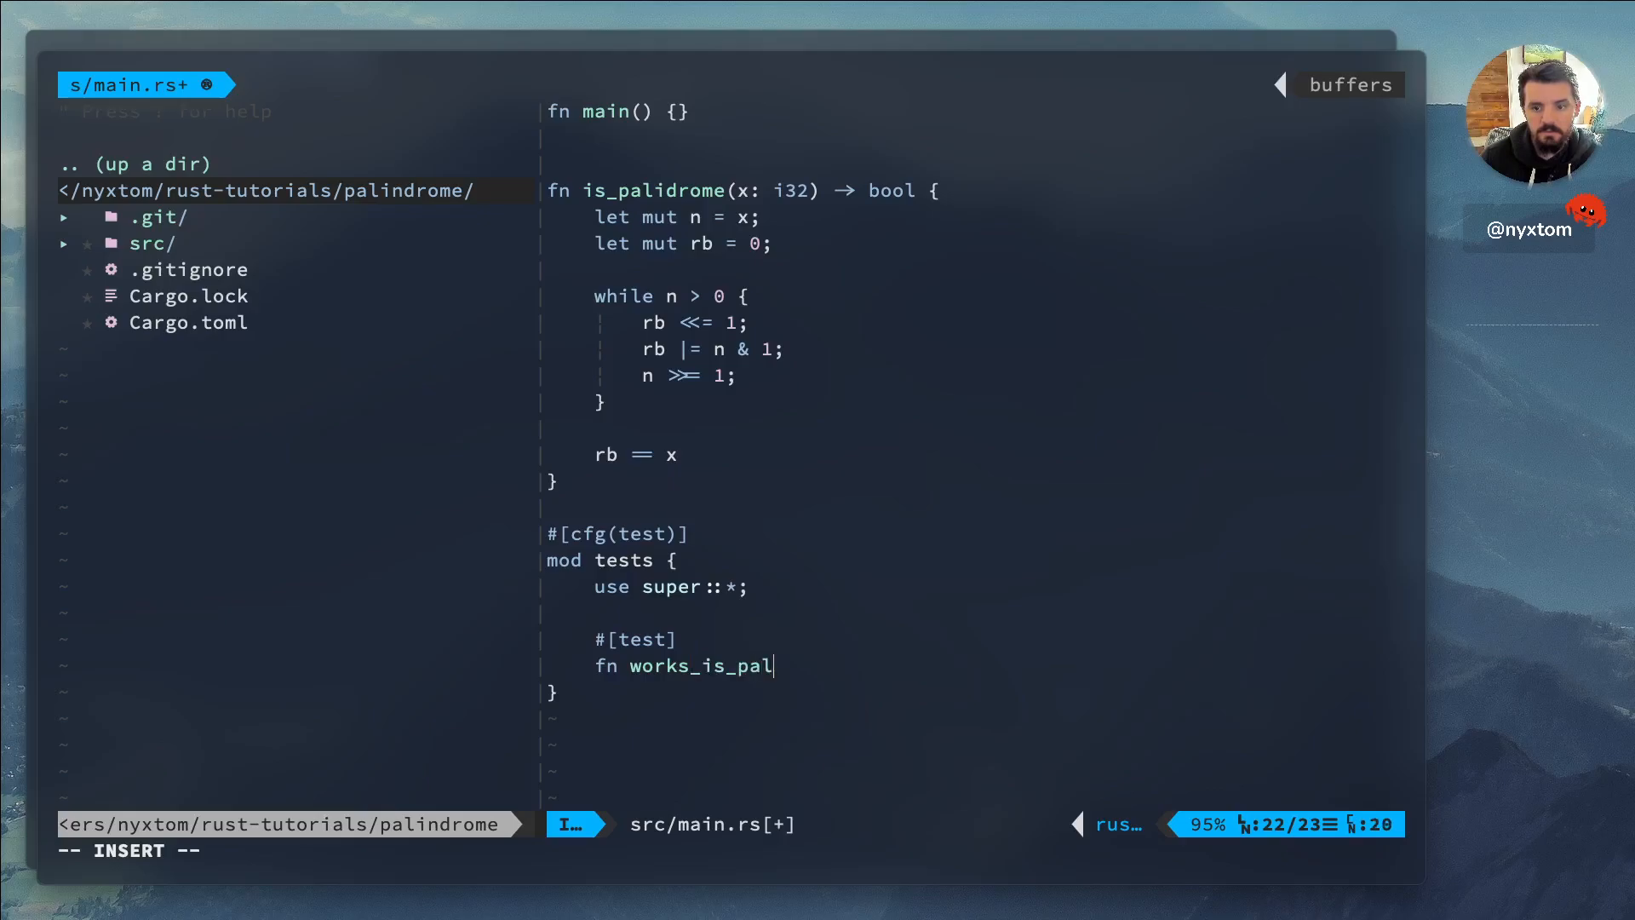
pyautogui.write('indrome() {')
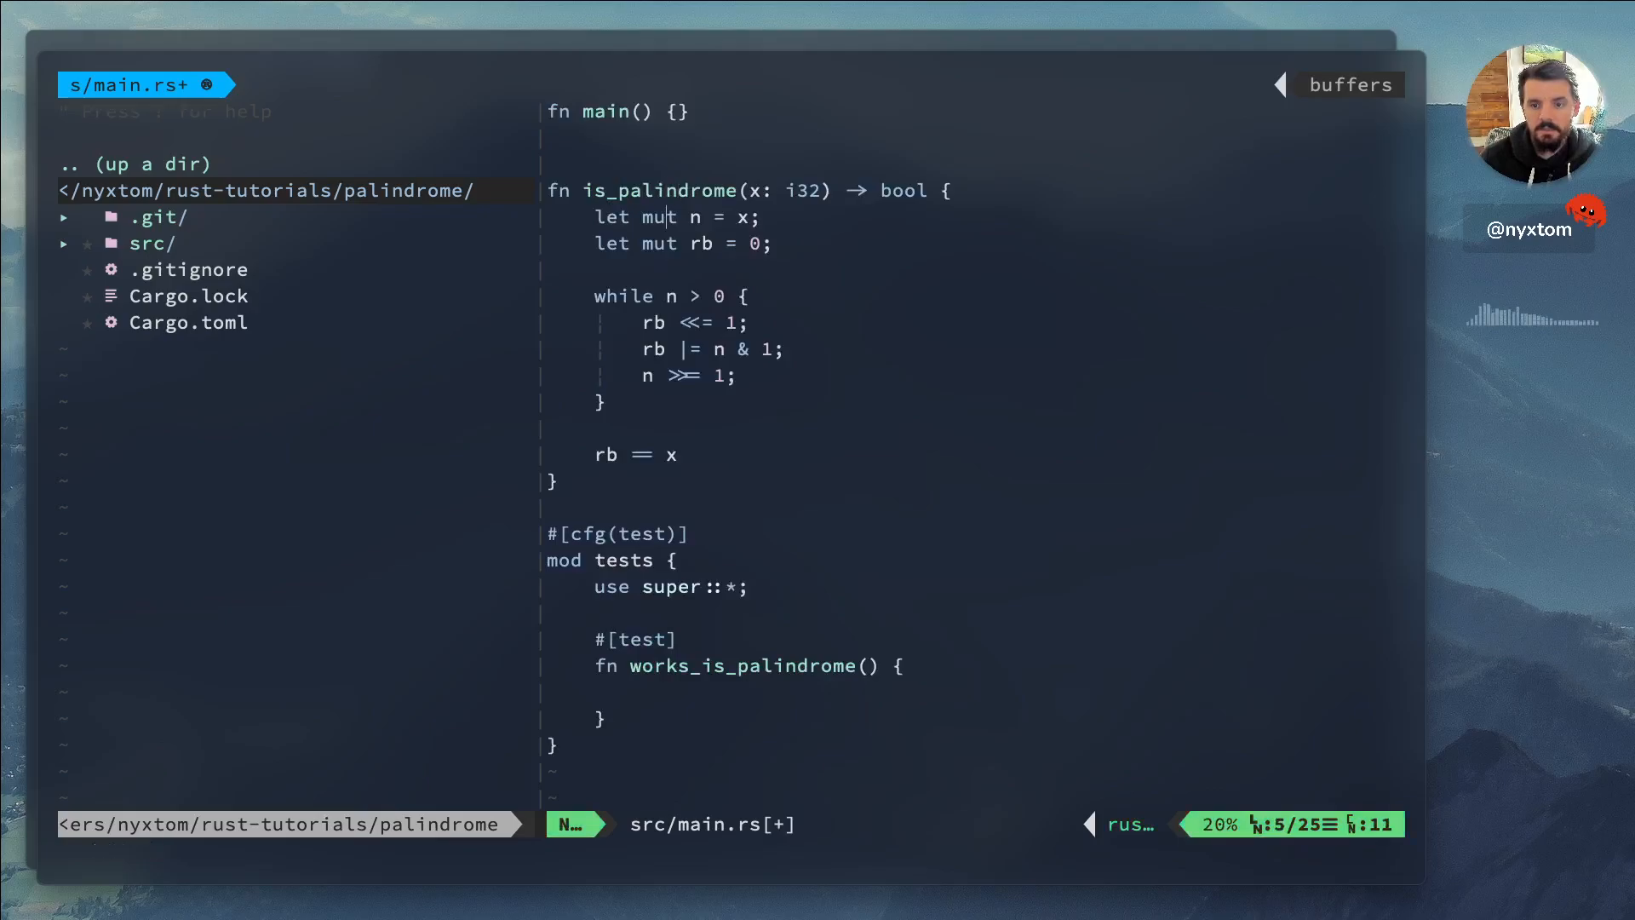
pyautogui.write('assert_eq!')
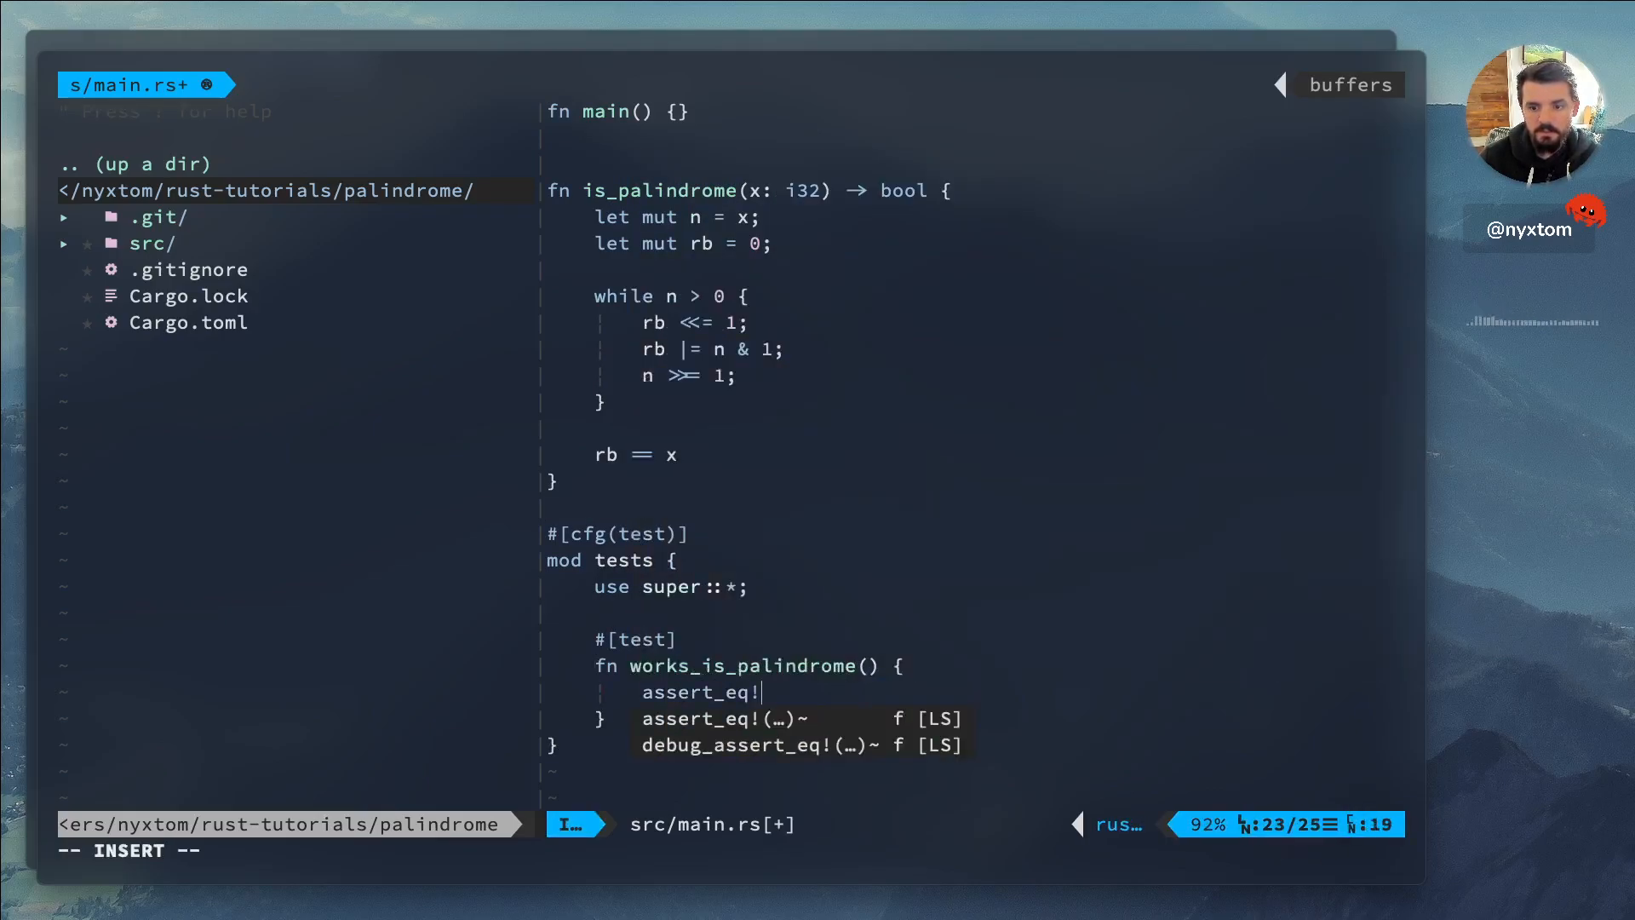
pyautogui.write('(is_pa')
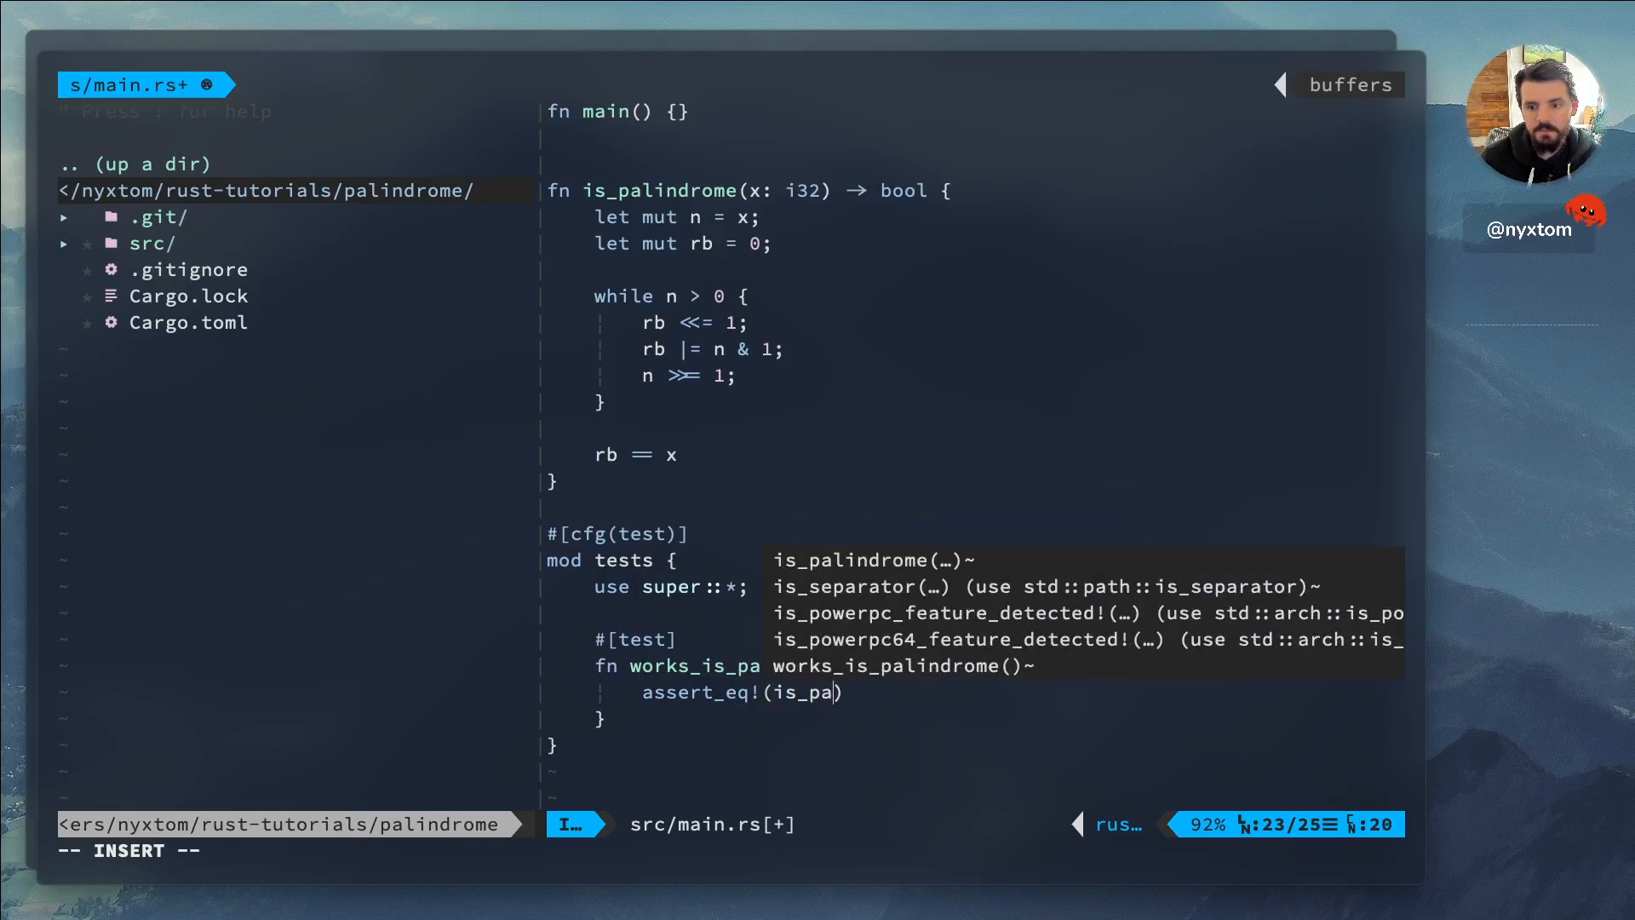
pyautogui.write('is_palindrome(3')
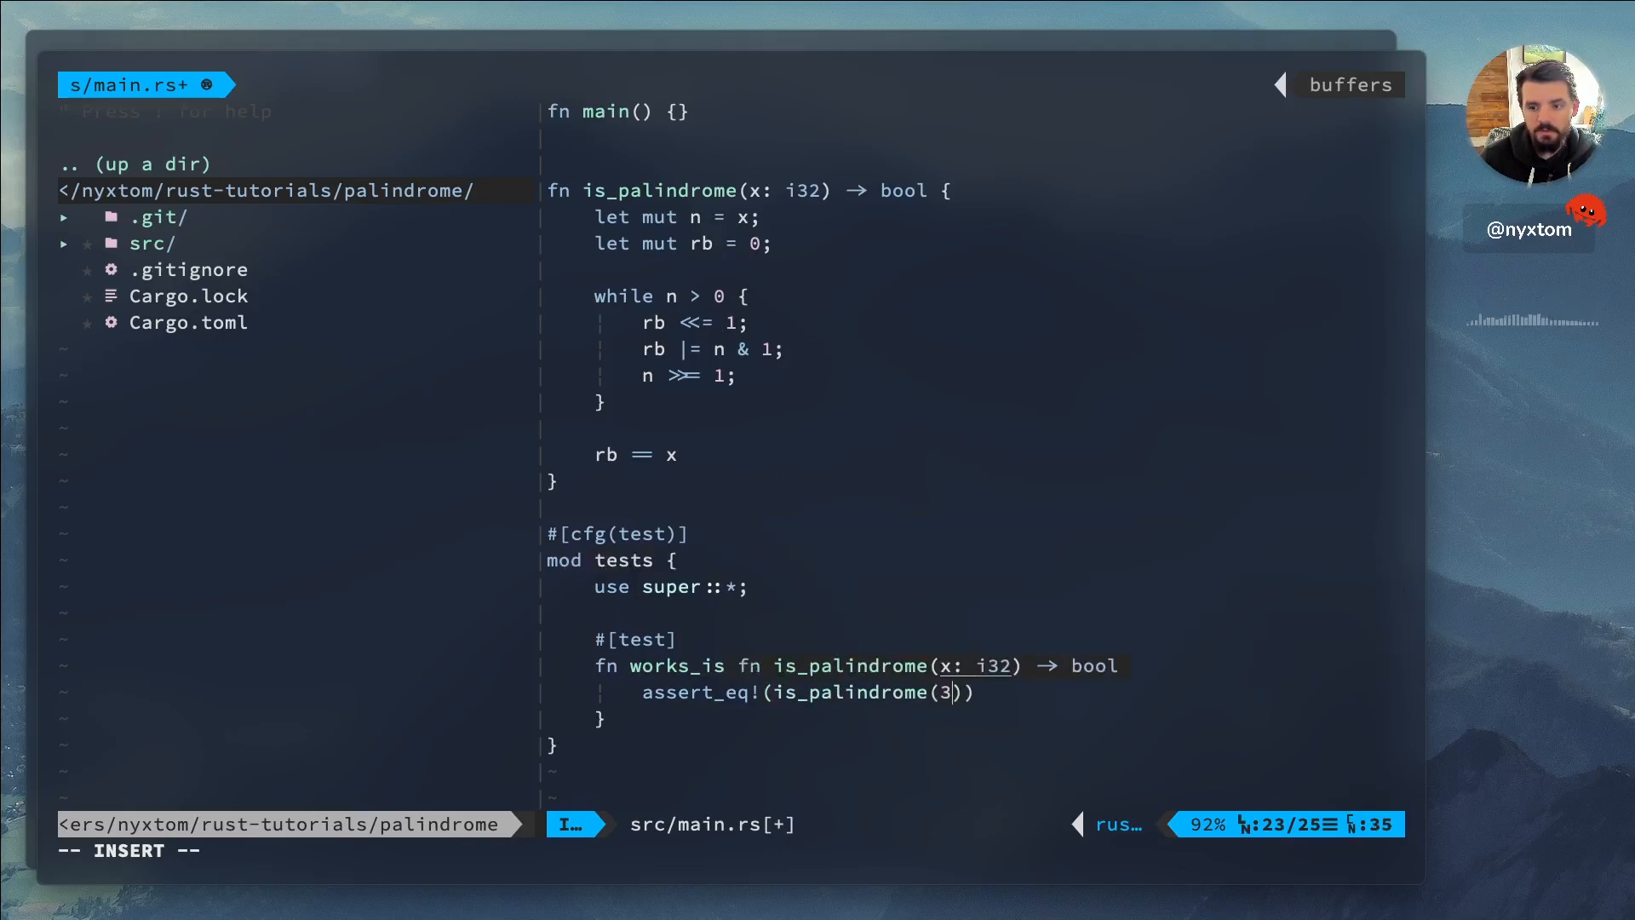
pyautogui.press('Escape')
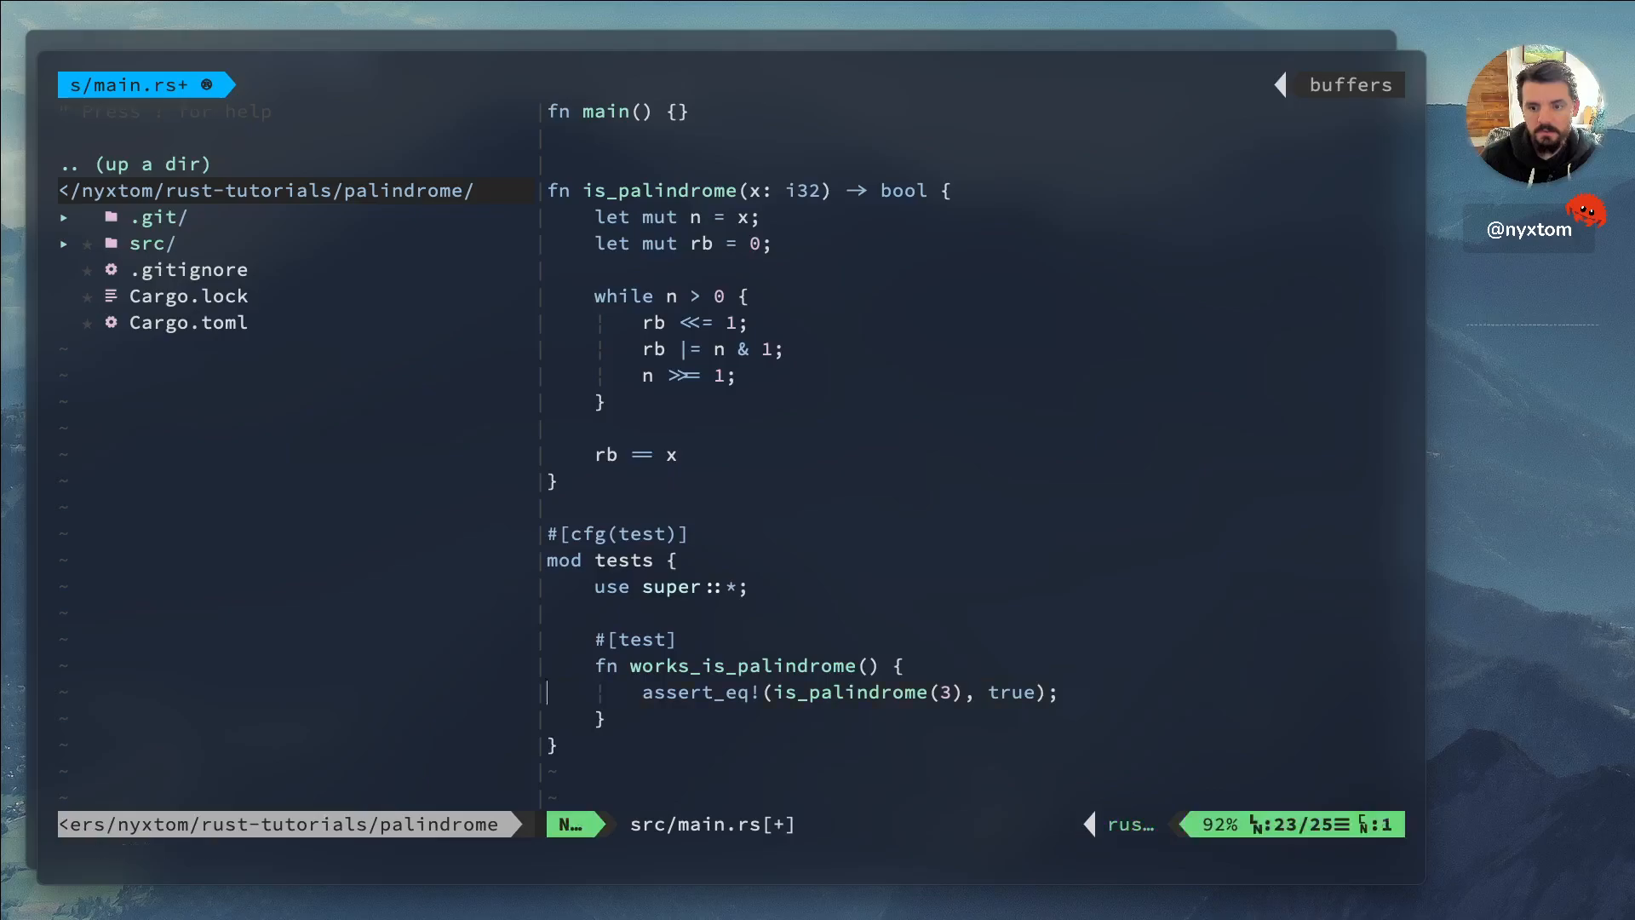
# Add assertions for 5, 9 and 17, delete the duplicate line, and yank the test
pyautogui.write('assert_eq!(is_palindrome(5), true);')
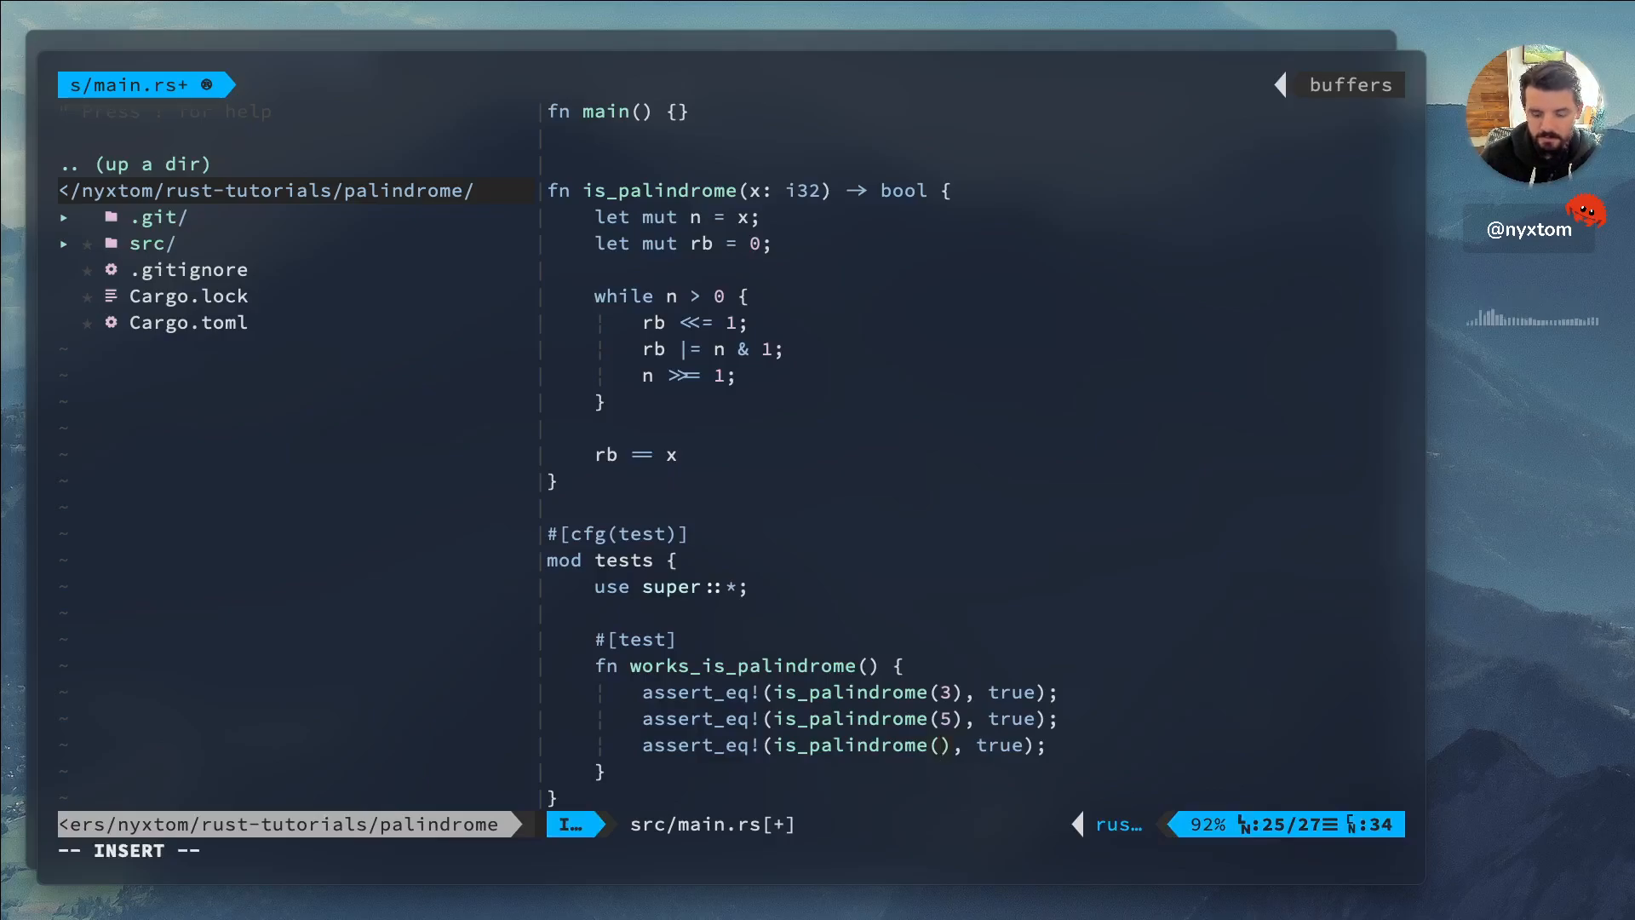
pyautogui.press('Escape')
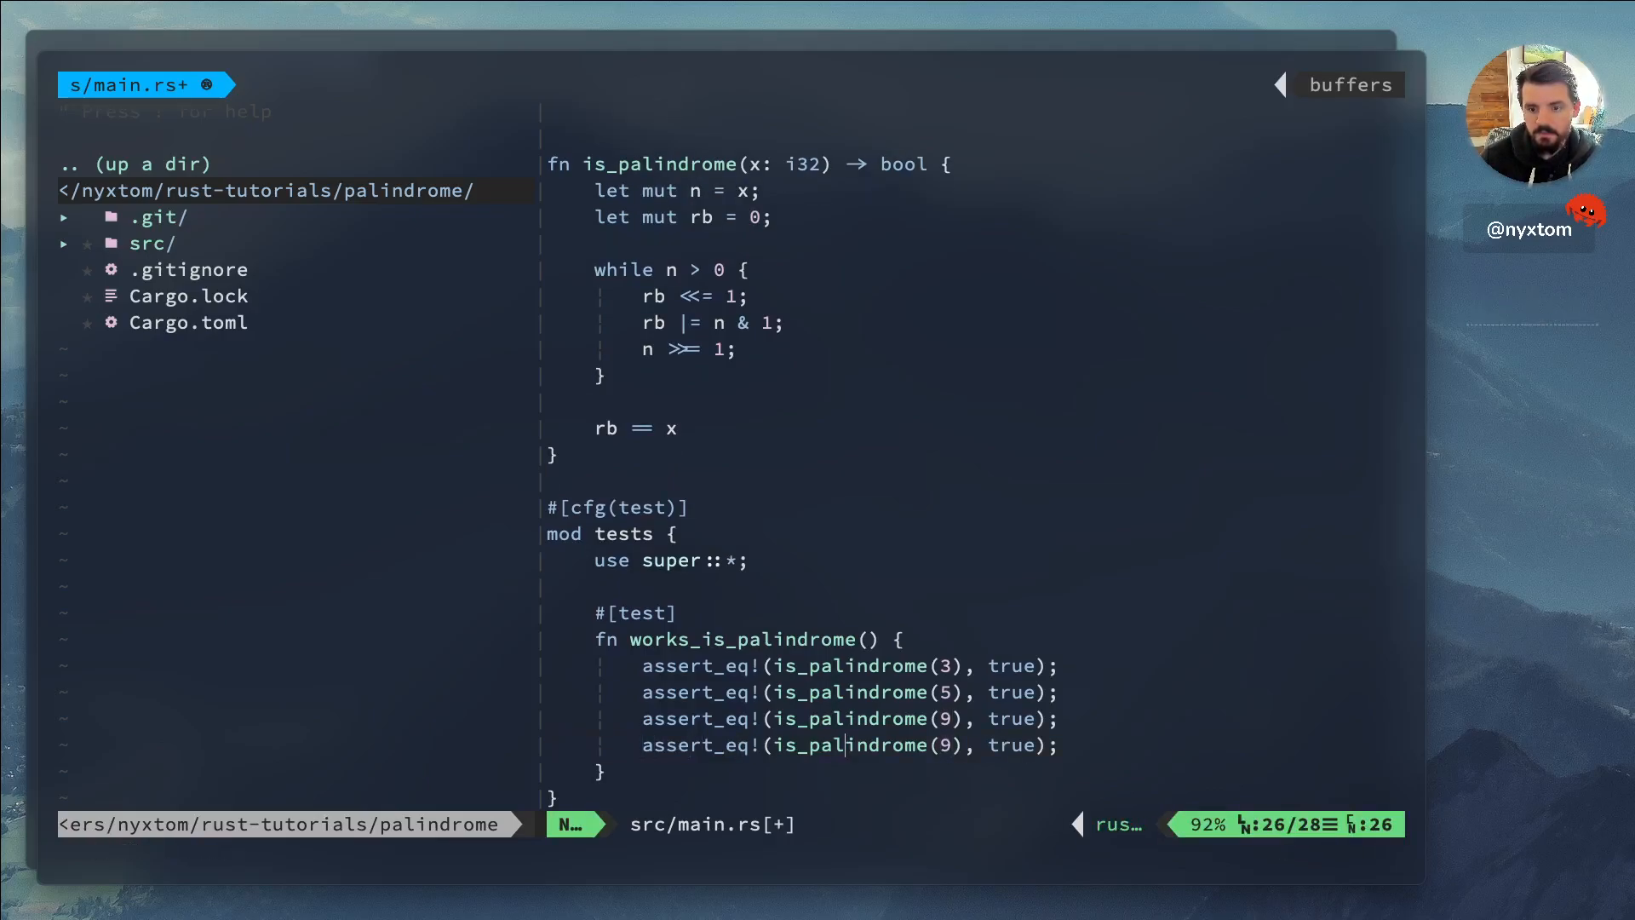
pyautogui.write('17')
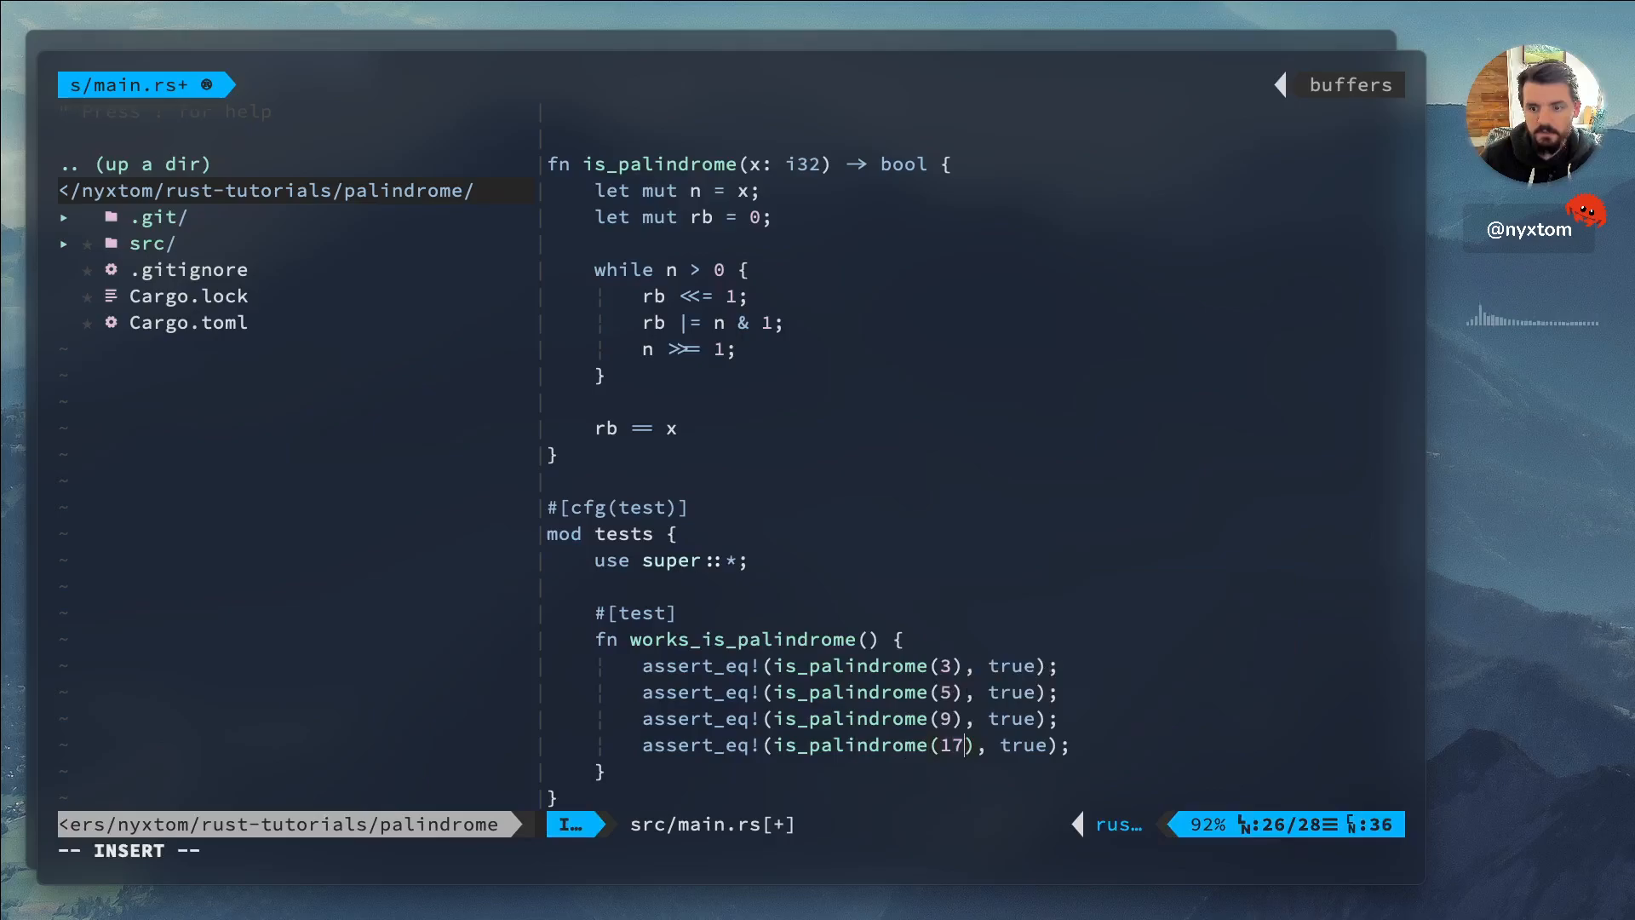
pyautogui.press('Escape')
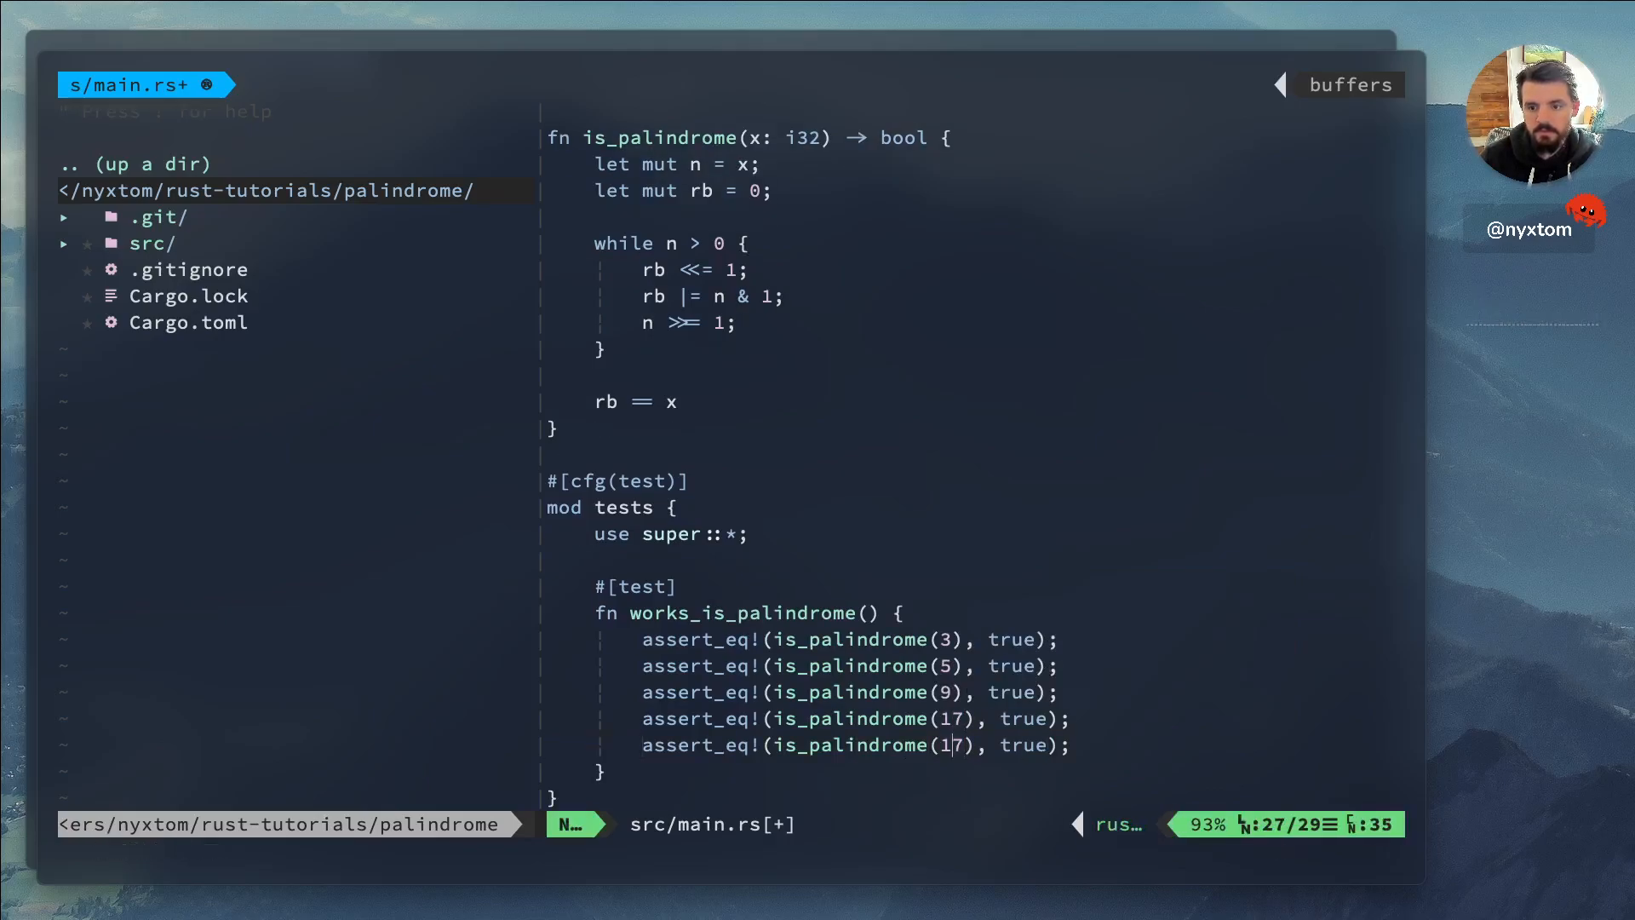
pyautogui.press('dd')
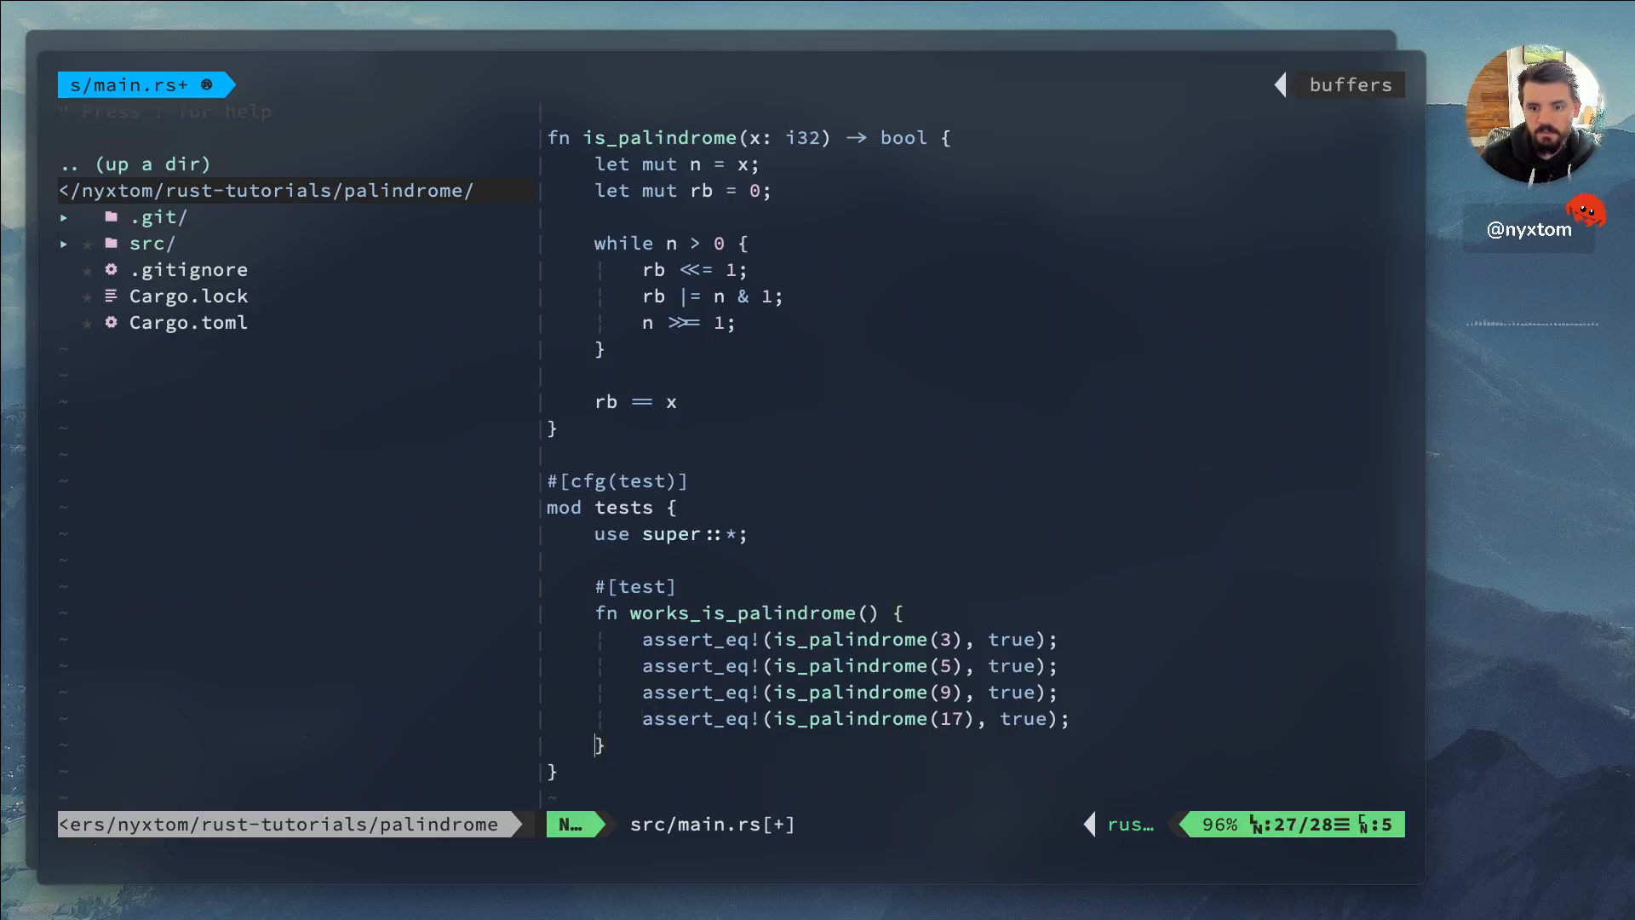
pyautogui.press('y')
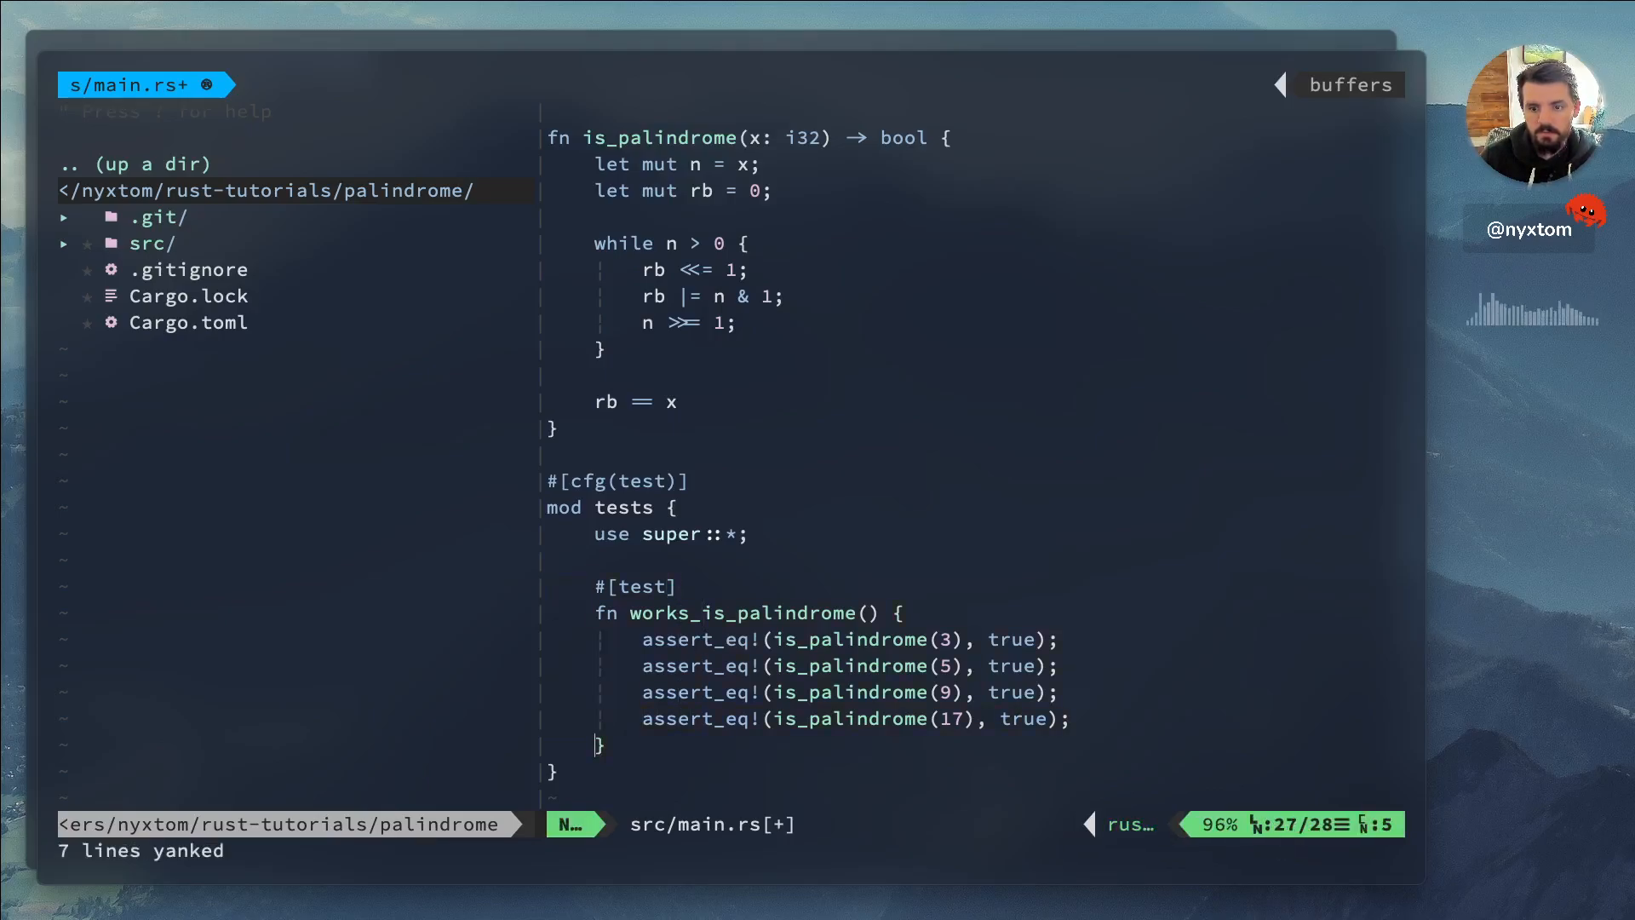
# Paste a copy as works_is_not_palindrome, changing its first value to 8
pyautogui.press('p')
pyautogui.write('_not')
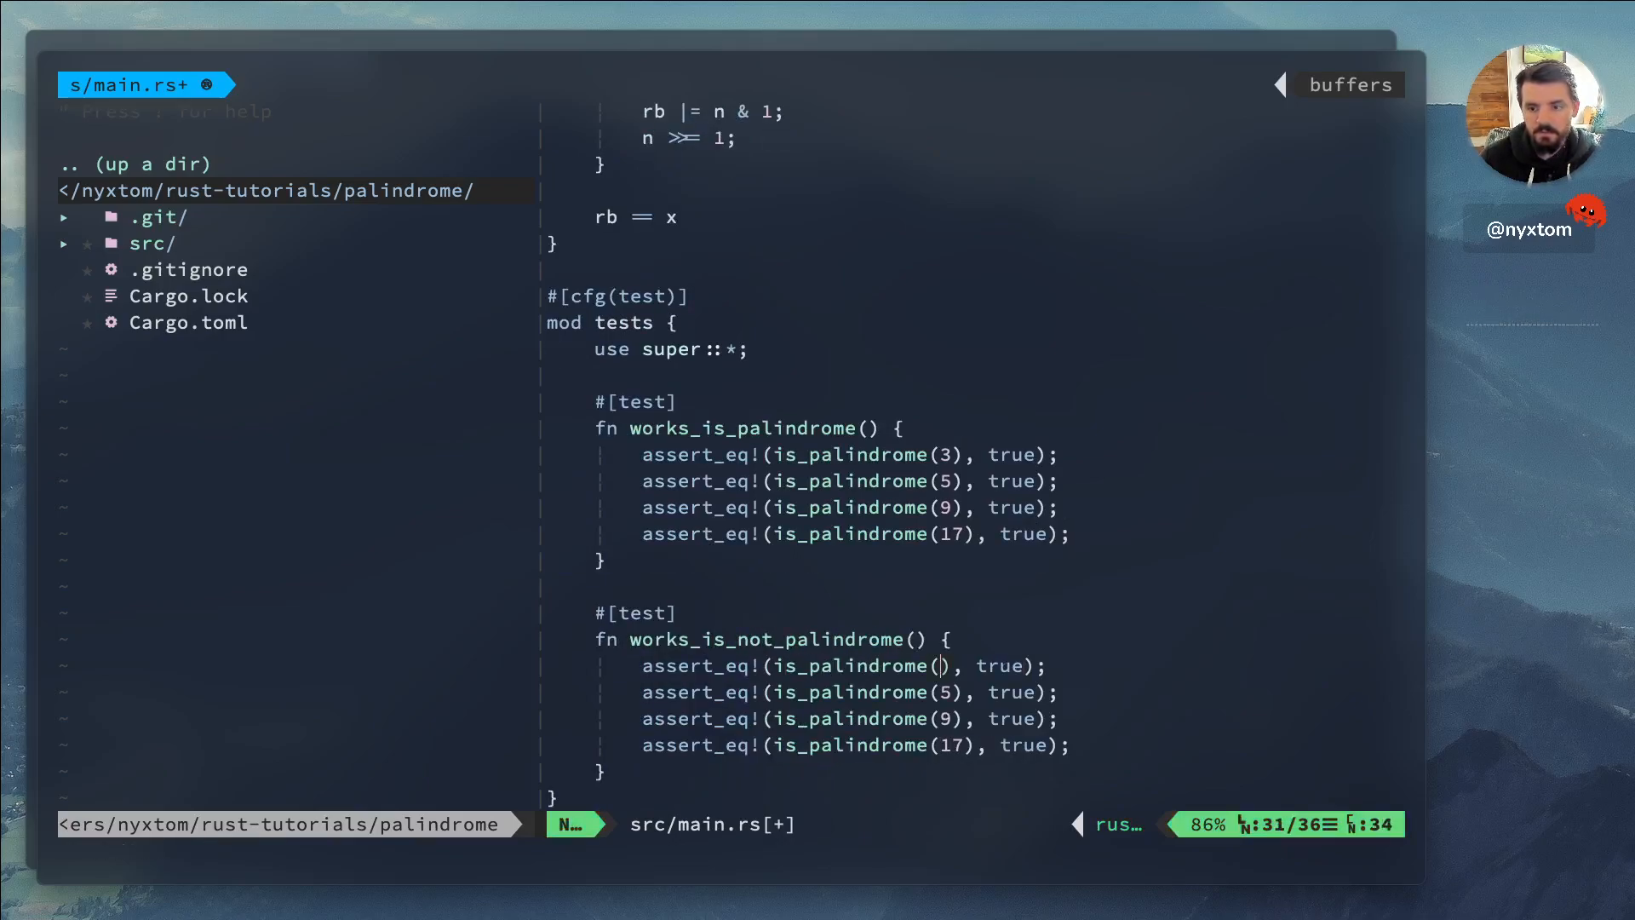
pyautogui.write('8')
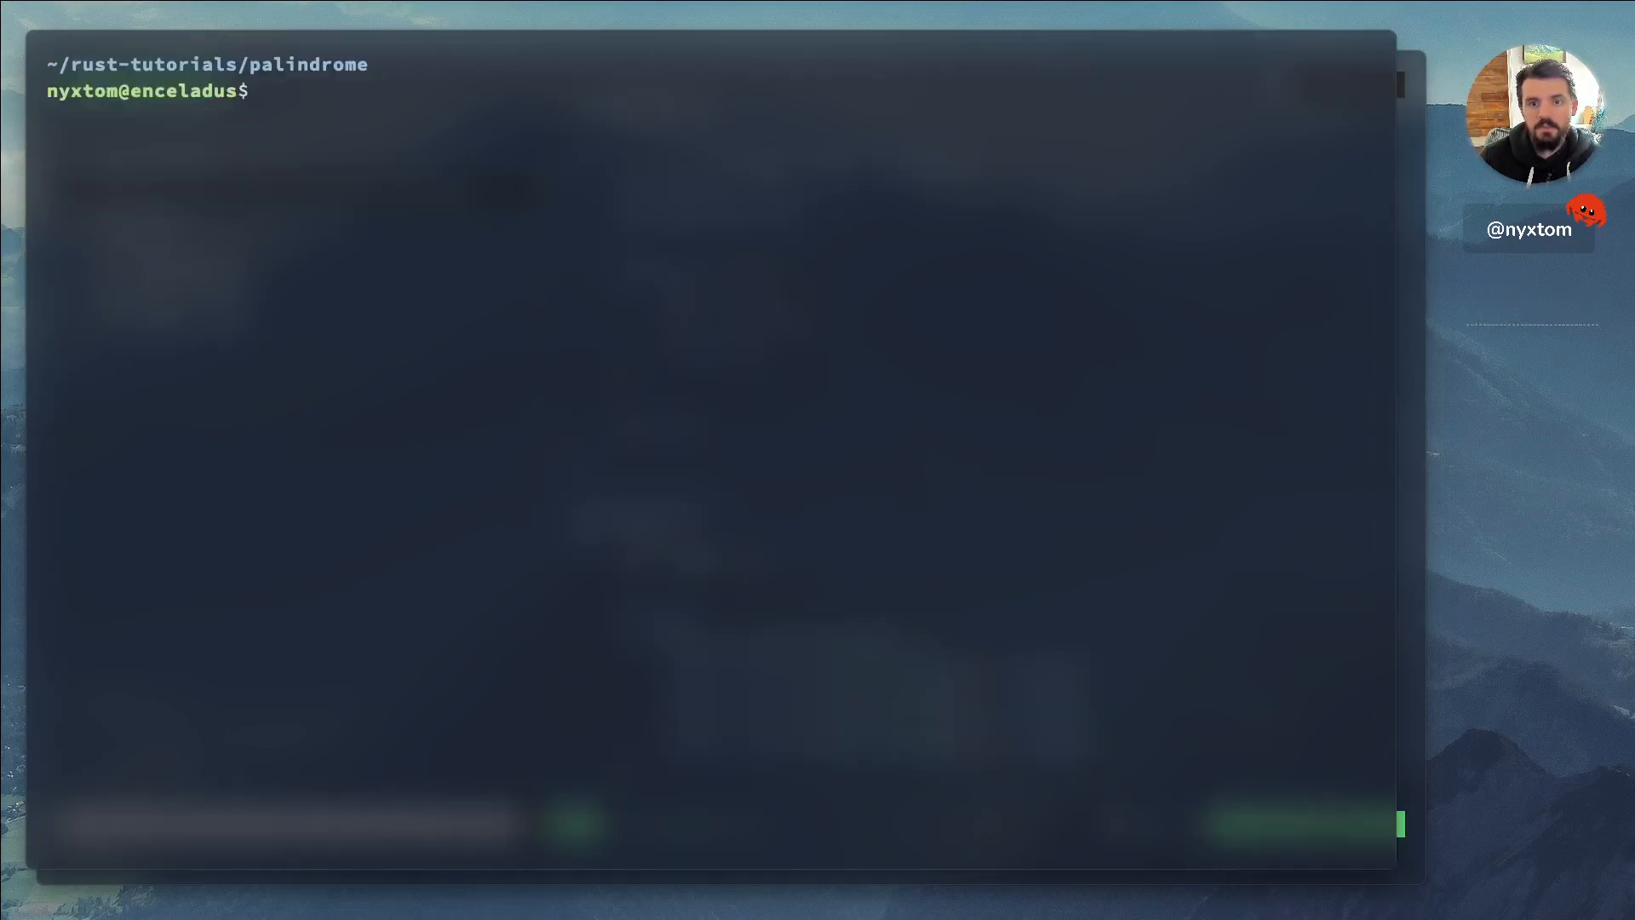
# Run cargo test in the palindrome project
pyautogui.write('cargo te')
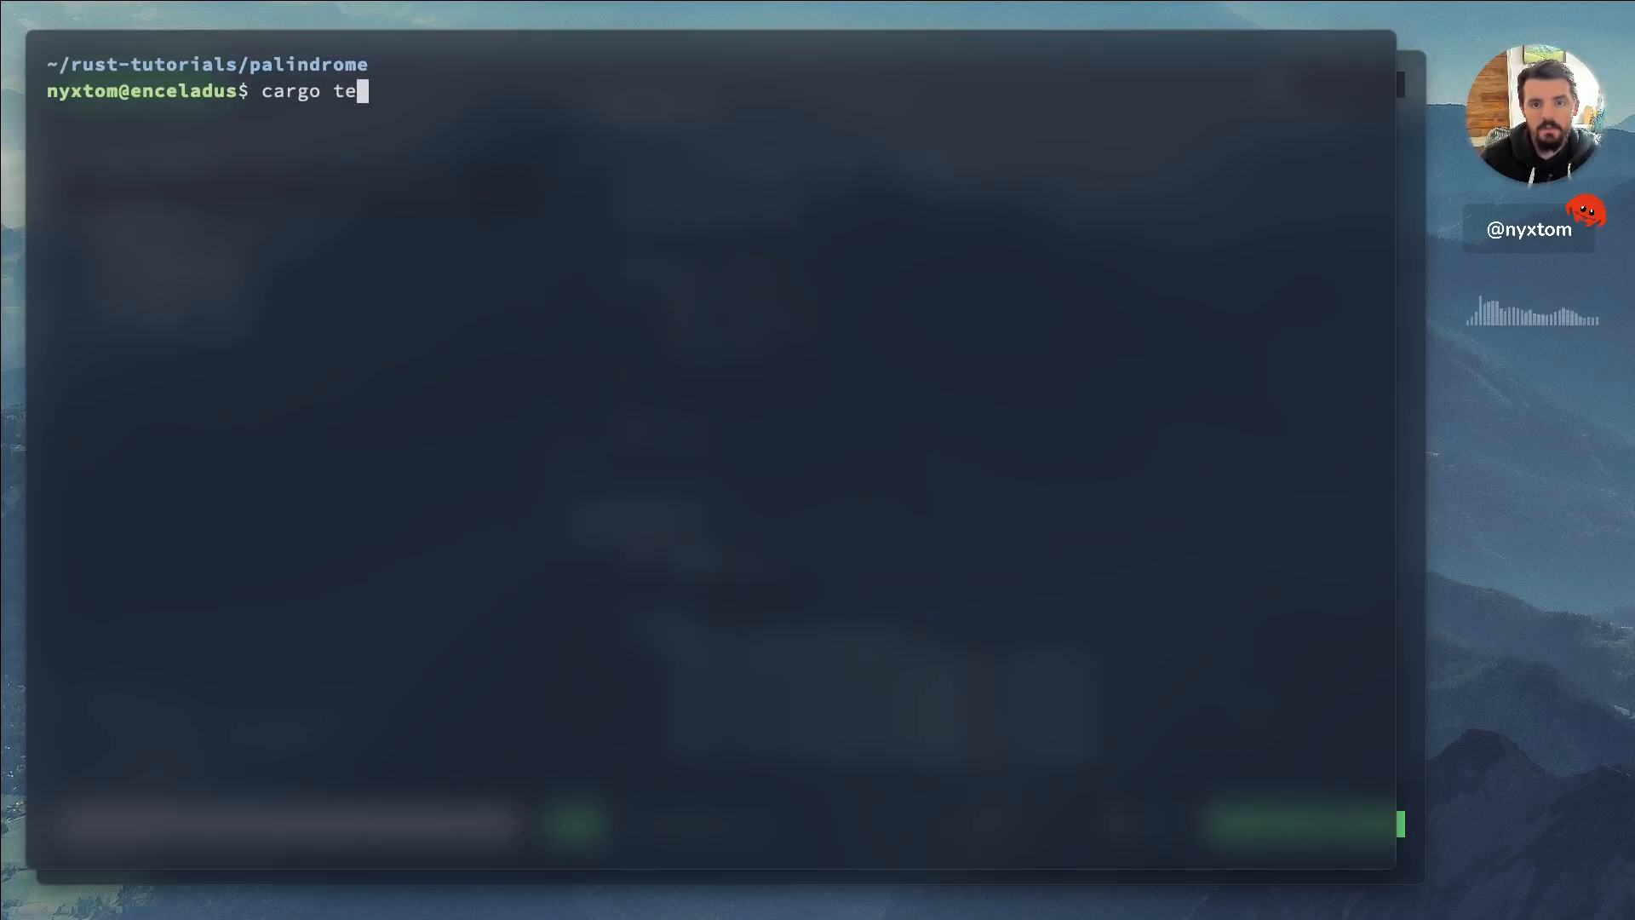
pyautogui.press('Return')
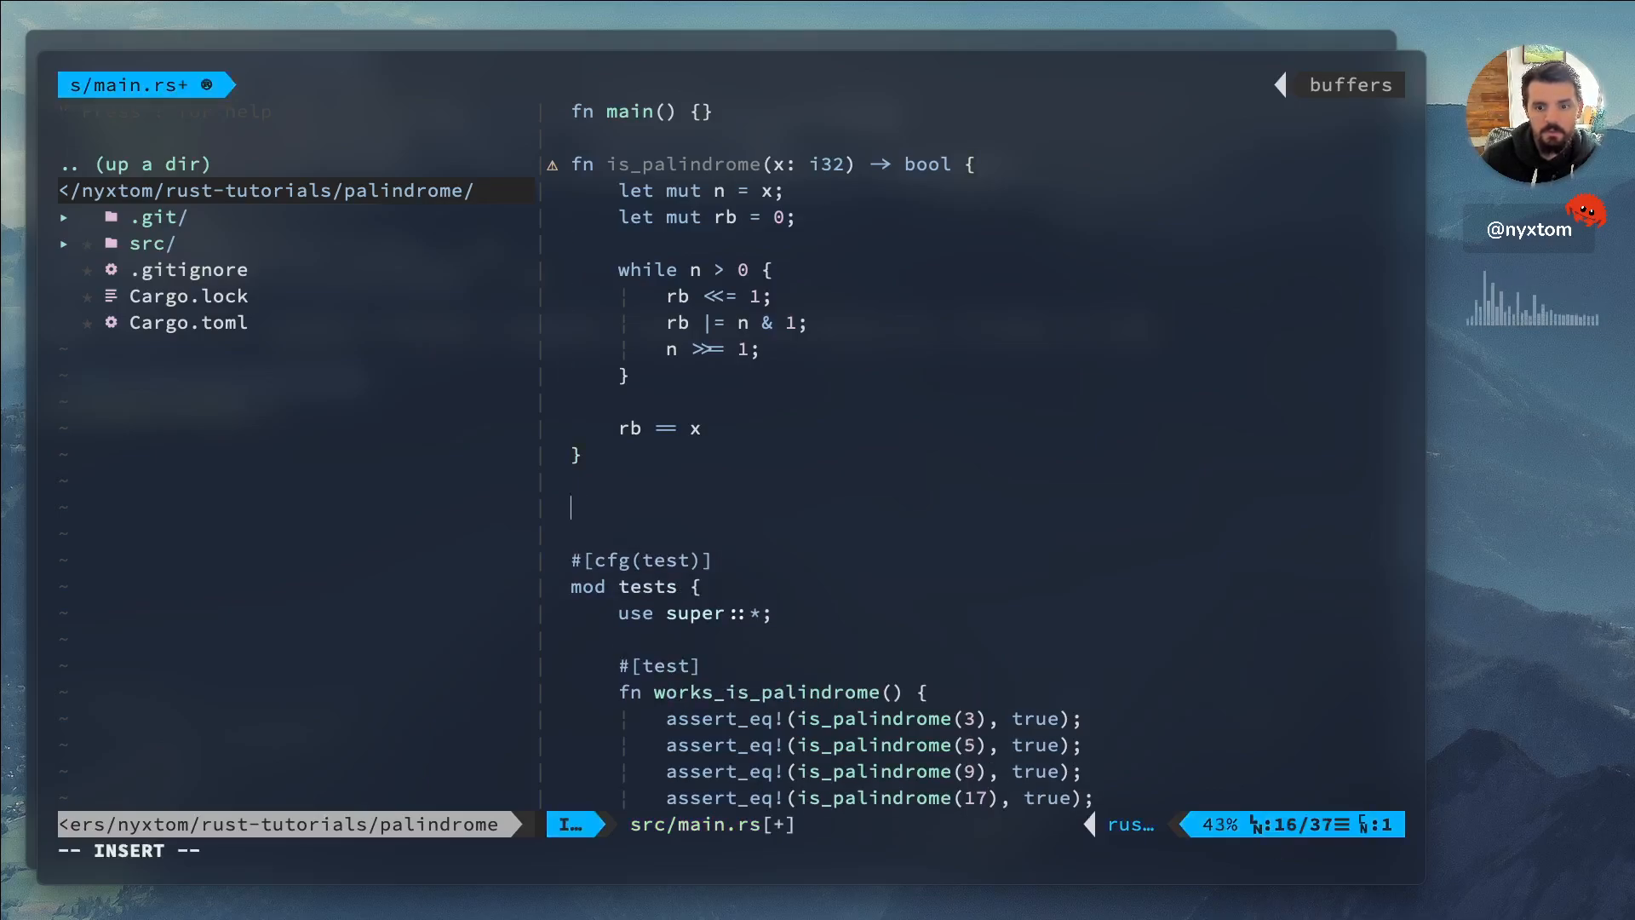
# Write is_palindrome_reverse(x: i32) -> bool comparing x with x.reverse_bits()
pyautogui.write('fn is_')
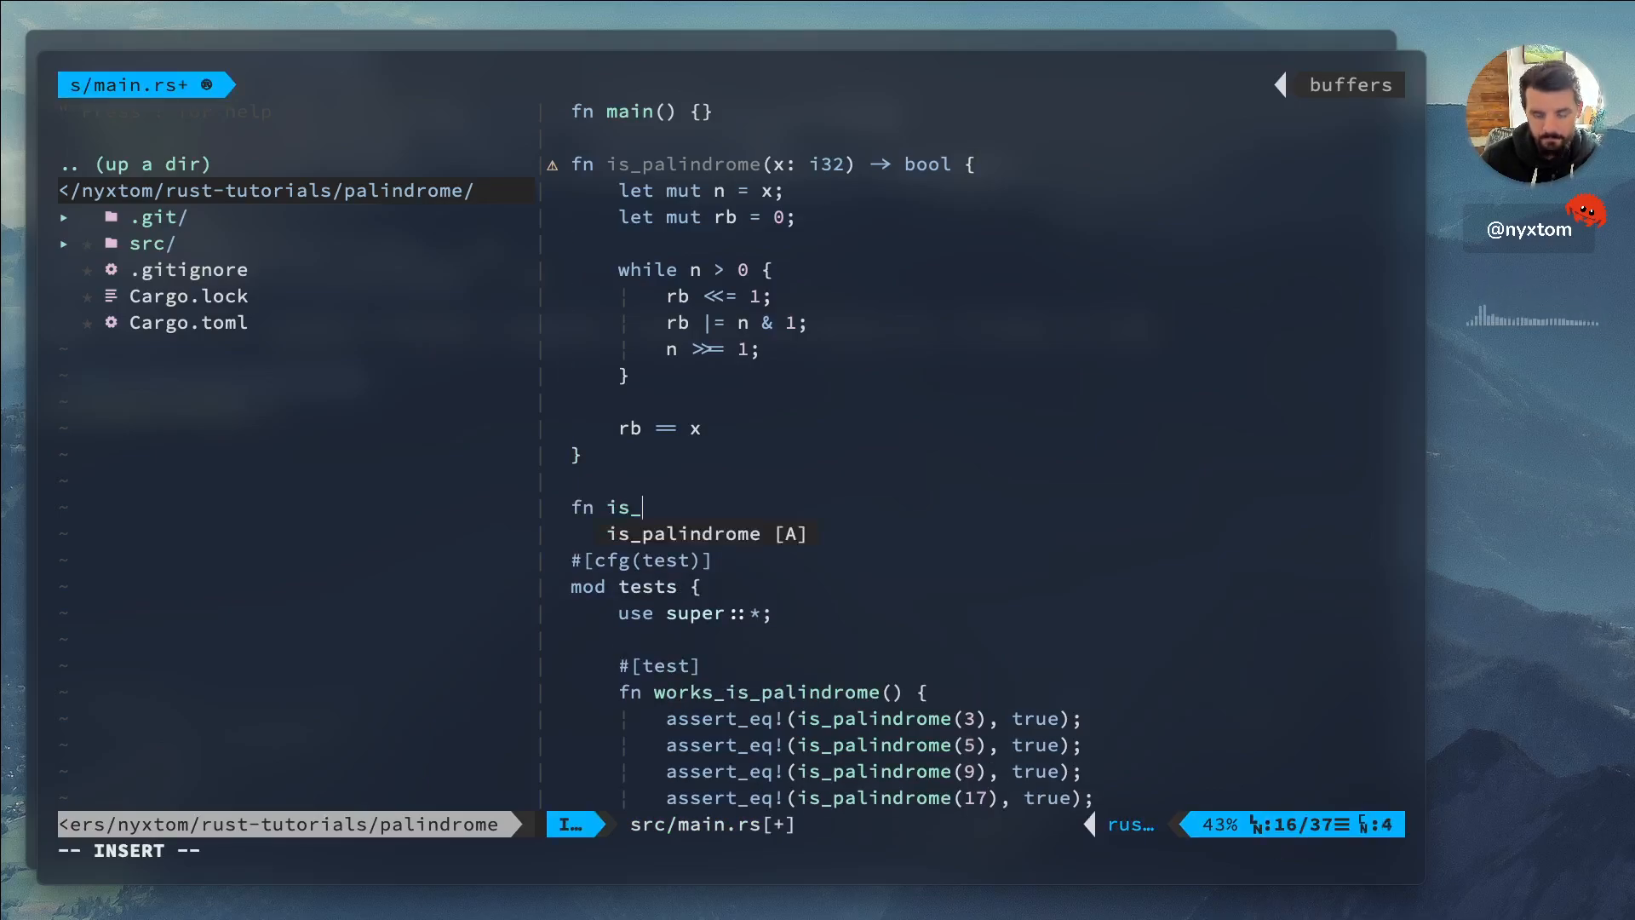
pyautogui.write('palindrome_reverse(')
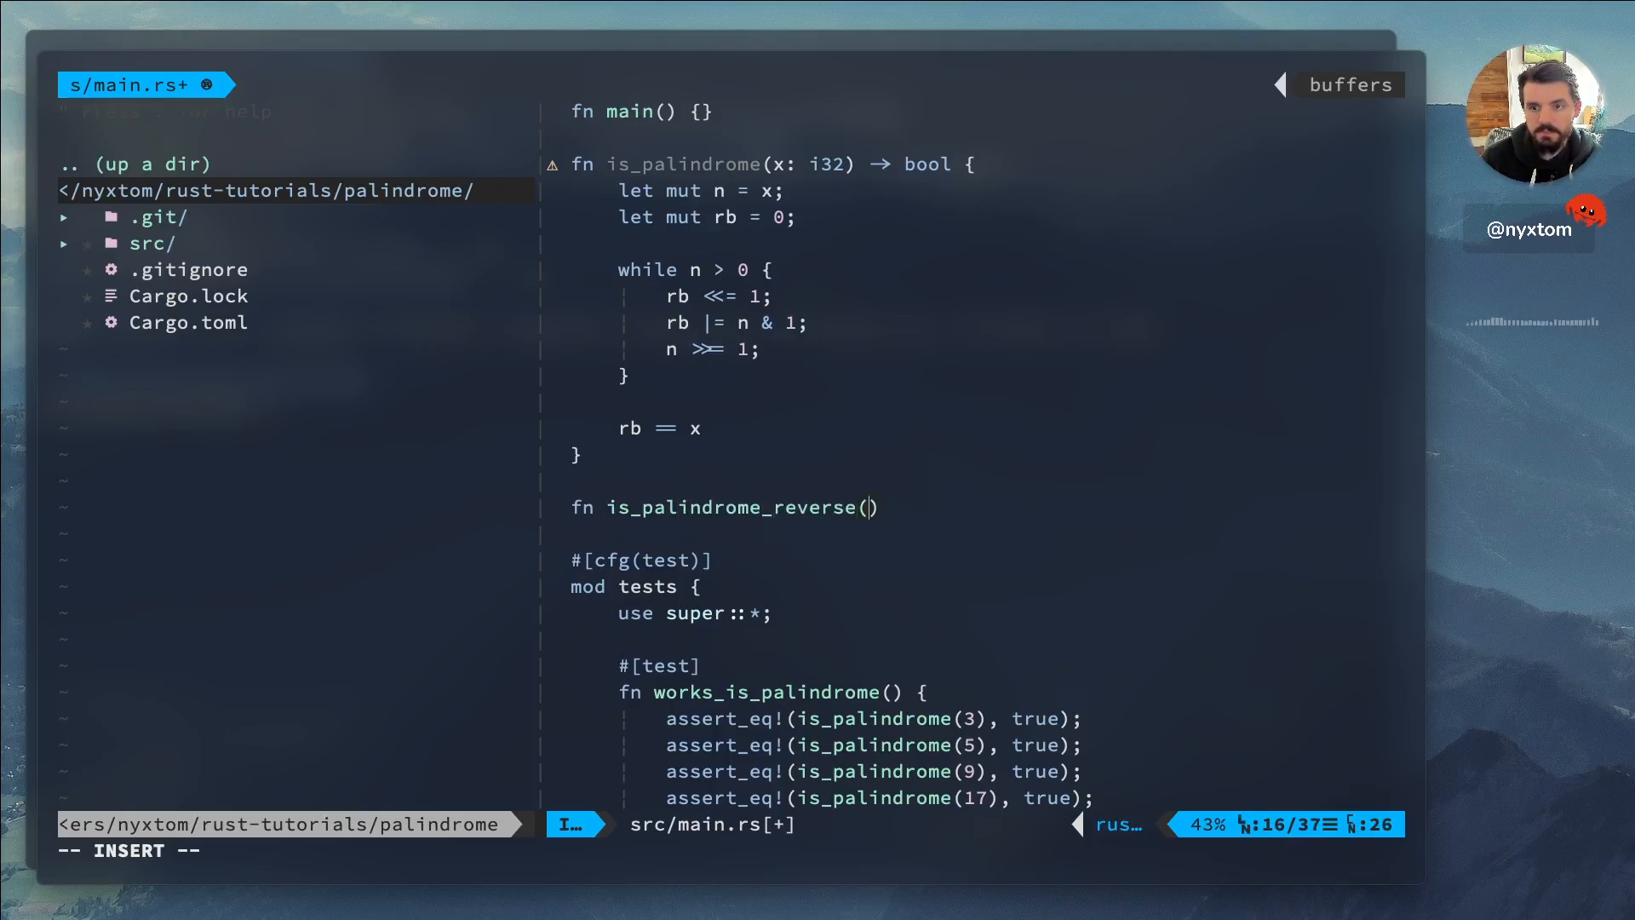
pyautogui.write('x: i32) ->')
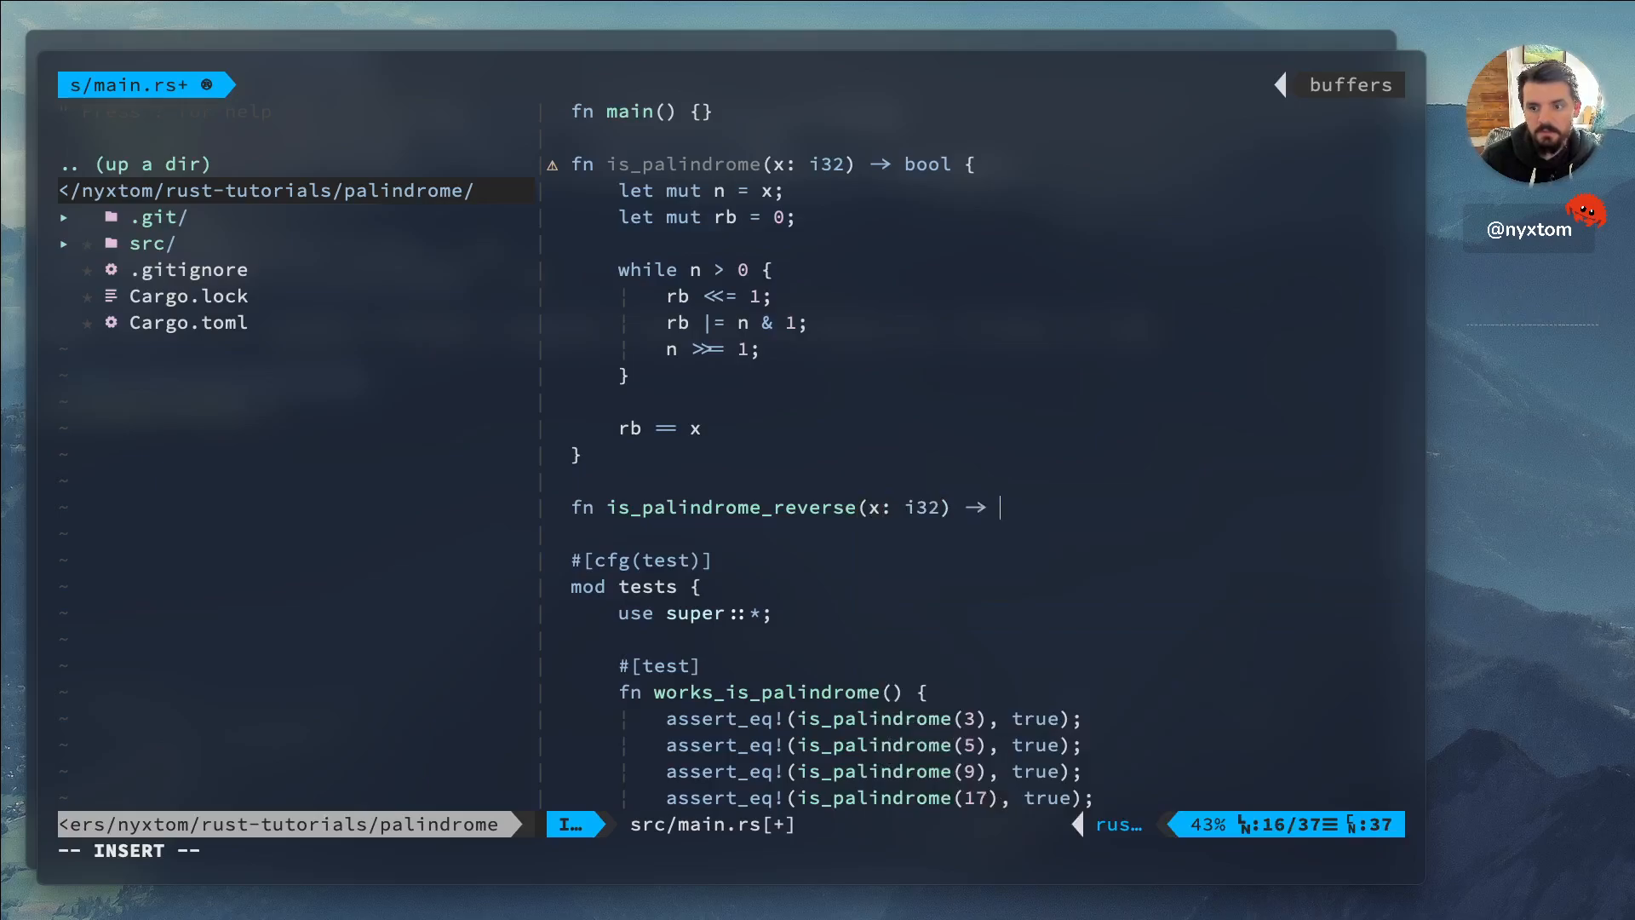
pyautogui.write('bool {')
pyautogui.write('x == x')
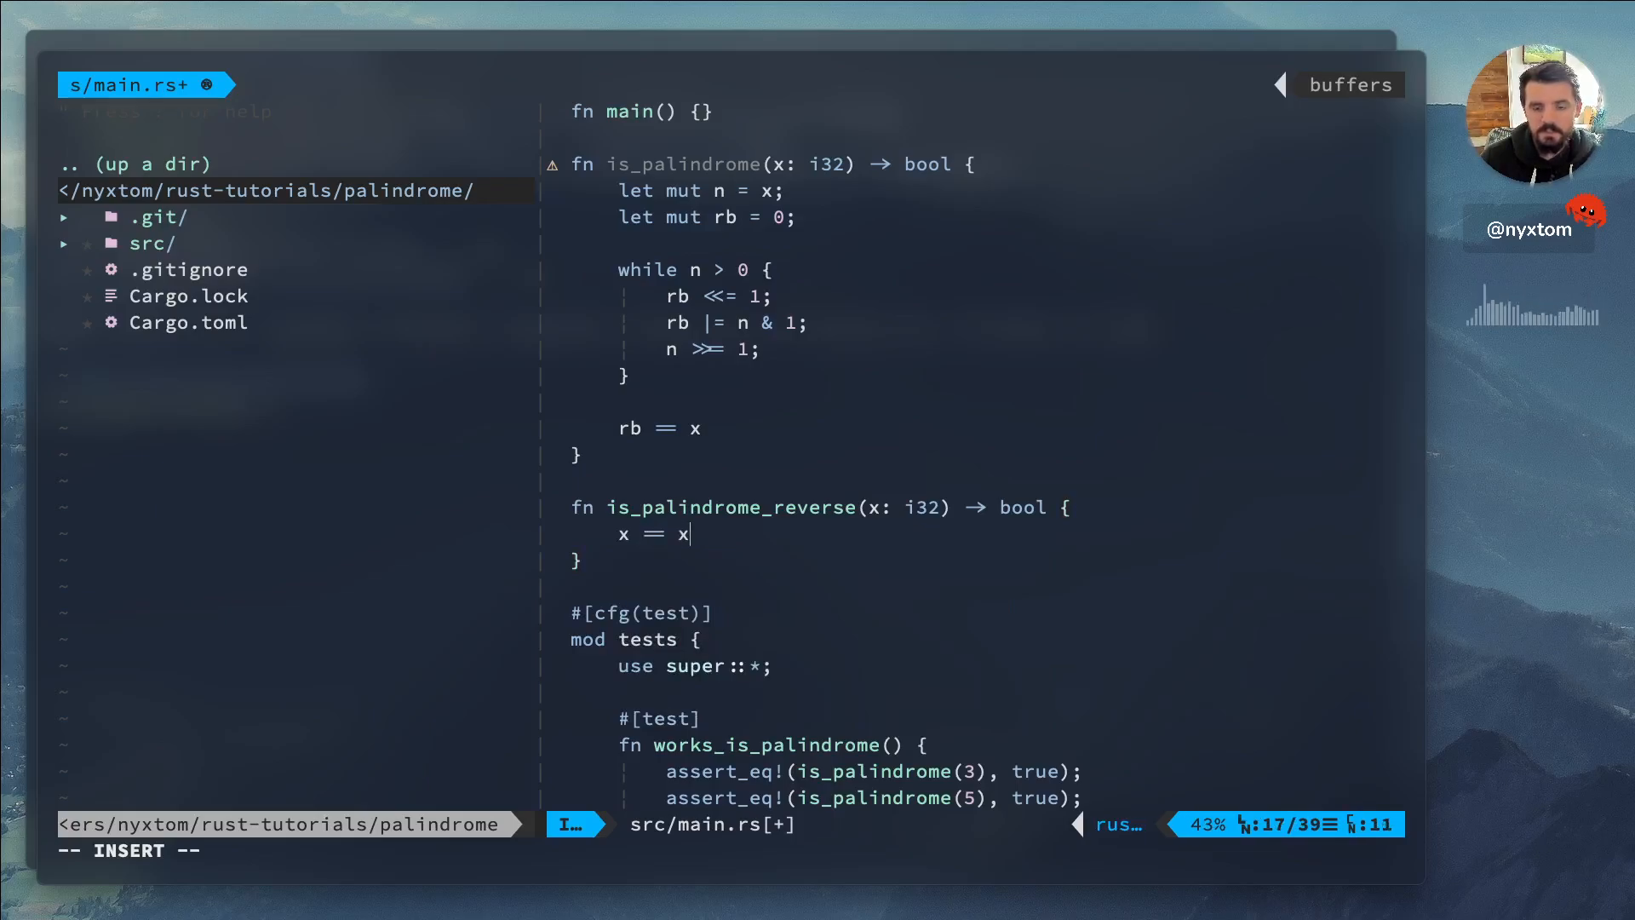
pyautogui.write('.reverse_bits')
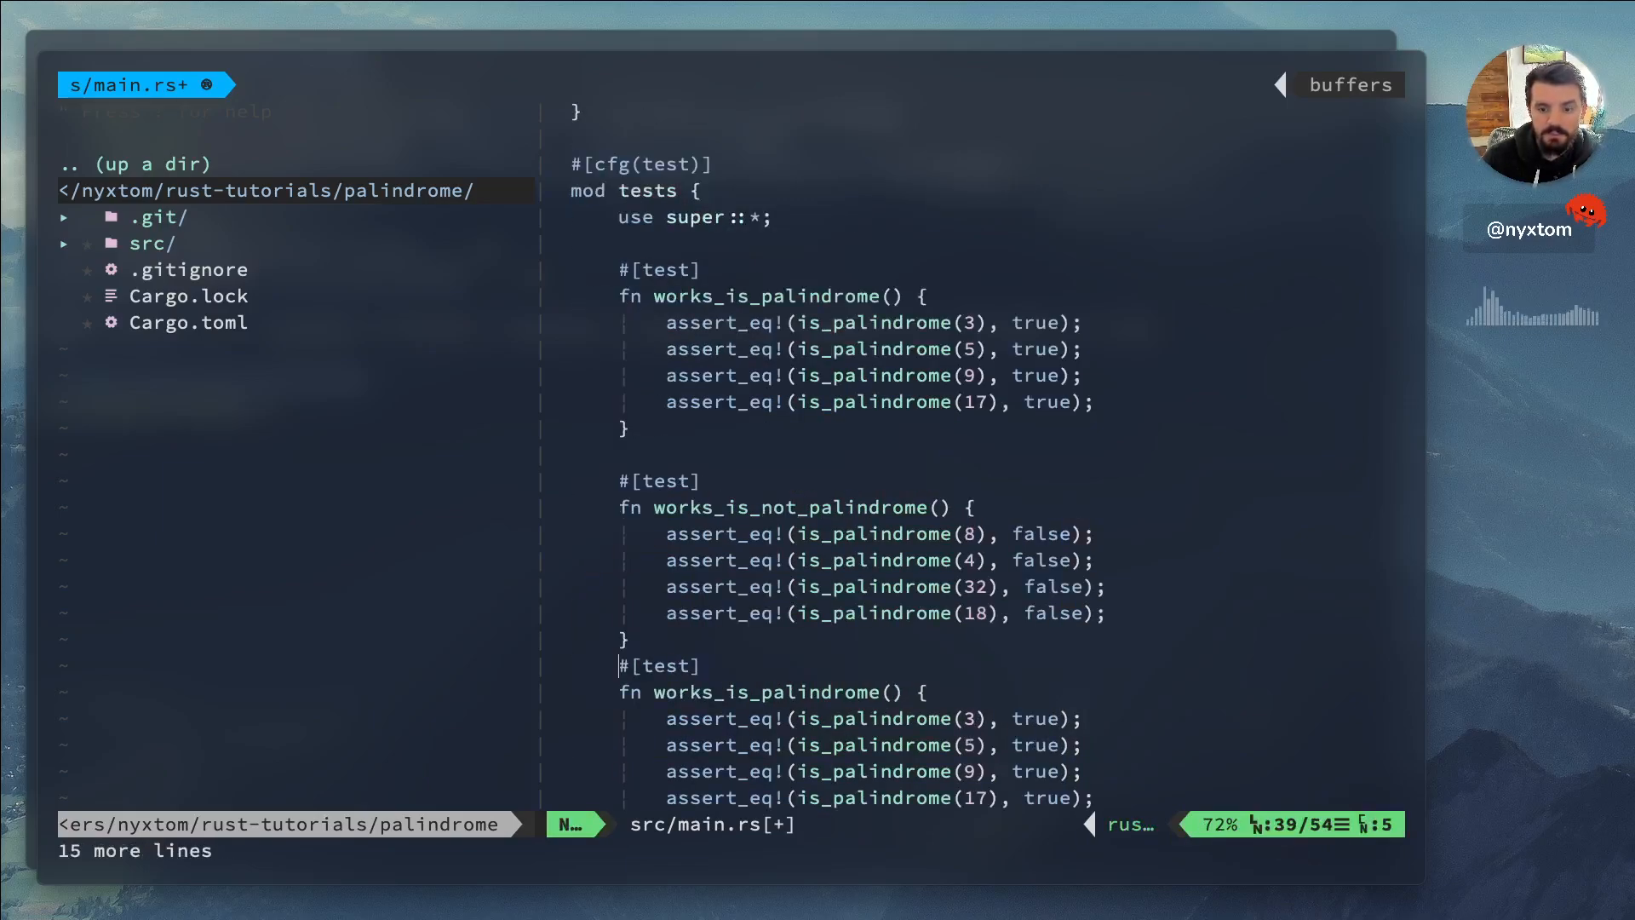
# Rename the copy works_is_palindrome_reverse and substitute is_palindrome_reverse in its asserts
pyautogui.scroll(-3)
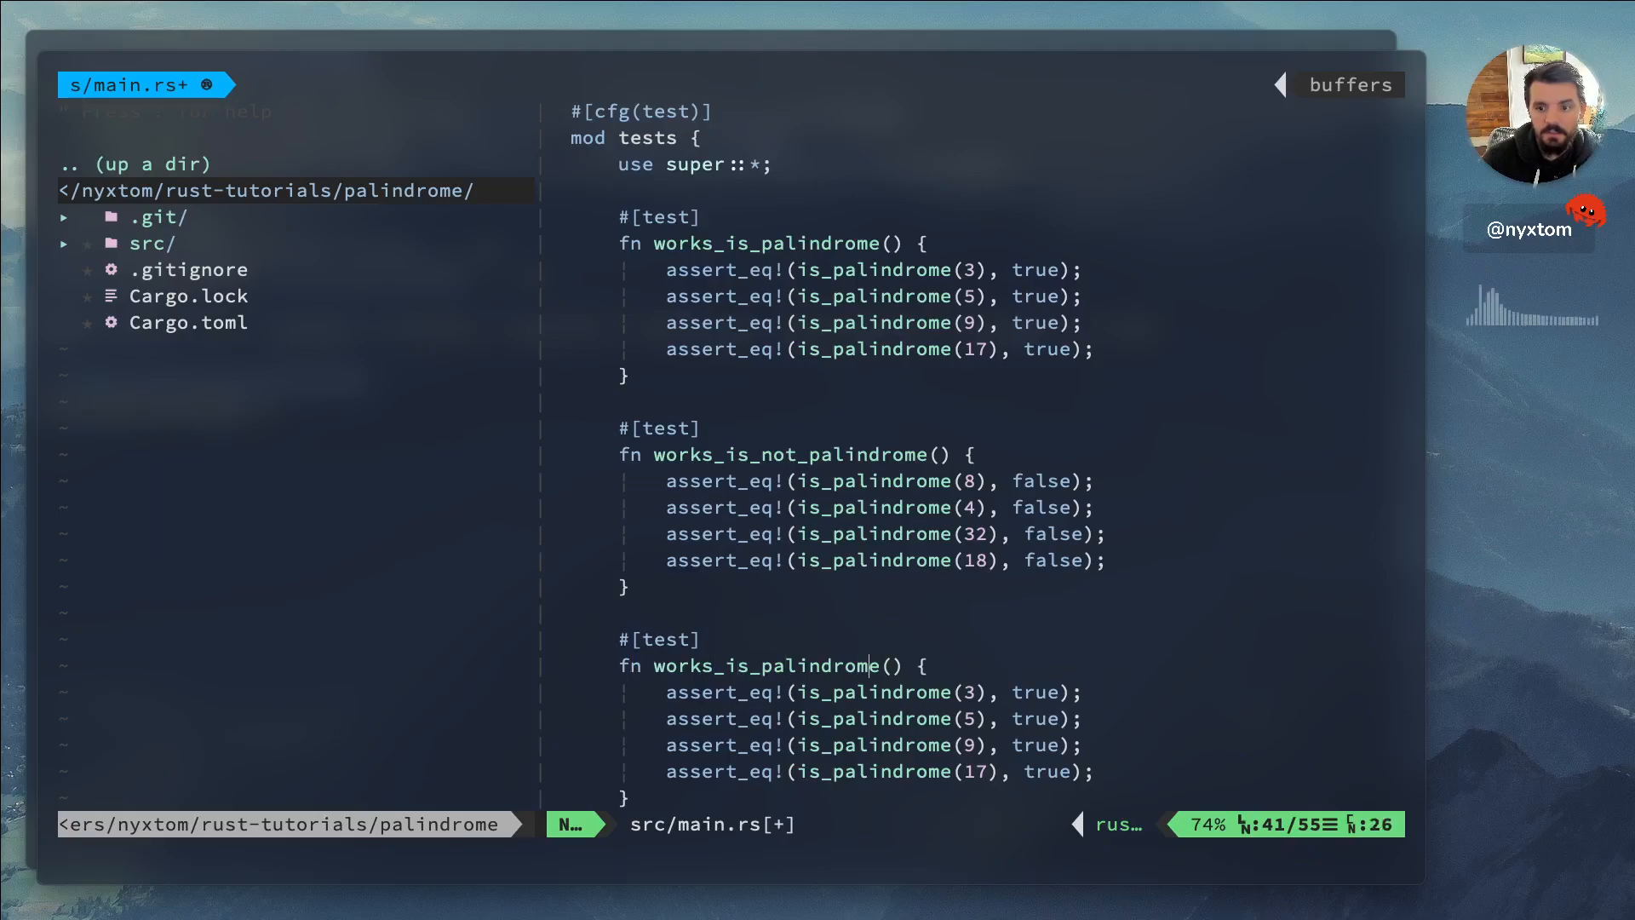
pyautogui.write('_revs')
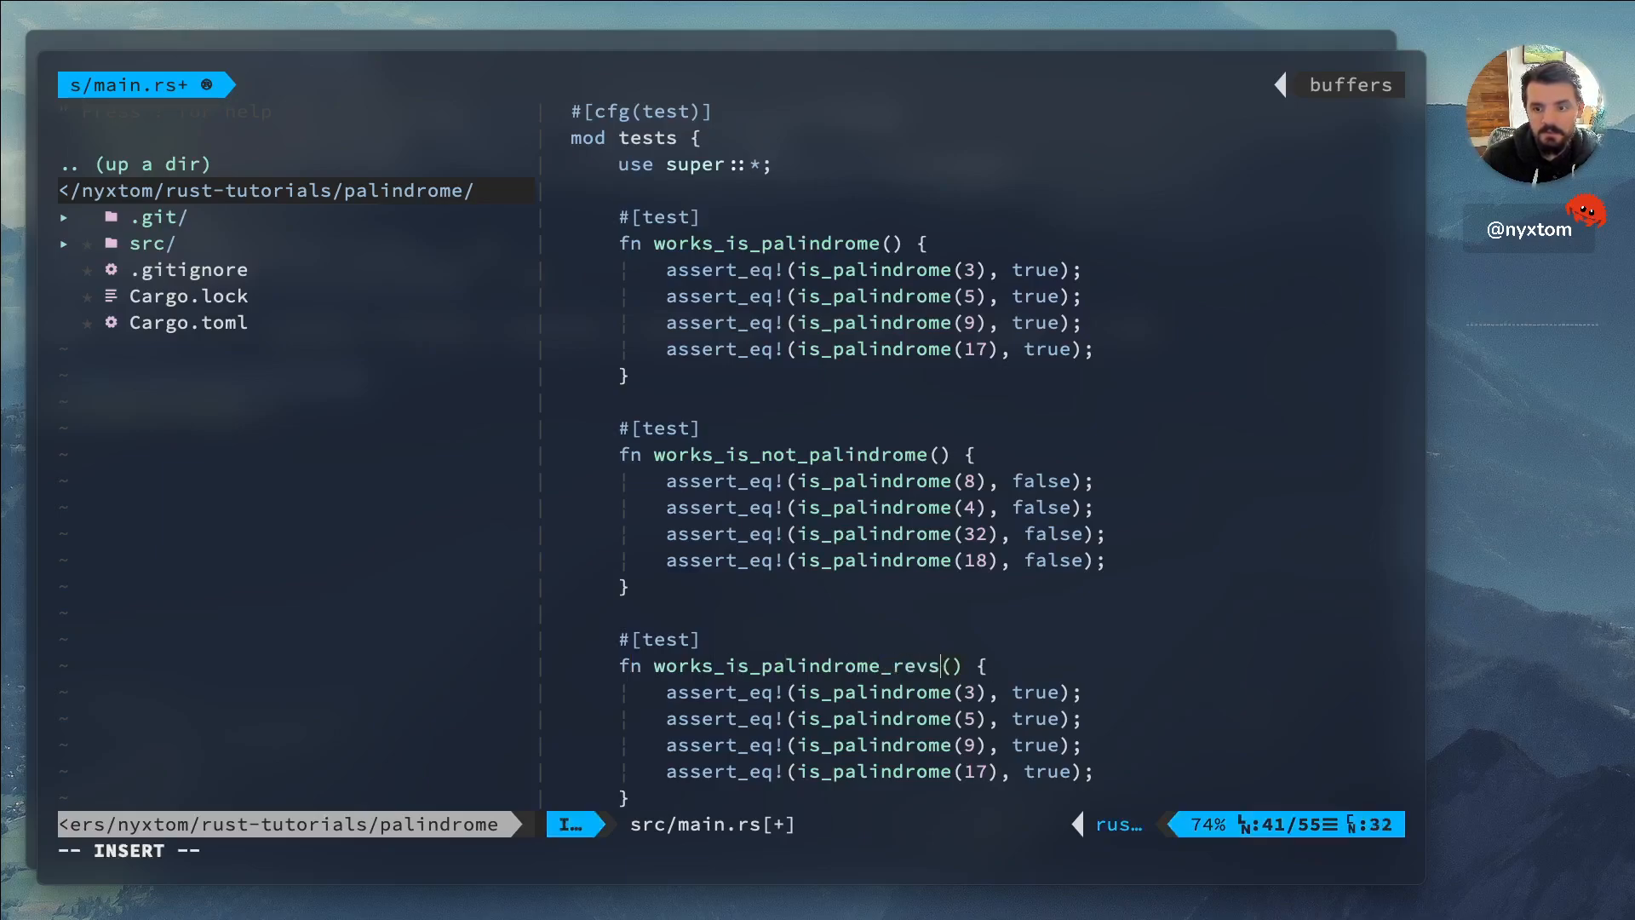
pyautogui.press('Escape')
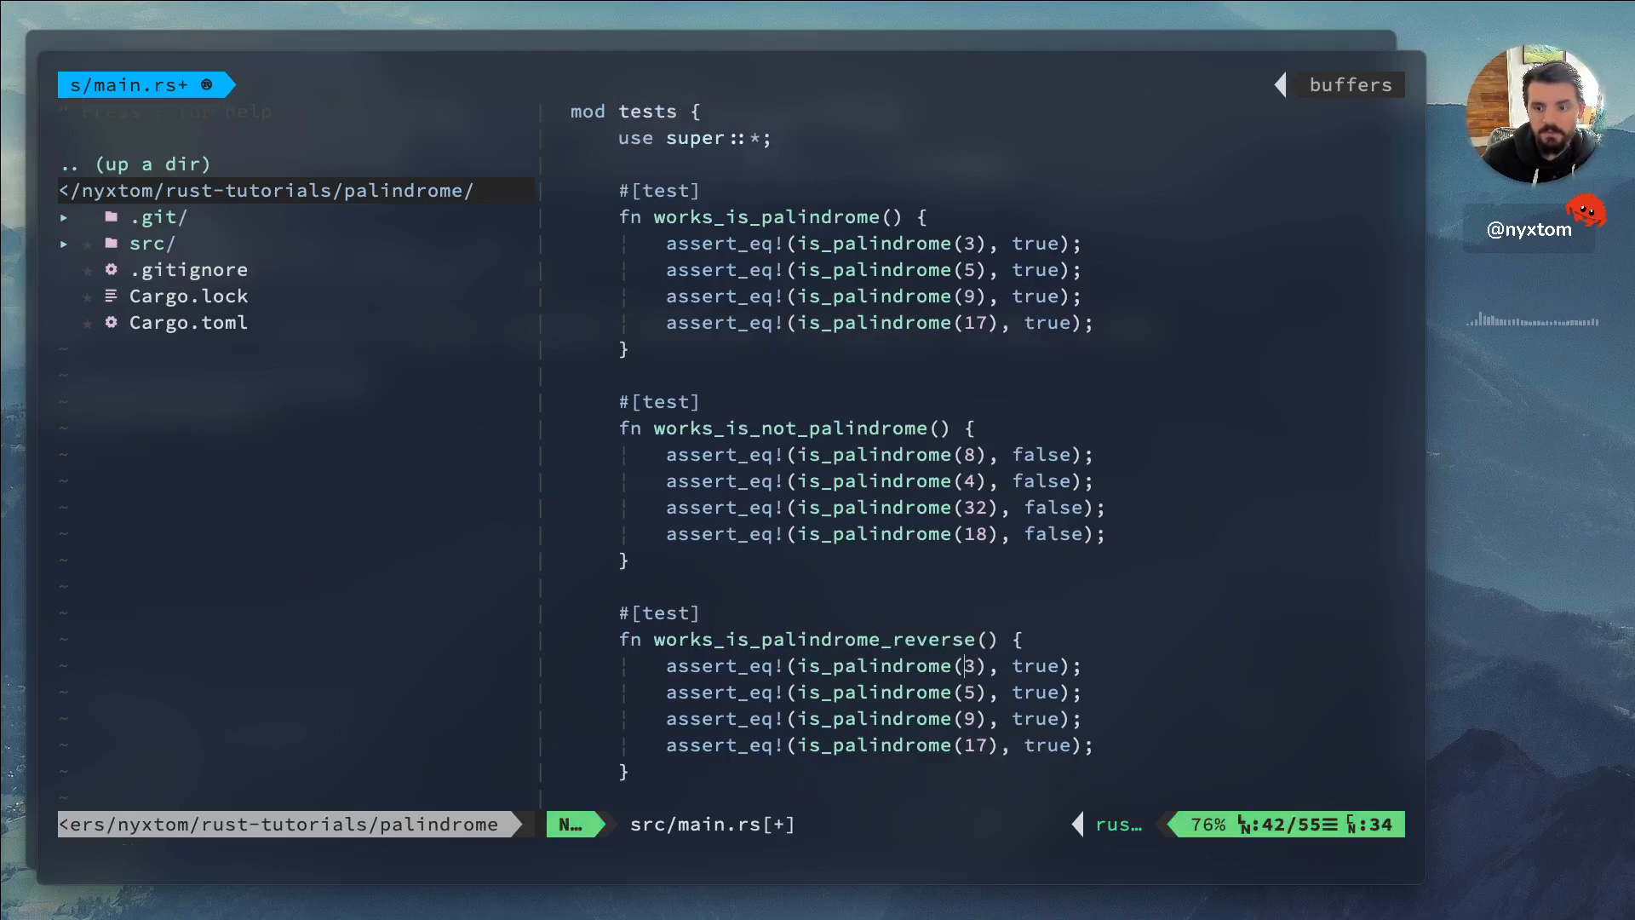
pyautogui.press('i')
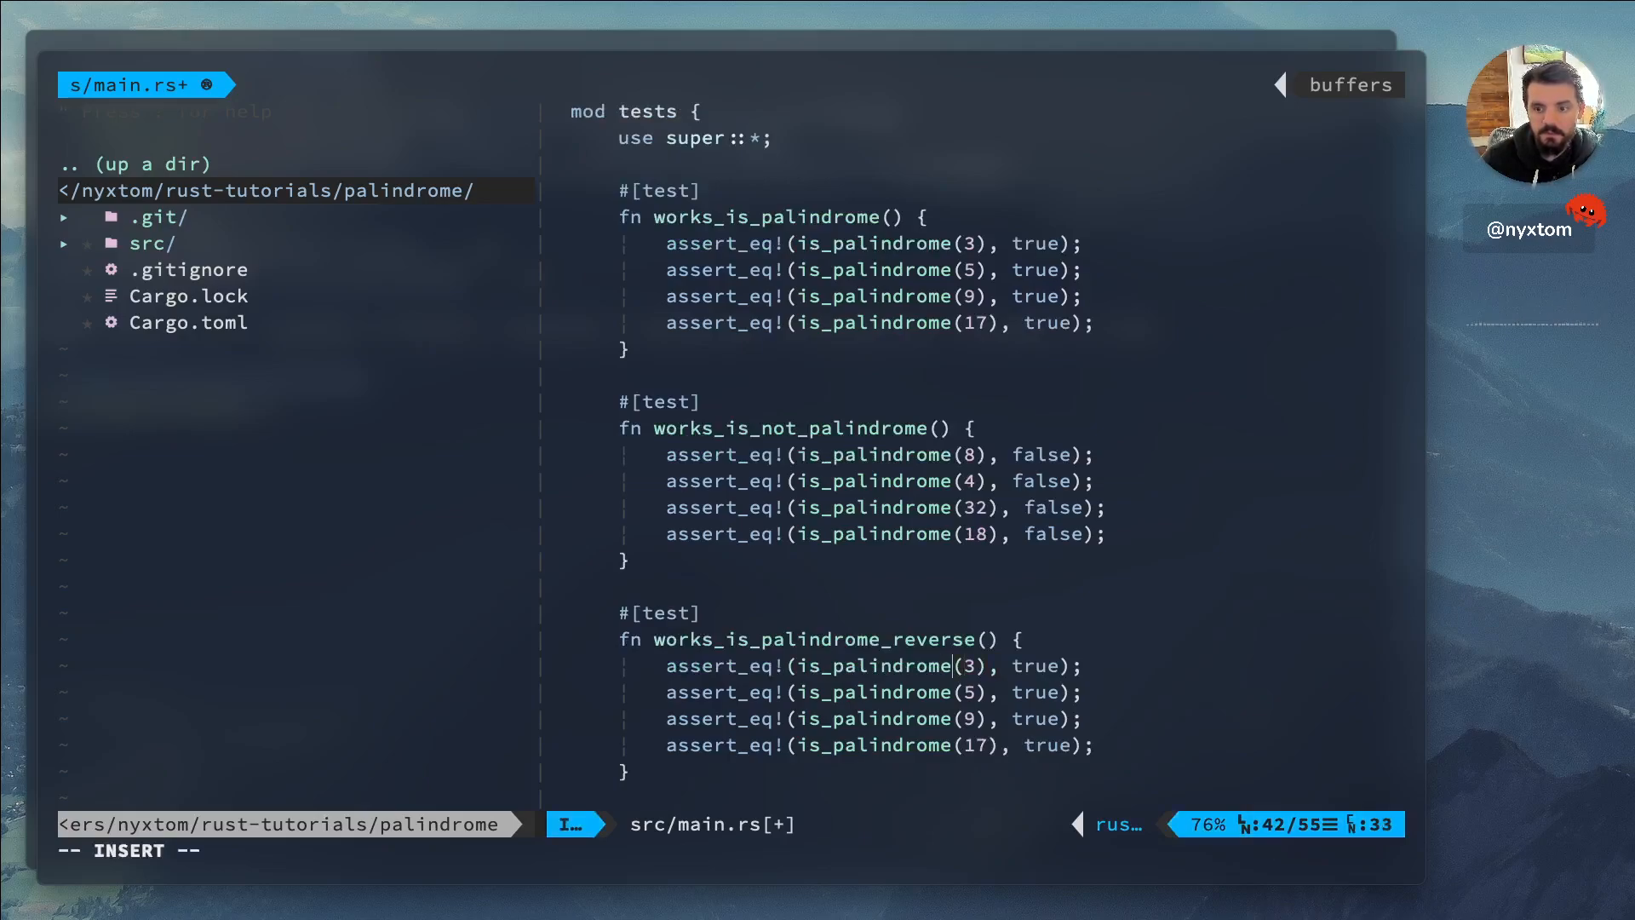
pyautogui.write(":'<,'>s/is_palindrome/is_palindrome_reverse/g")
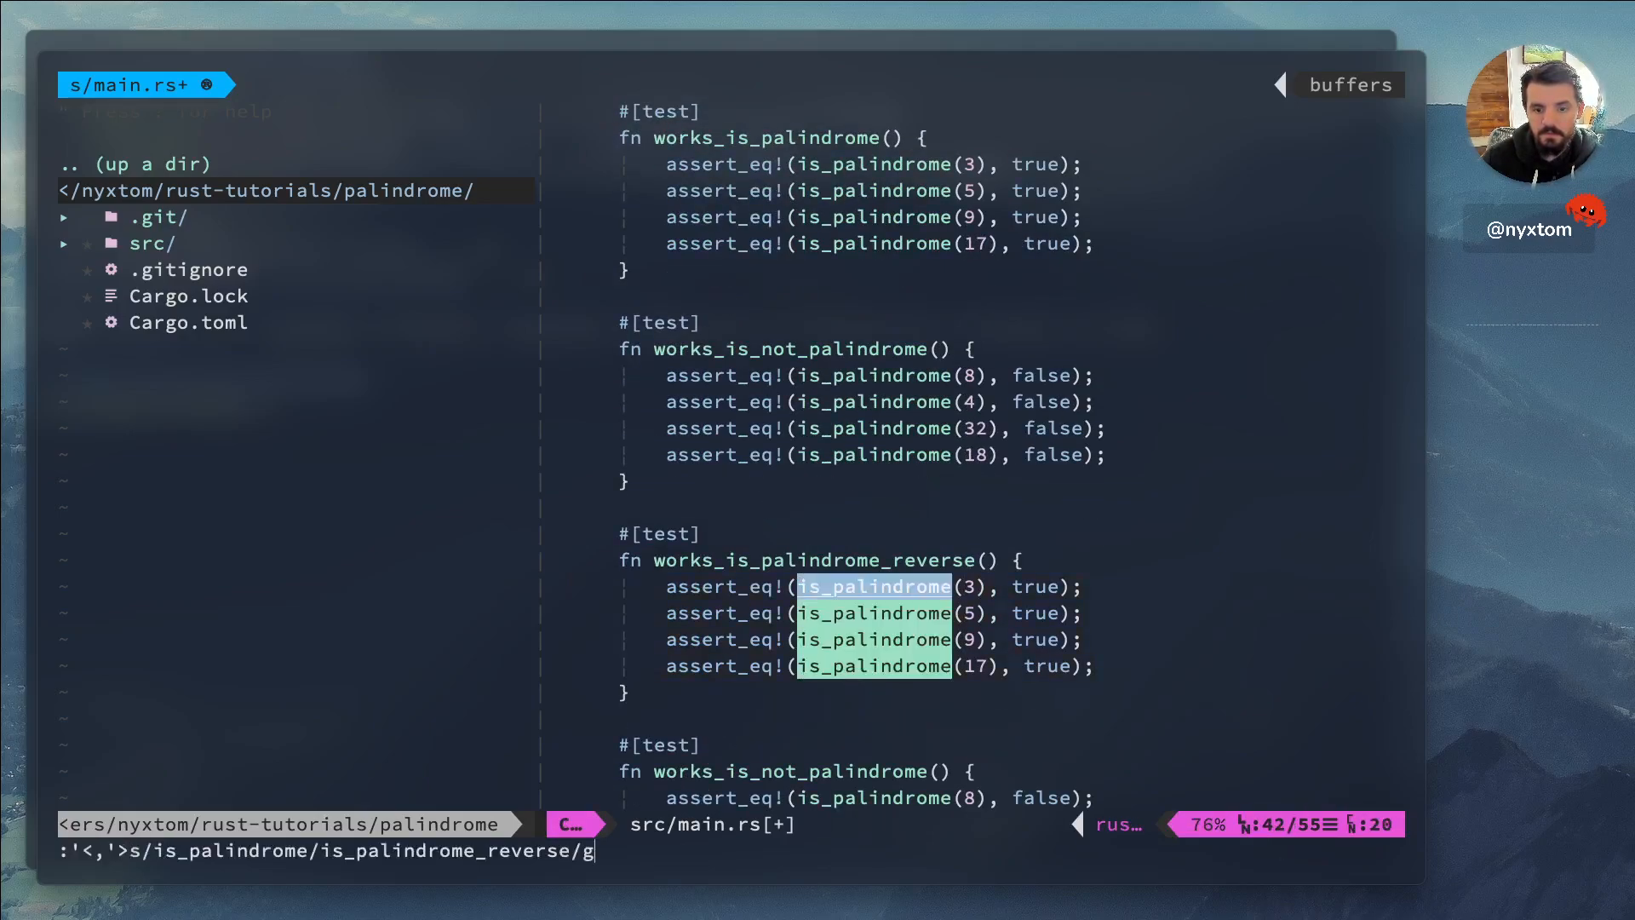
pyautogui.press('Return')
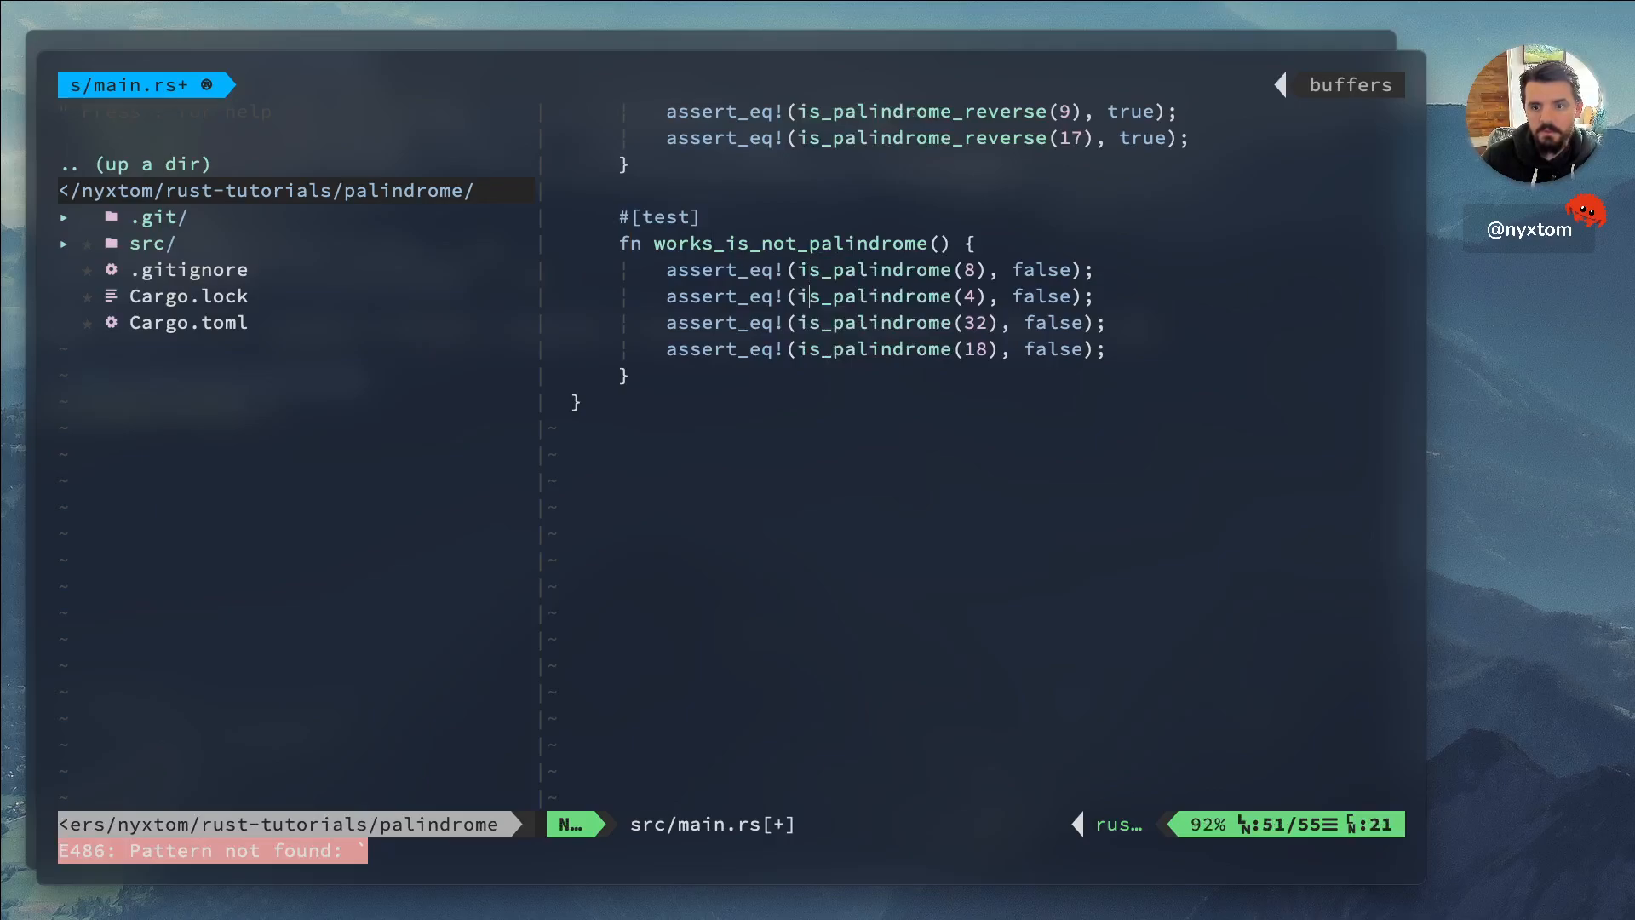
# Switch the last copy's calls to is_palindrome_reverse and save main.rs with :w
pyautogui.press('i')
pyautogui.write('_')
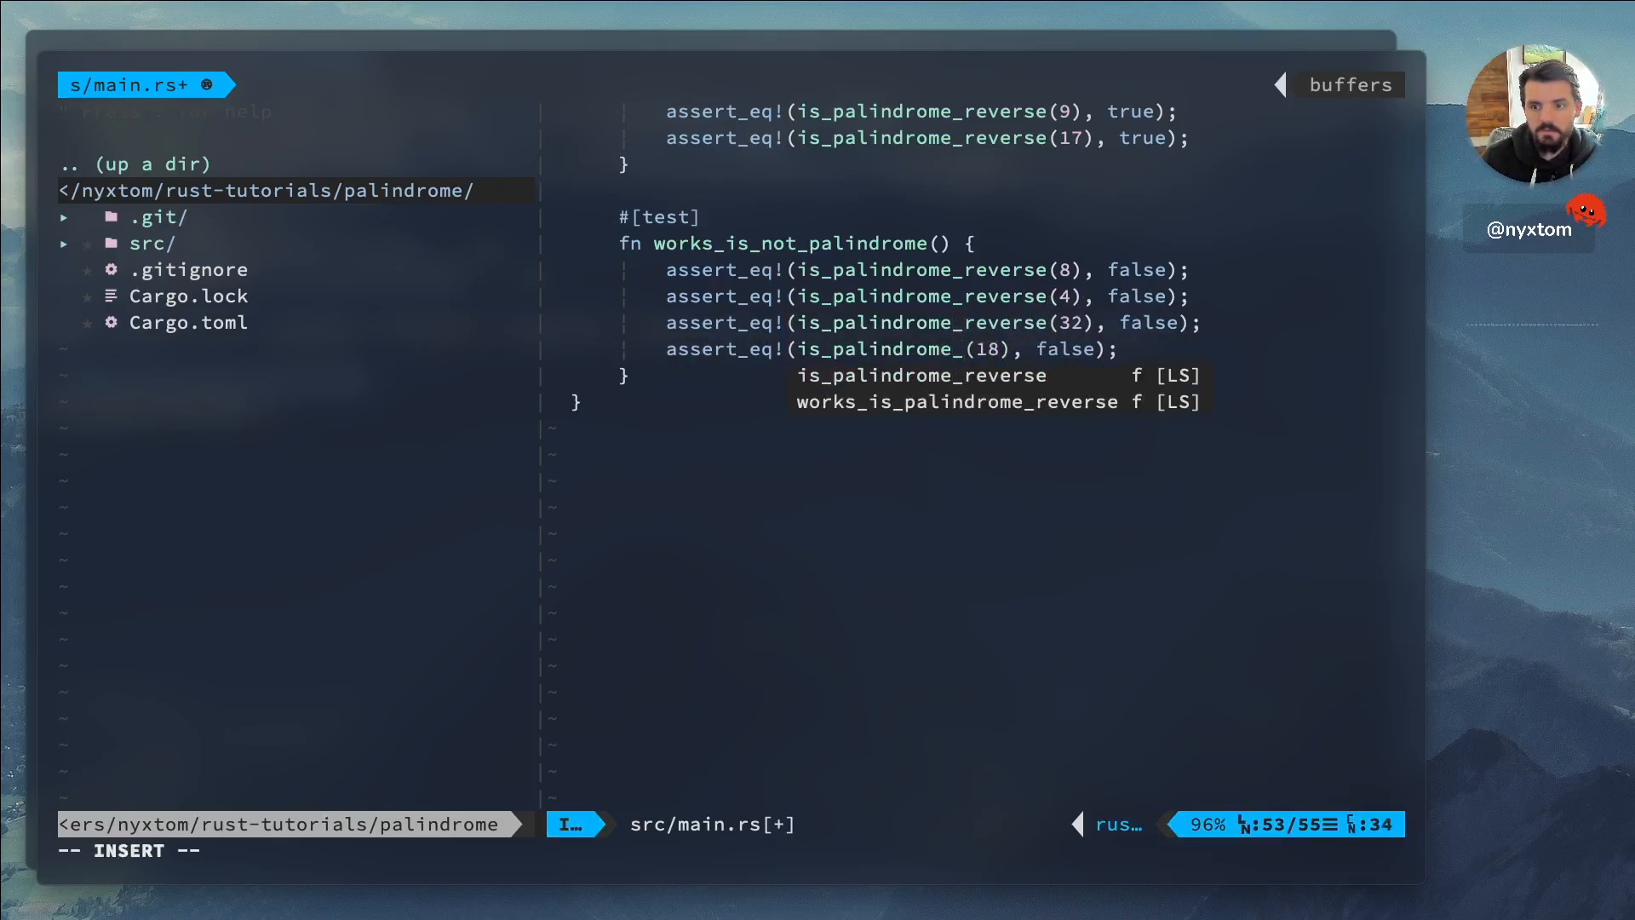
pyautogui.press('Escape')
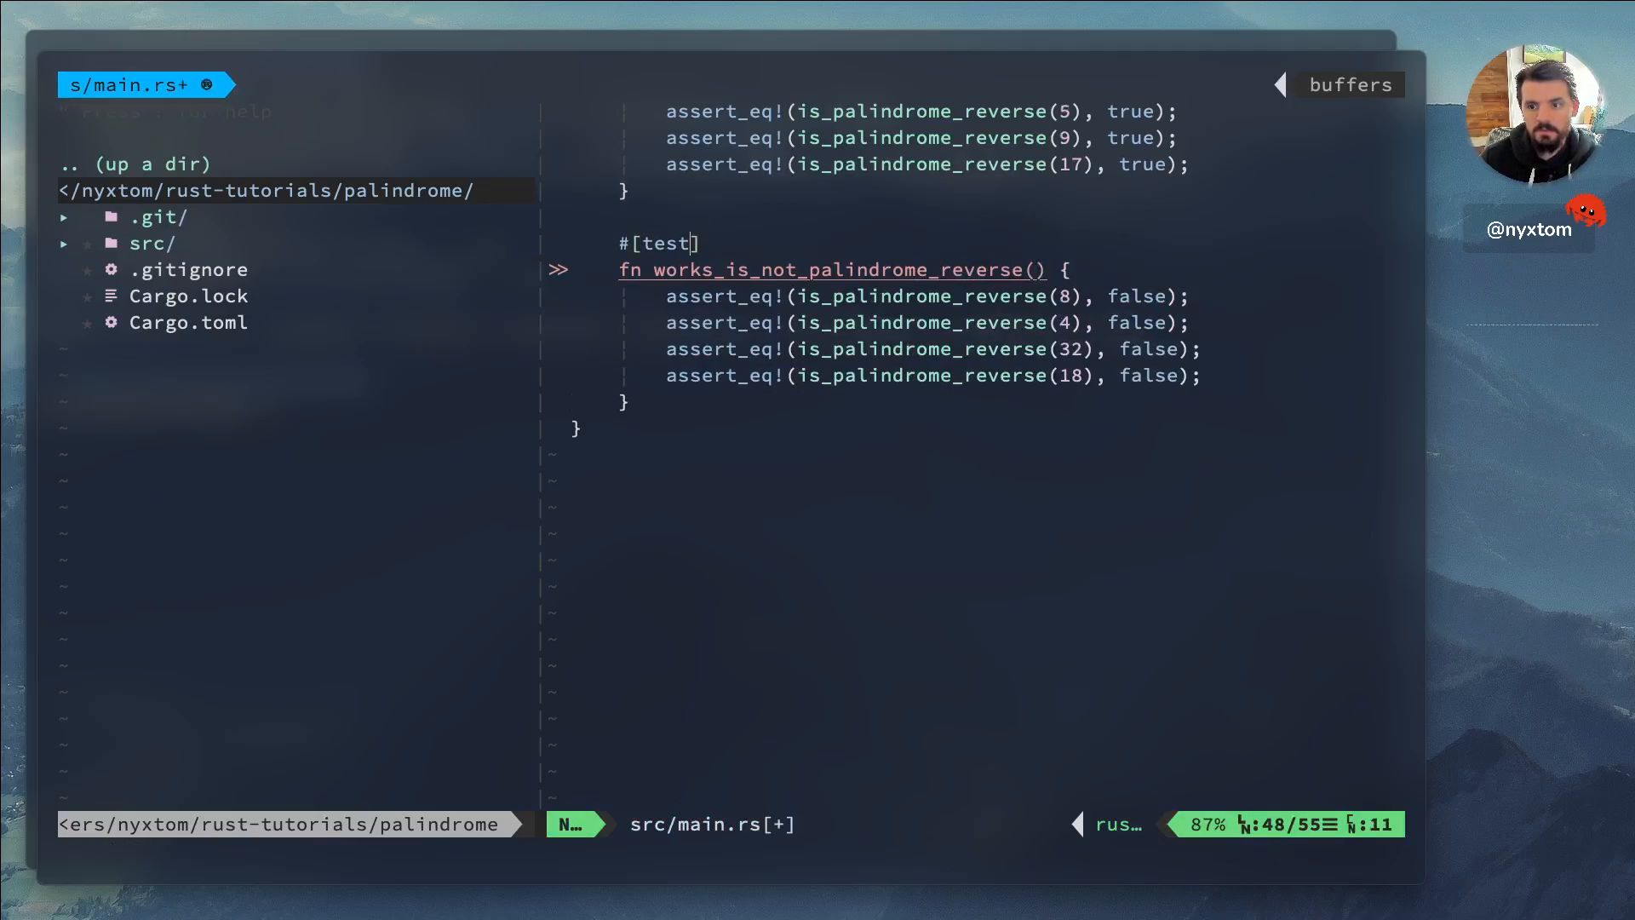
pyautogui.write(':w')
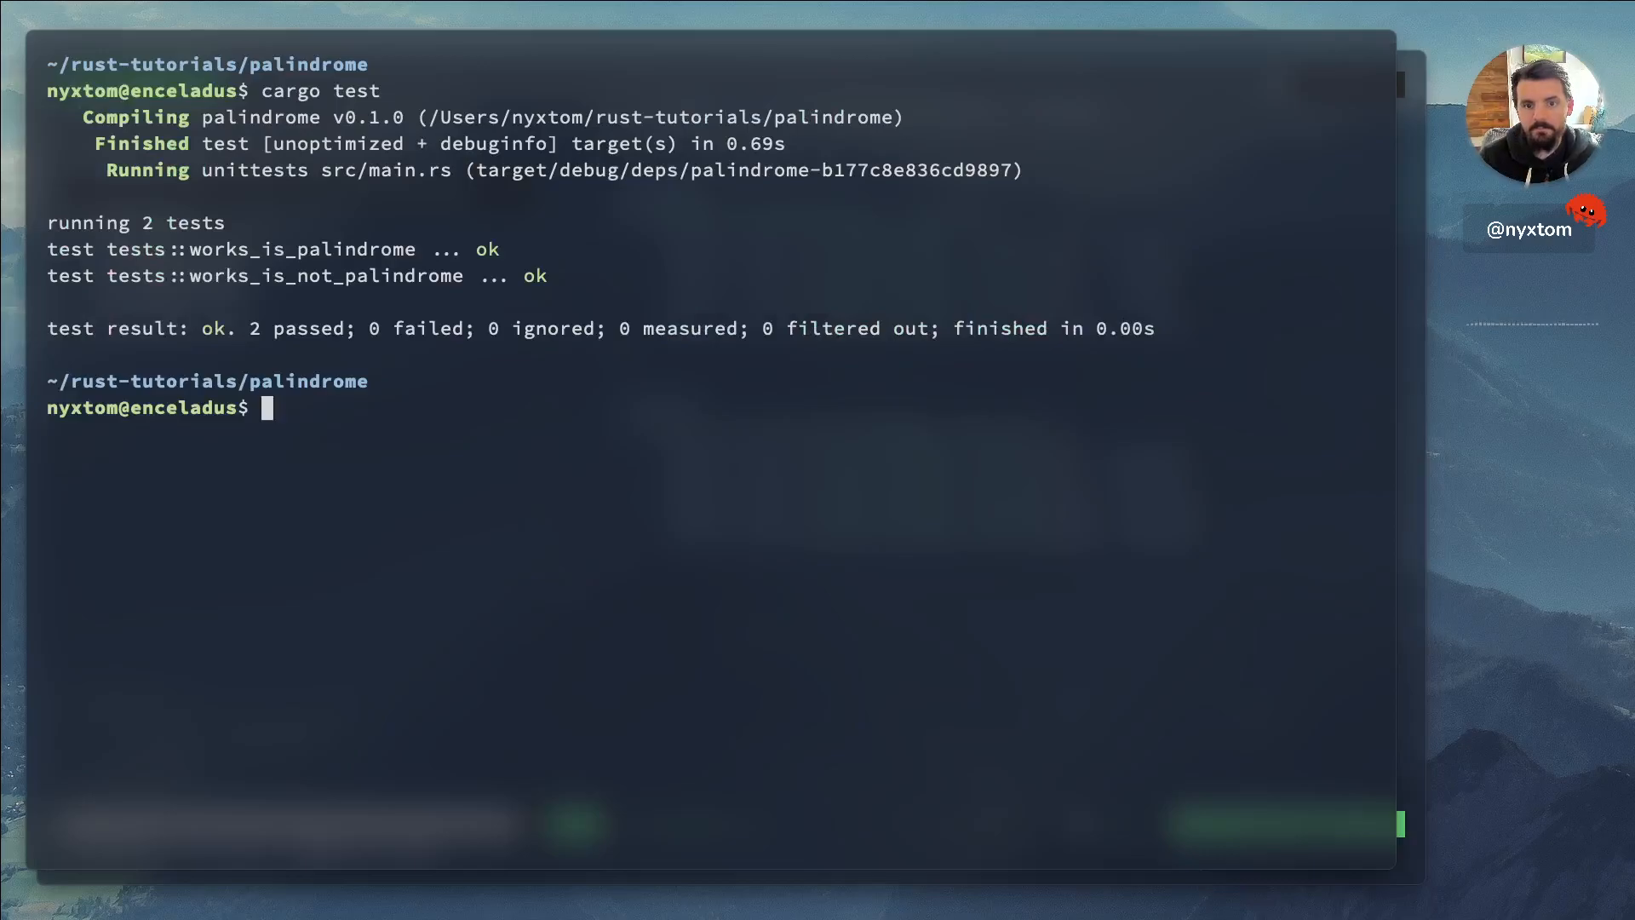
pyautogui.press('Return')
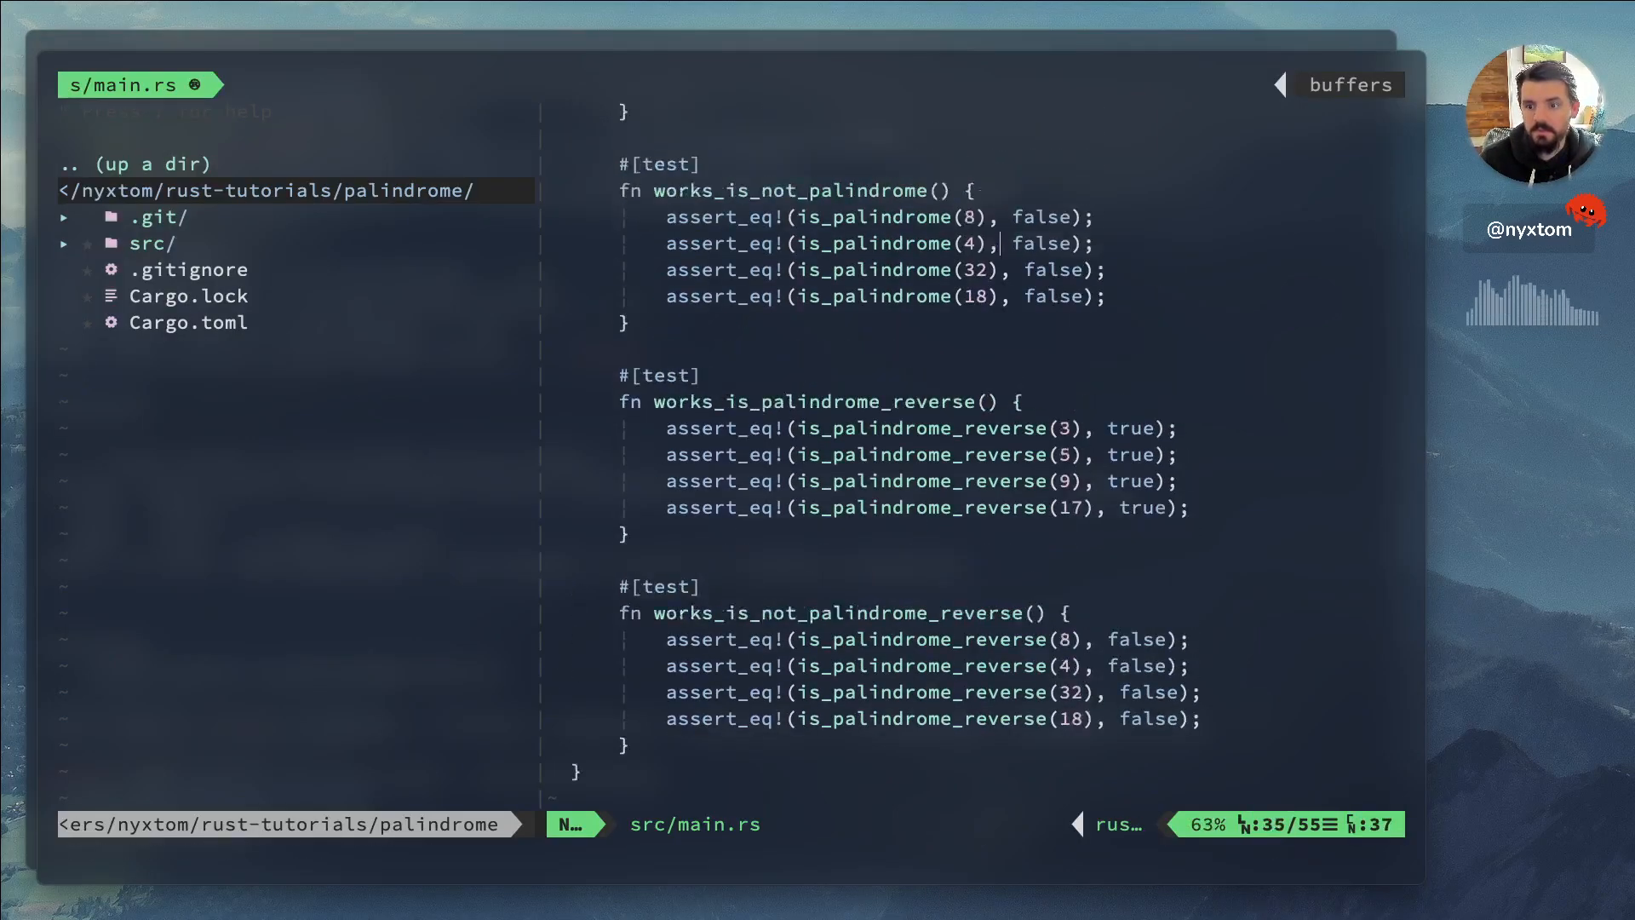
# Scroll through the four tests and visually select the last test's lines
pyautogui.scroll(-3)
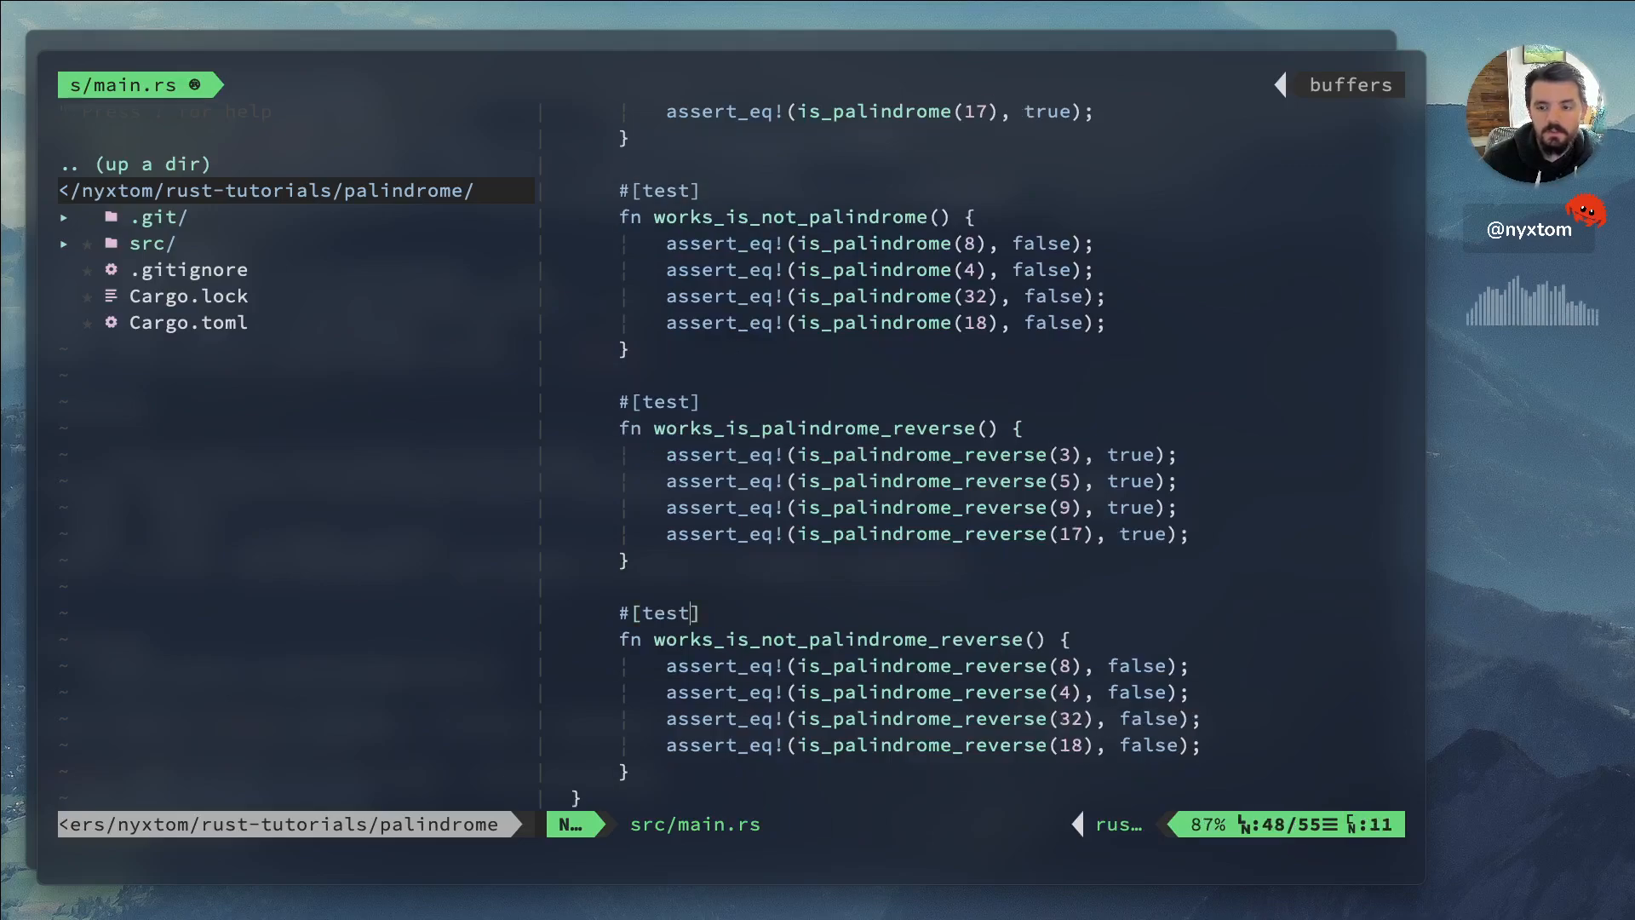
pyautogui.press('V')
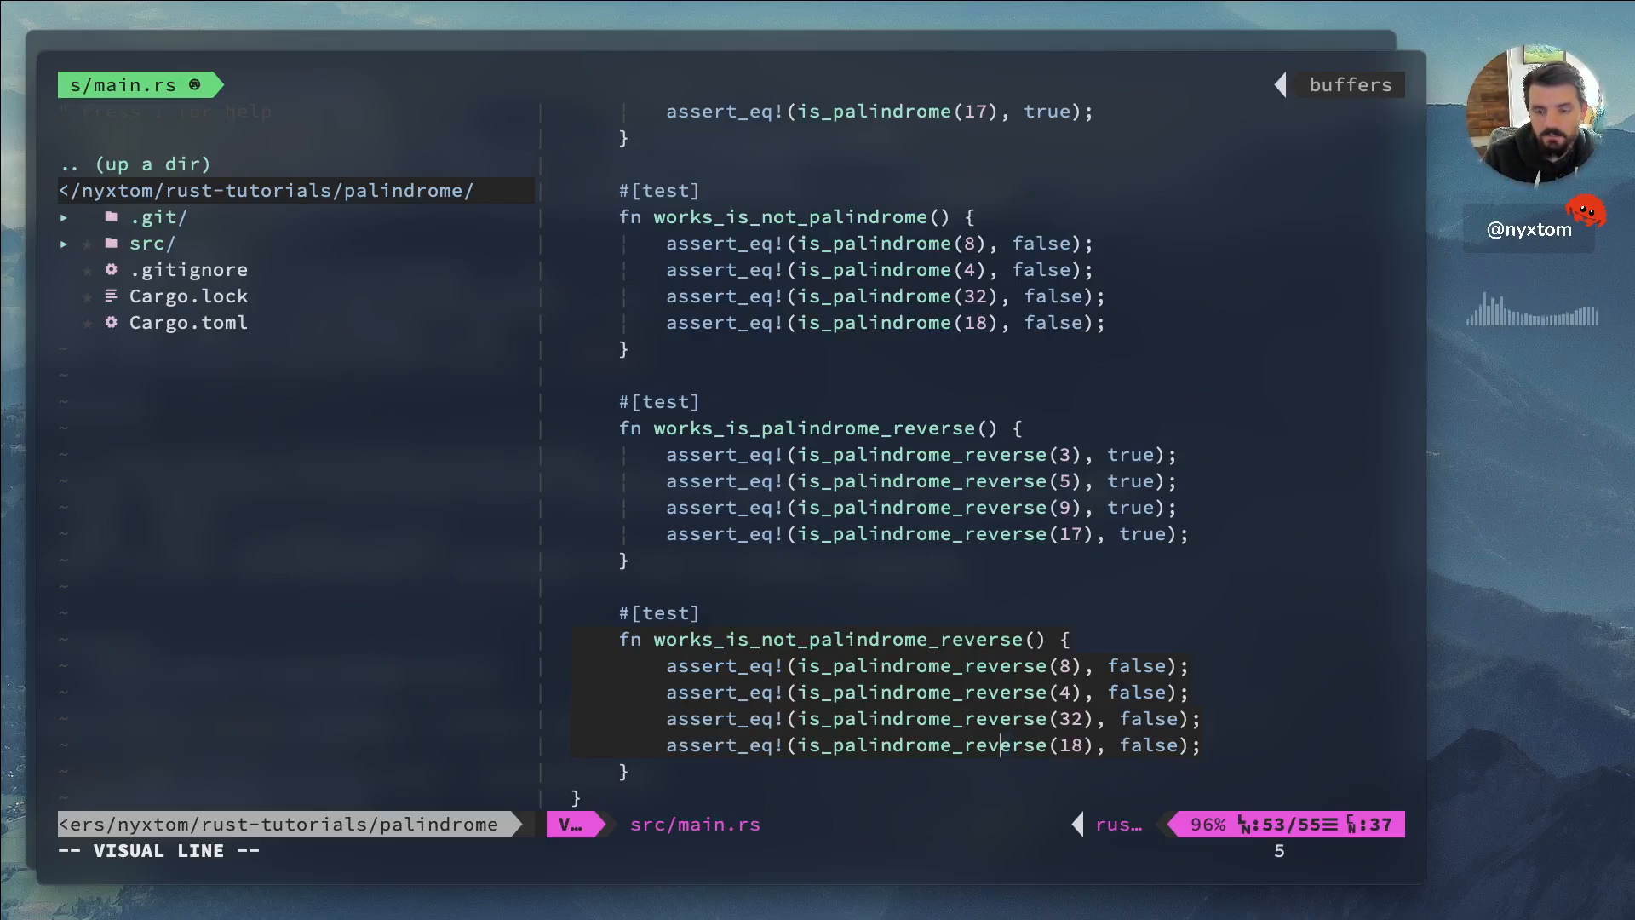
pyautogui.press('Escape')
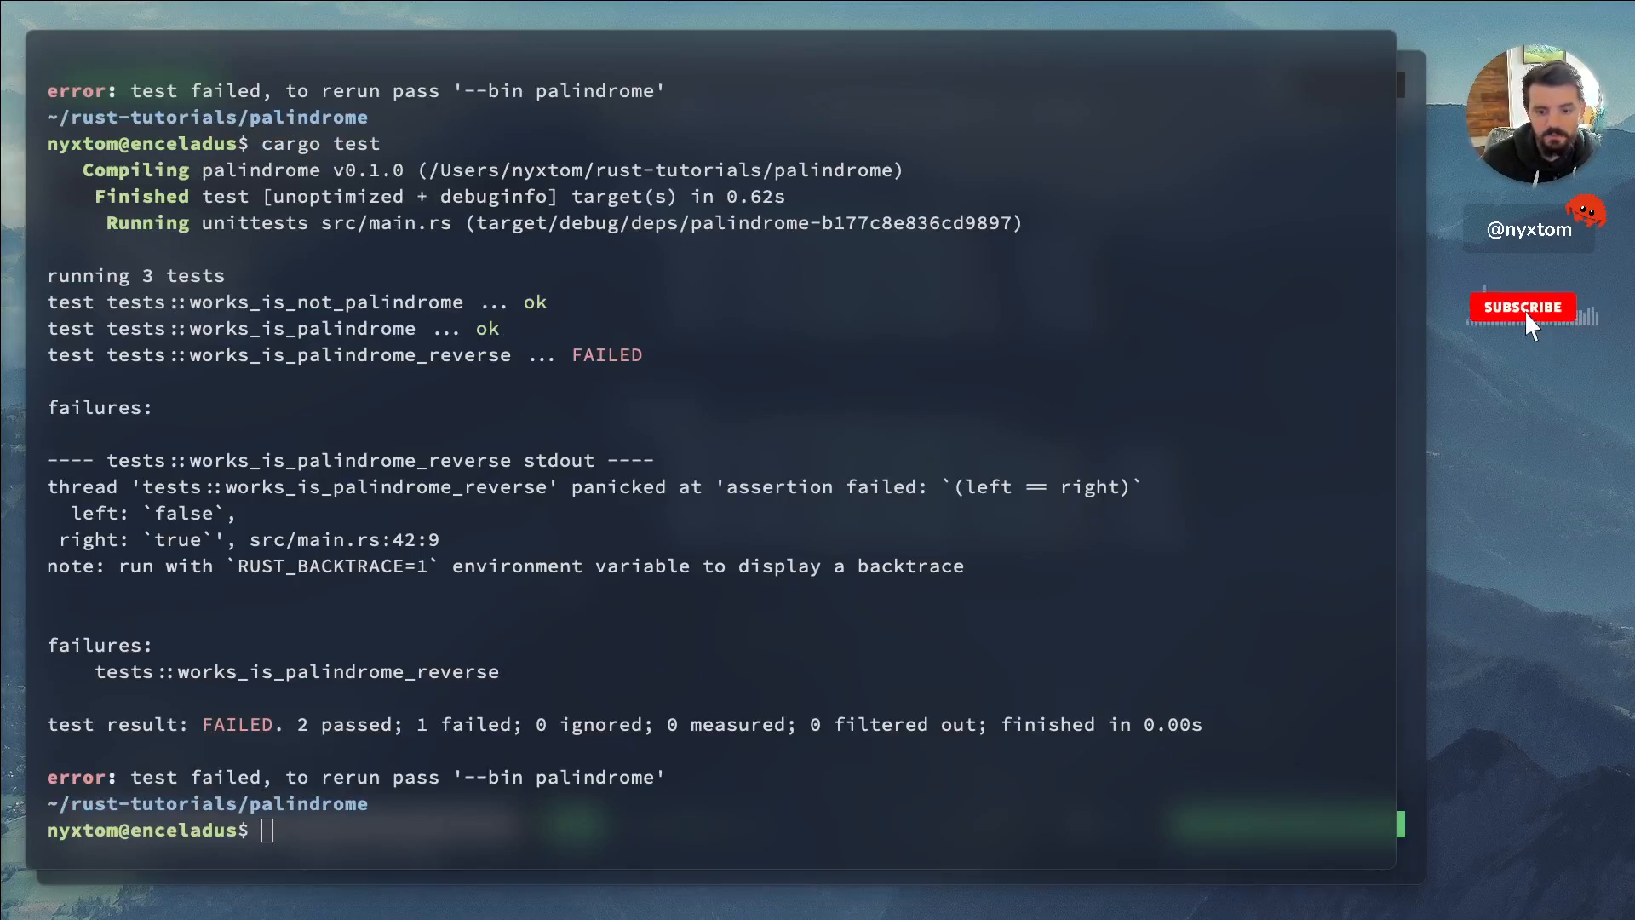
# Inspect the cargo test output: works_is_palindrome_reverse fails at main.rs:42, with 2 tests passing
pyautogui.click(1522, 307)
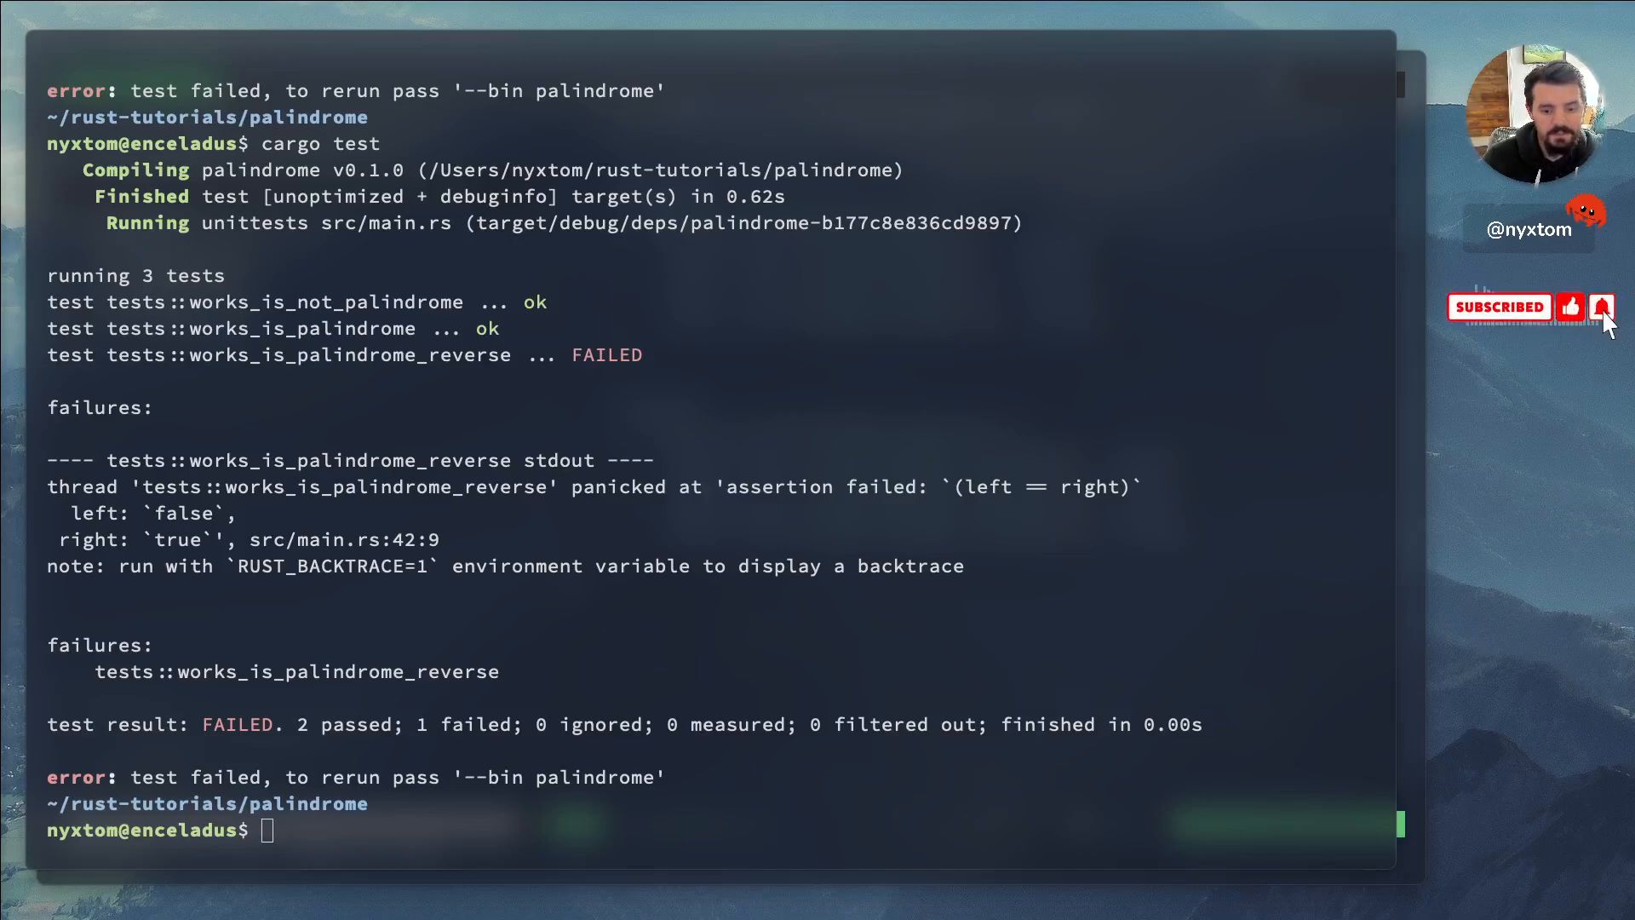